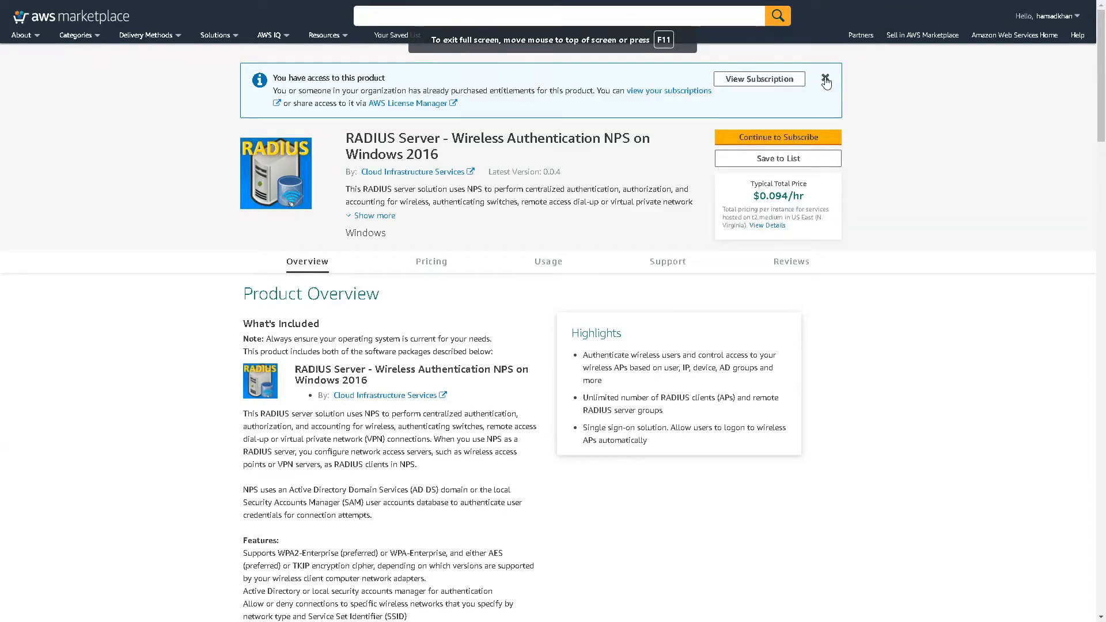
pyautogui.moveTo(887, 149)
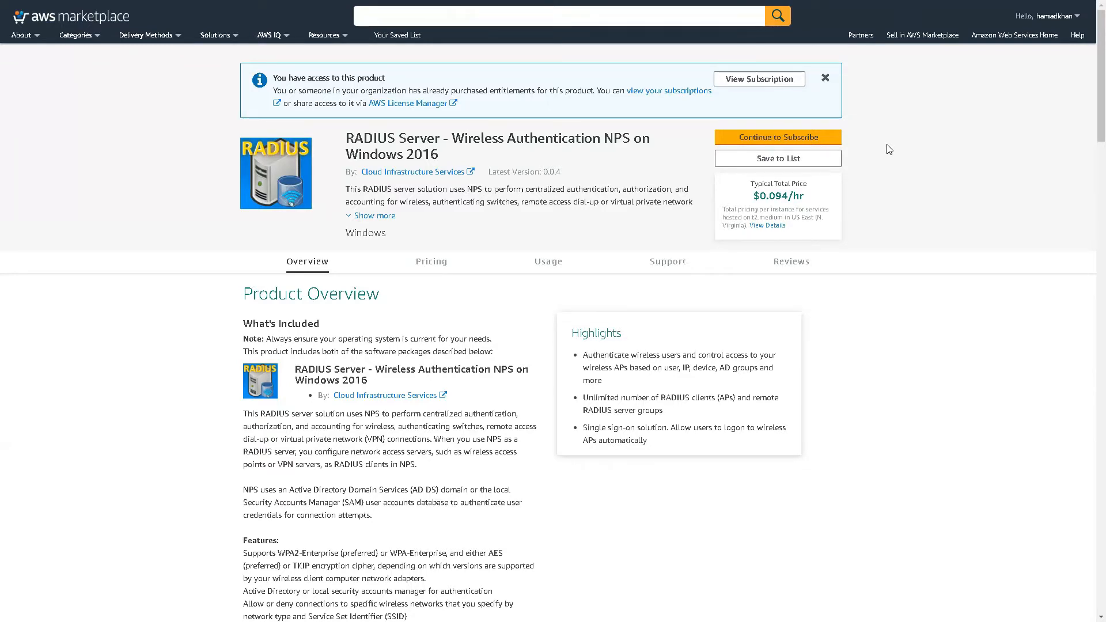
pyautogui.moveTo(400, 436)
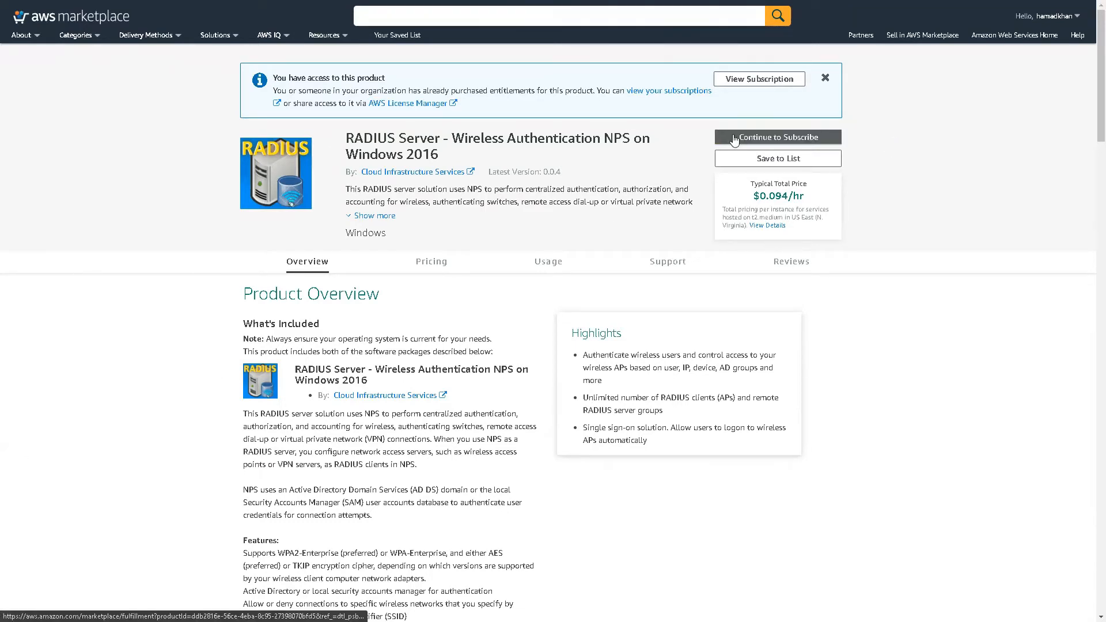
# Continue to Subscribe on the RADIUS Server NPS product to reach its subscription page
pyautogui.click(778, 137)
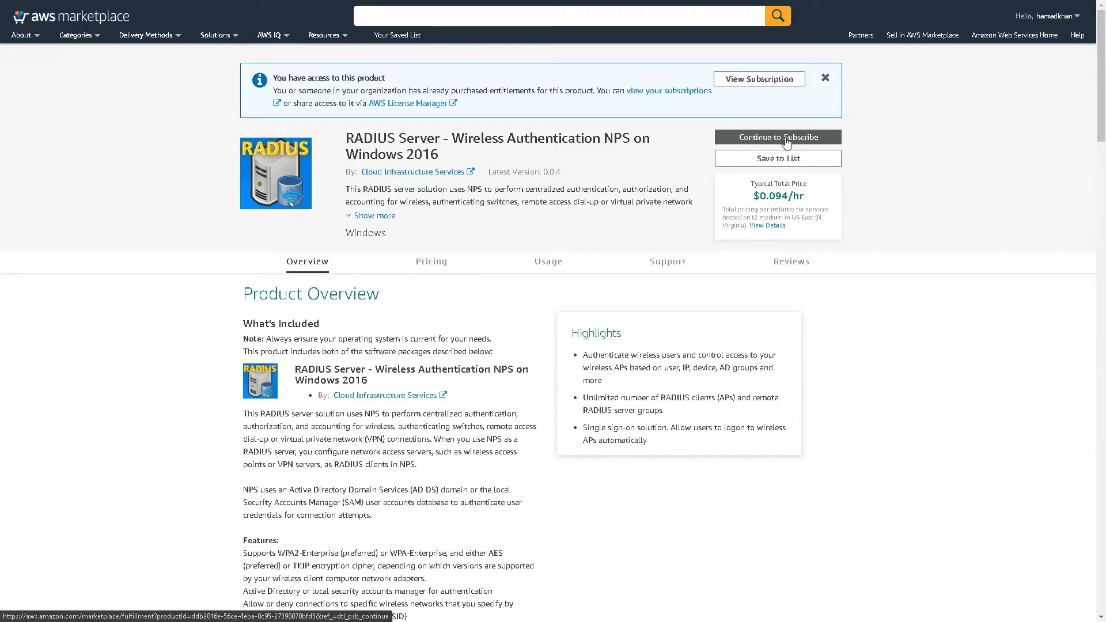
pyautogui.click(777, 137)
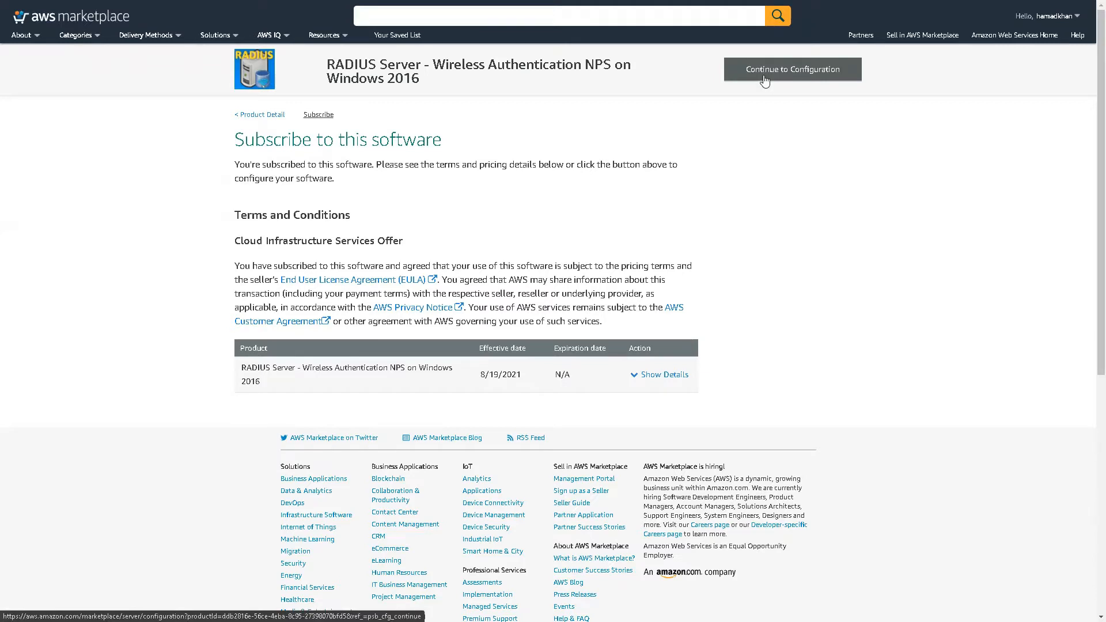
# Proceed through configuration to the launch page and choose 'Launch through EC2' as the action
pyautogui.click(791, 69)
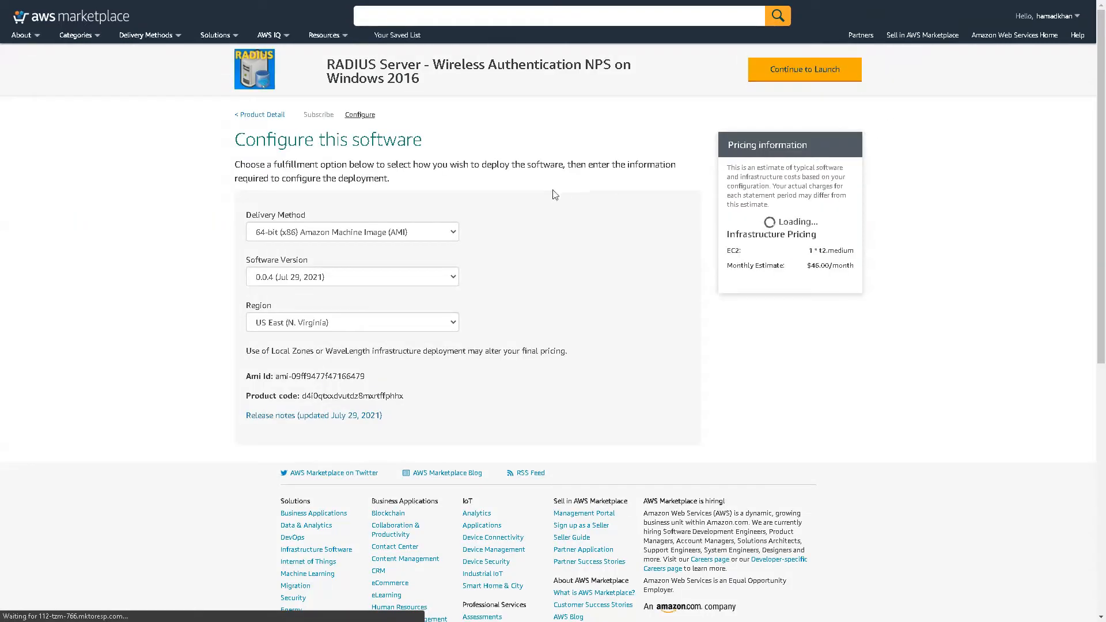
pyautogui.scroll(-3)
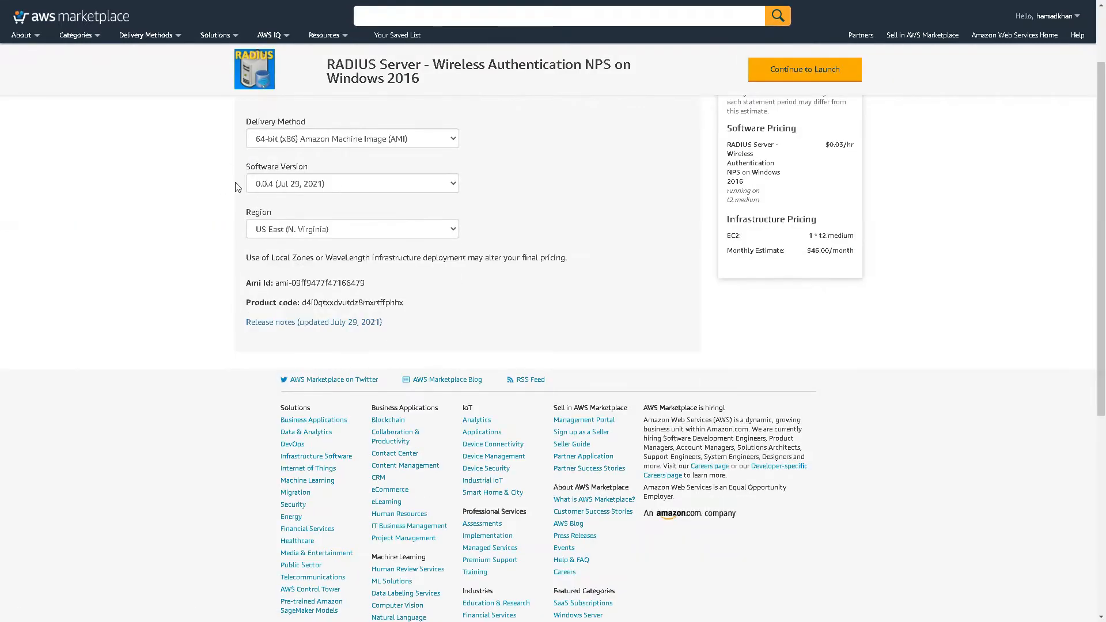
pyautogui.scroll(3)
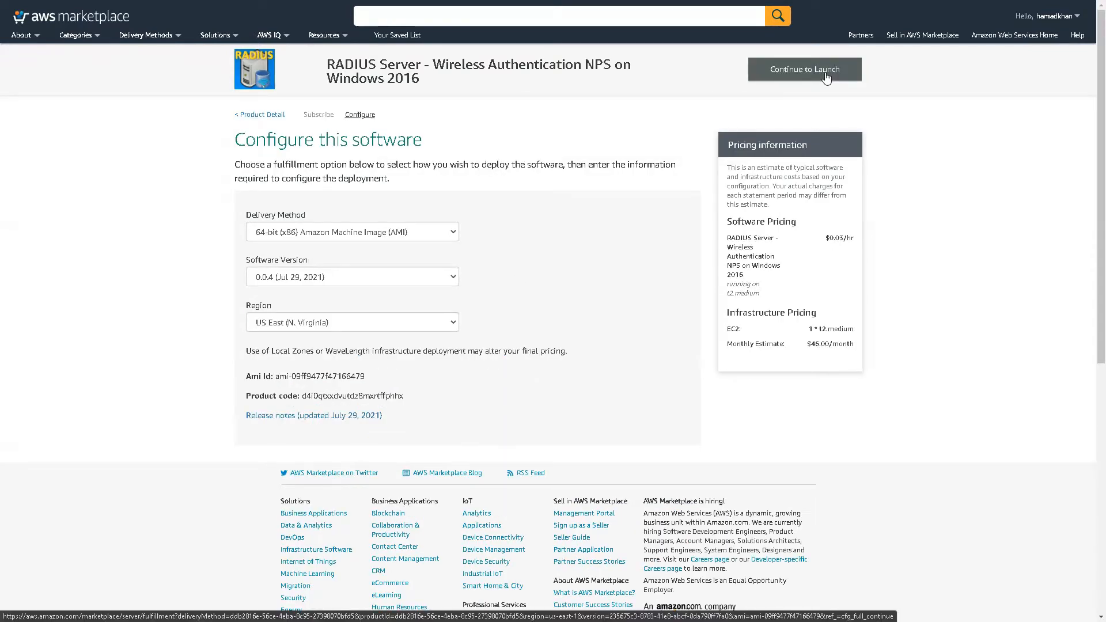
pyautogui.moveTo(620, 155)
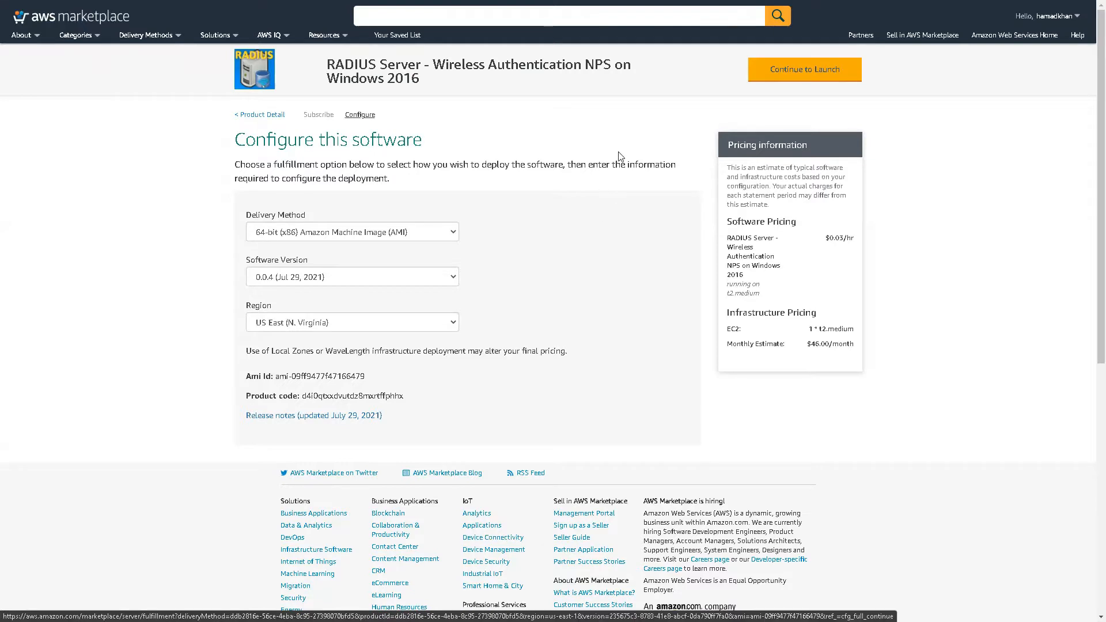
pyautogui.click(803, 69)
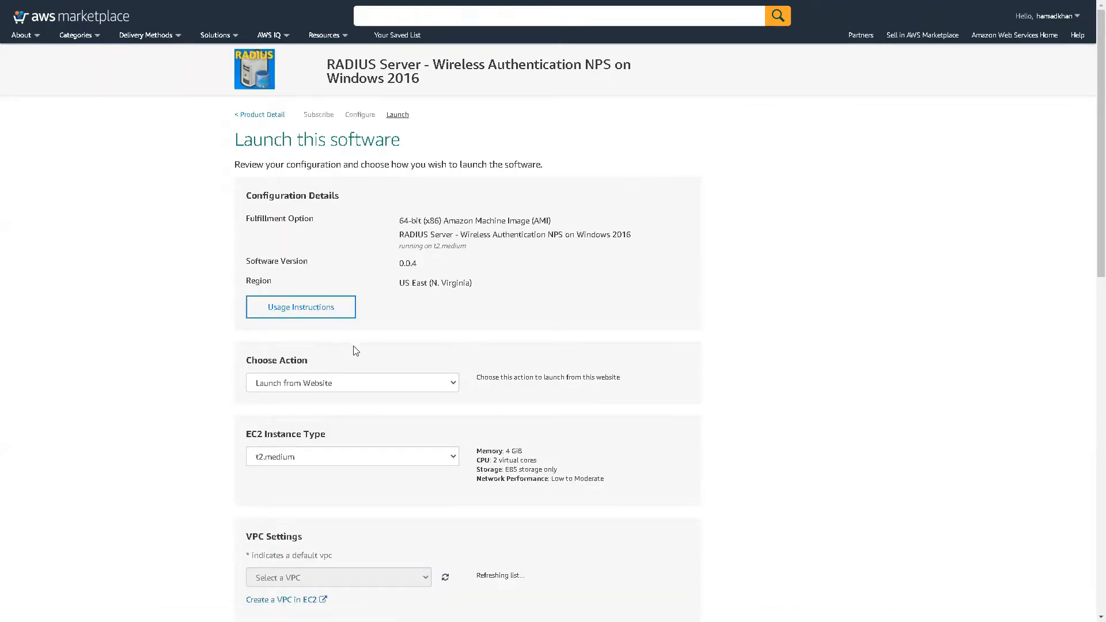
pyautogui.click(353, 382)
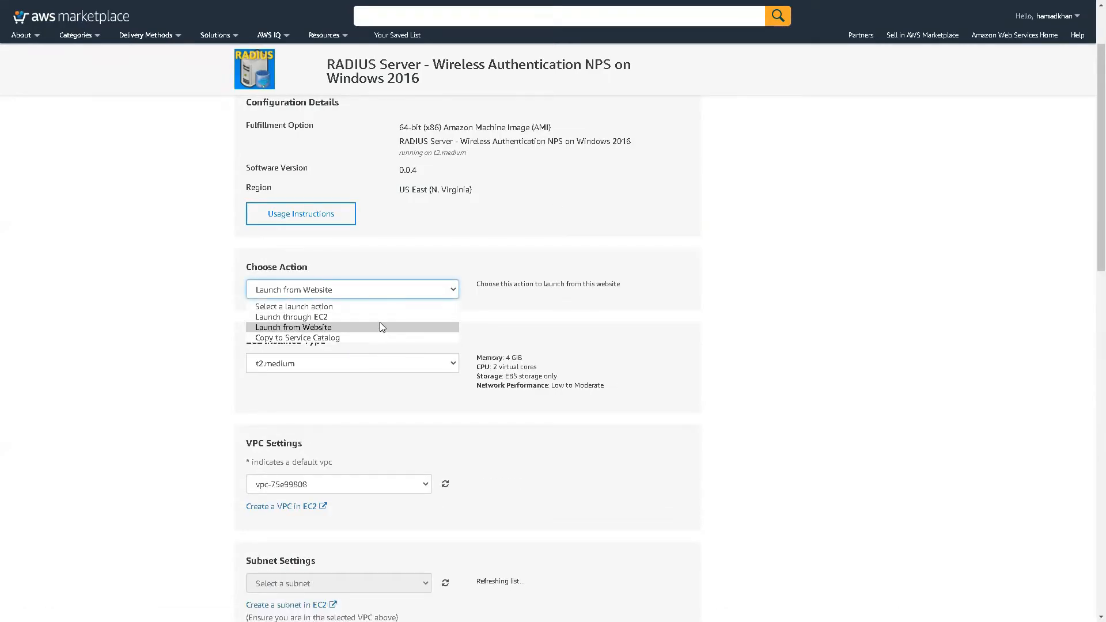
pyautogui.click(288, 317)
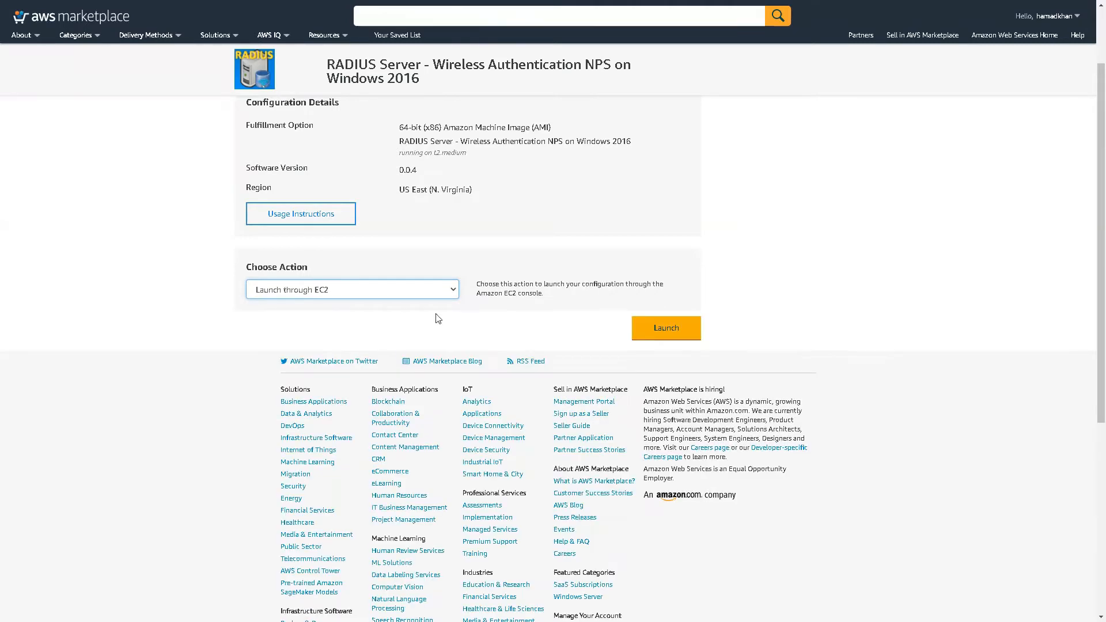
# Launch into EC2, keep t2.micro, check the RDP 3389 and RADIUS security group rules, and reach Review Instance Launch
pyautogui.click(663, 327)
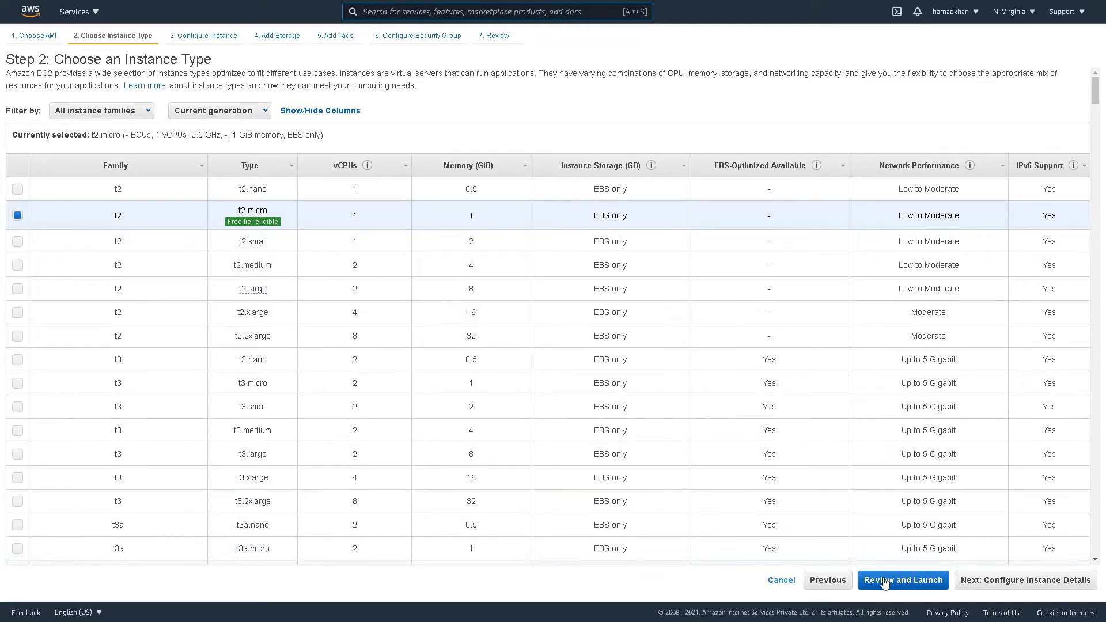
pyautogui.moveTo(325, 92)
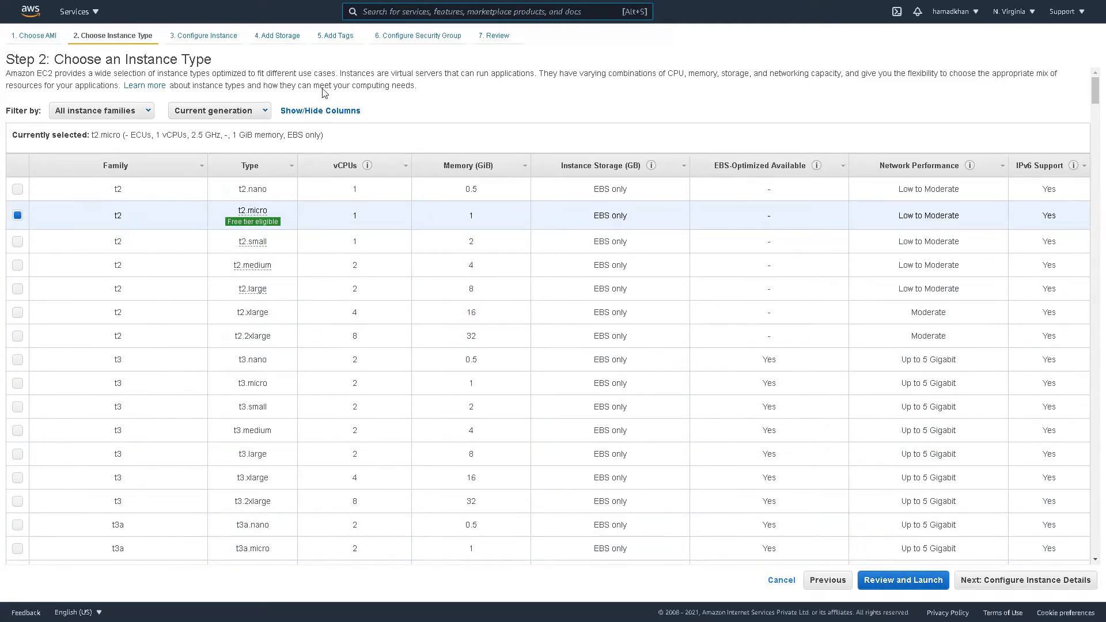
pyautogui.moveTo(206, 36)
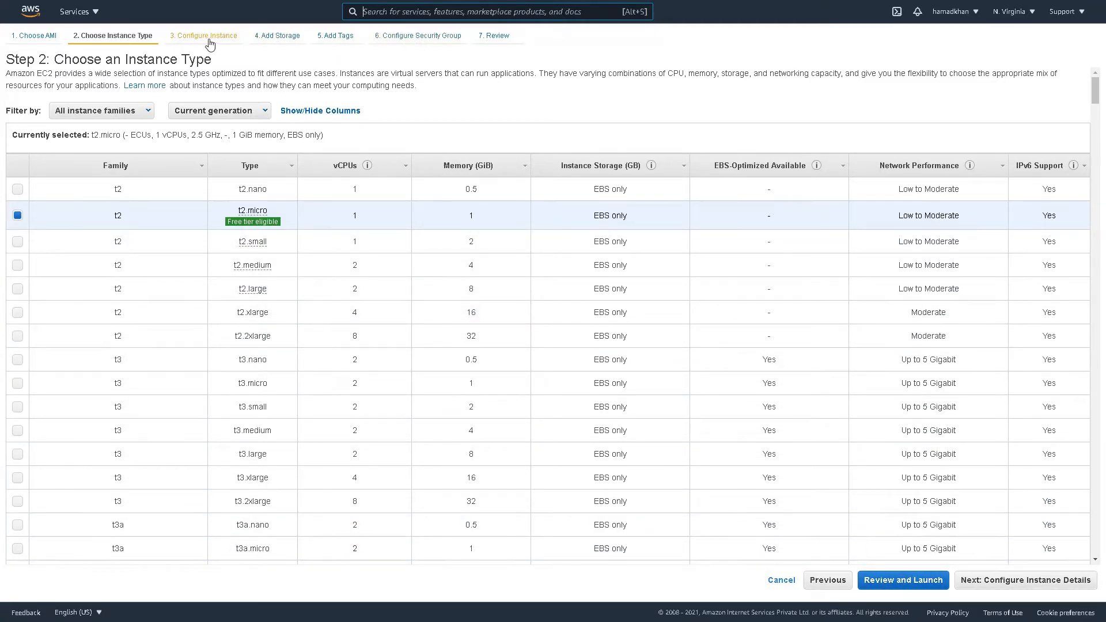
pyautogui.moveTo(184, 51)
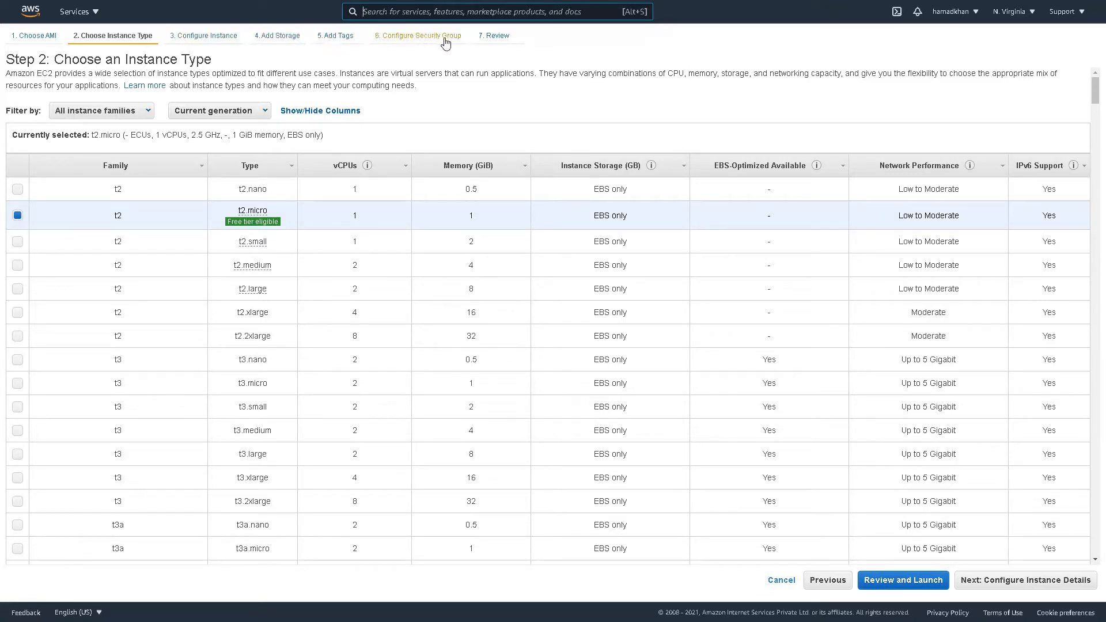
pyautogui.click(417, 35)
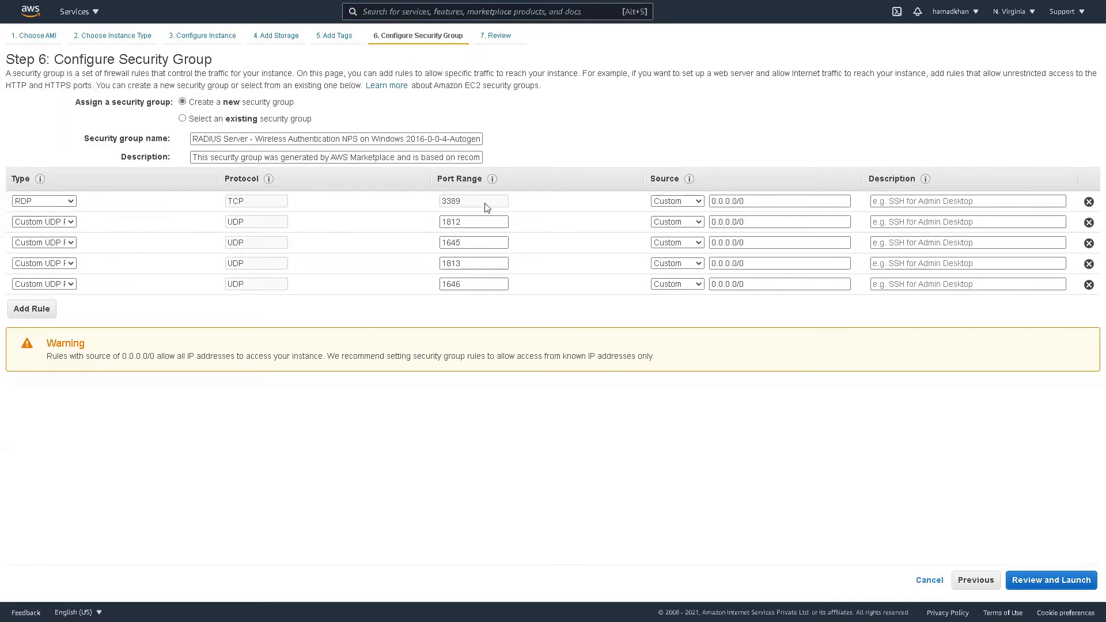
pyautogui.tripleClick(474, 200)
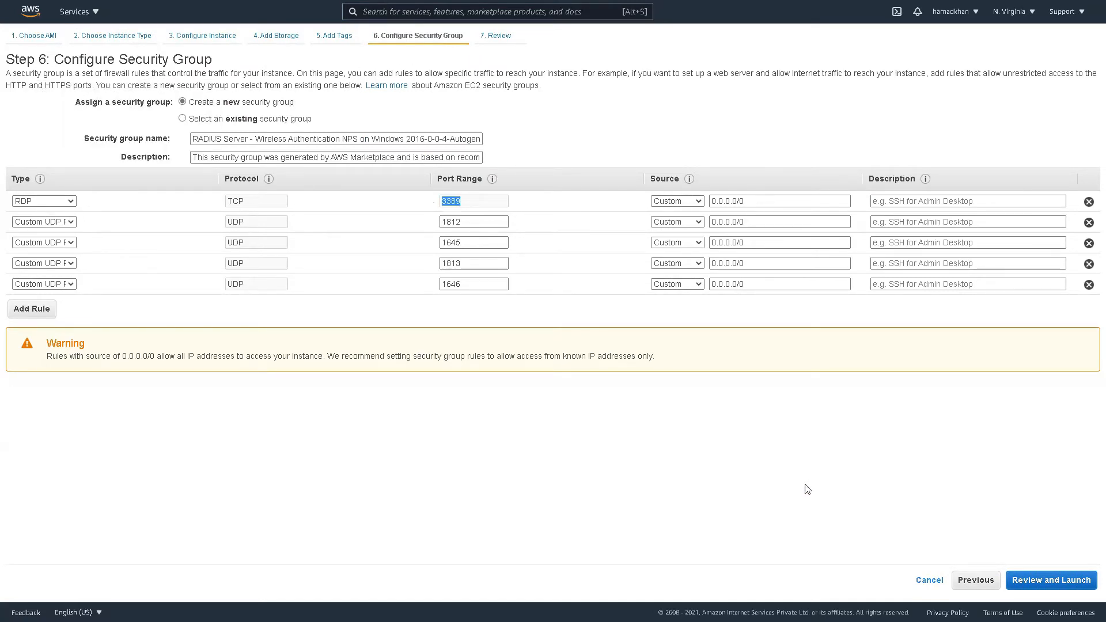
pyautogui.click(1050, 579)
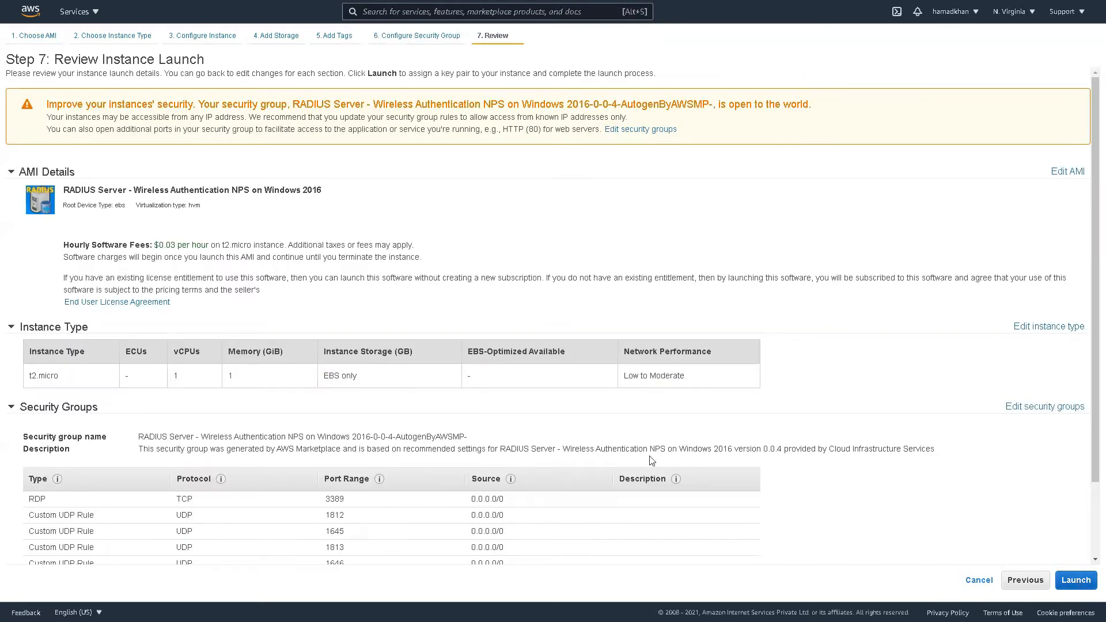
pyautogui.scroll(-3)
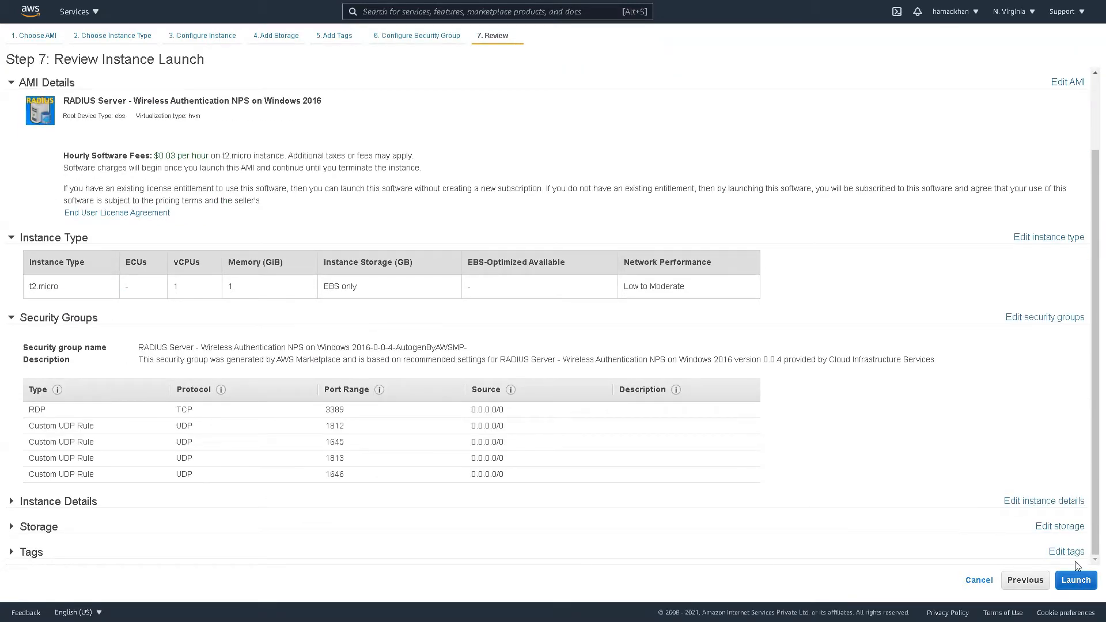
pyautogui.moveTo(1074, 579)
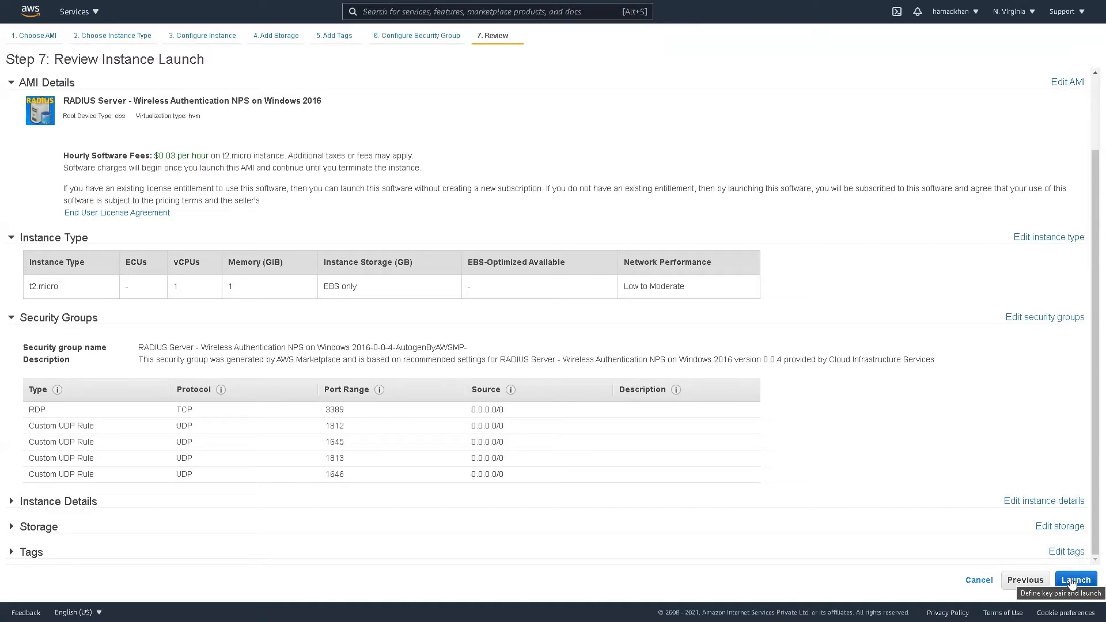
# Create and download a new key pair 'forradius' and launch the instance with it
pyautogui.click(1074, 580)
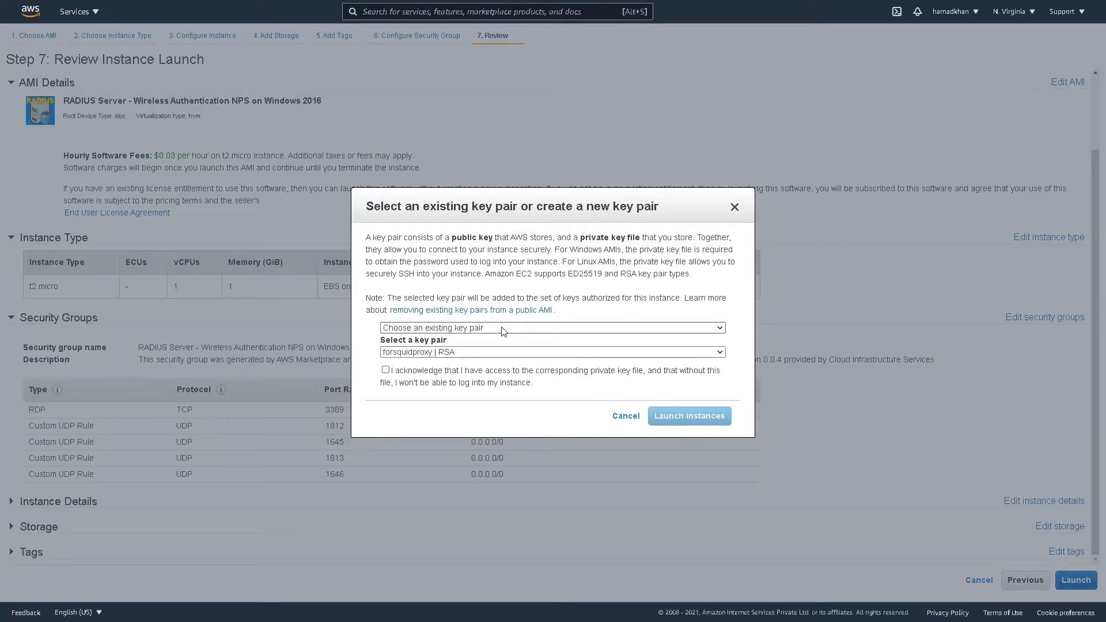
pyautogui.click(552, 327)
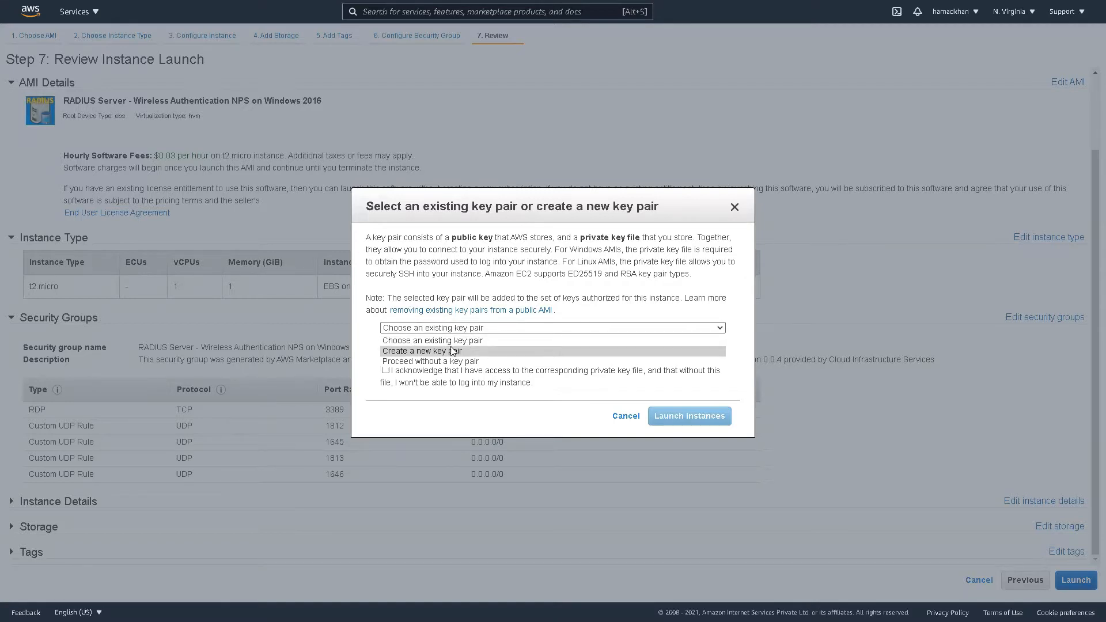
pyautogui.click(421, 351)
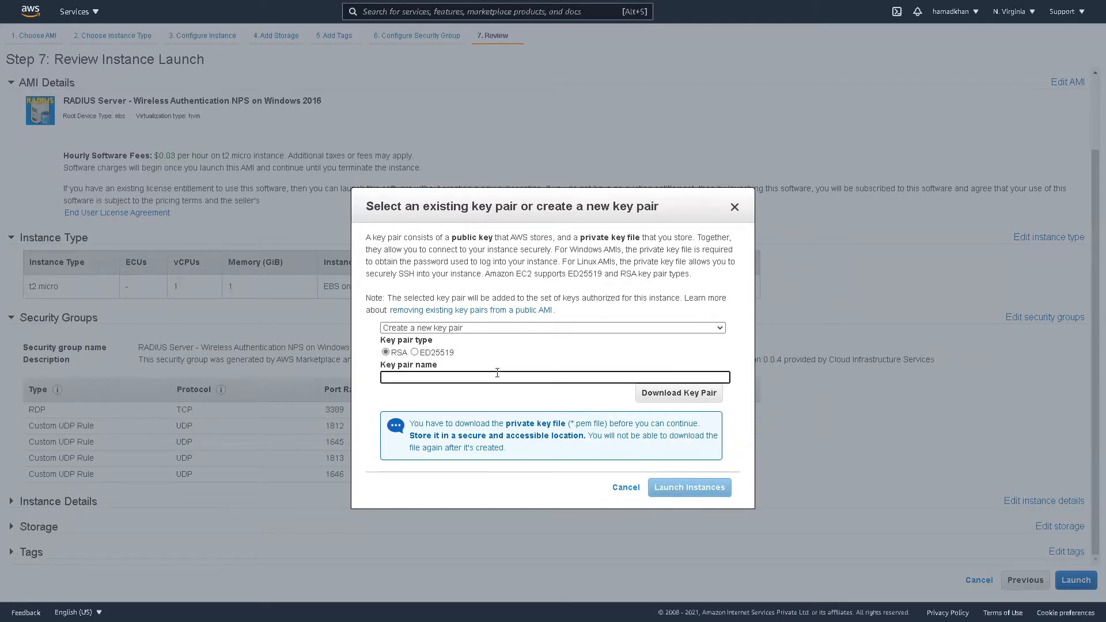
pyautogui.write('fort')
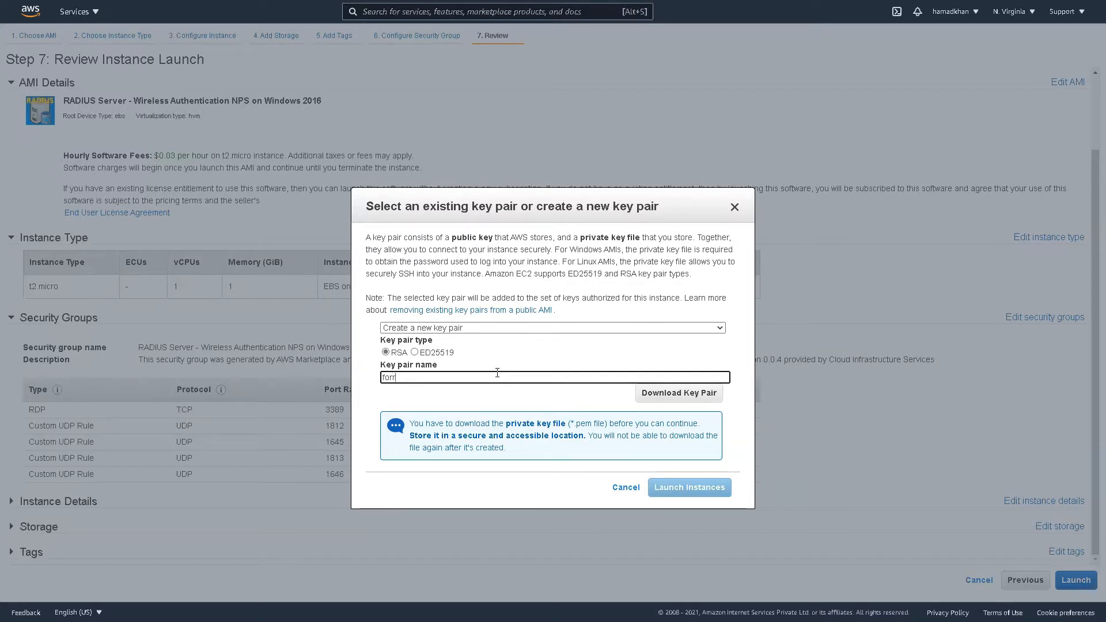
pyautogui.write('radius')
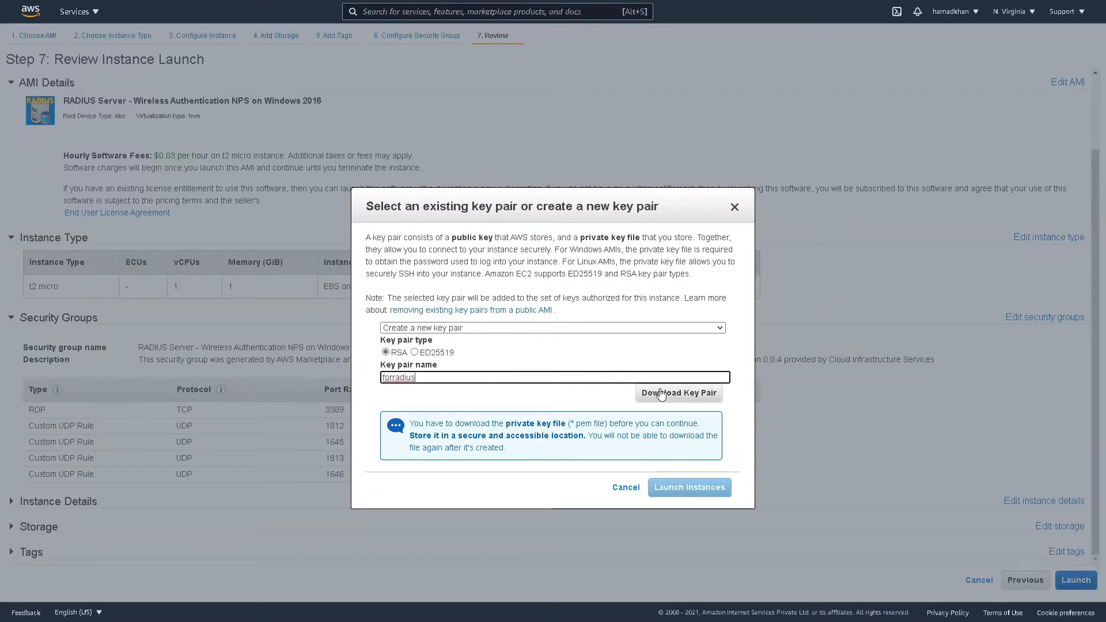
pyautogui.click(677, 393)
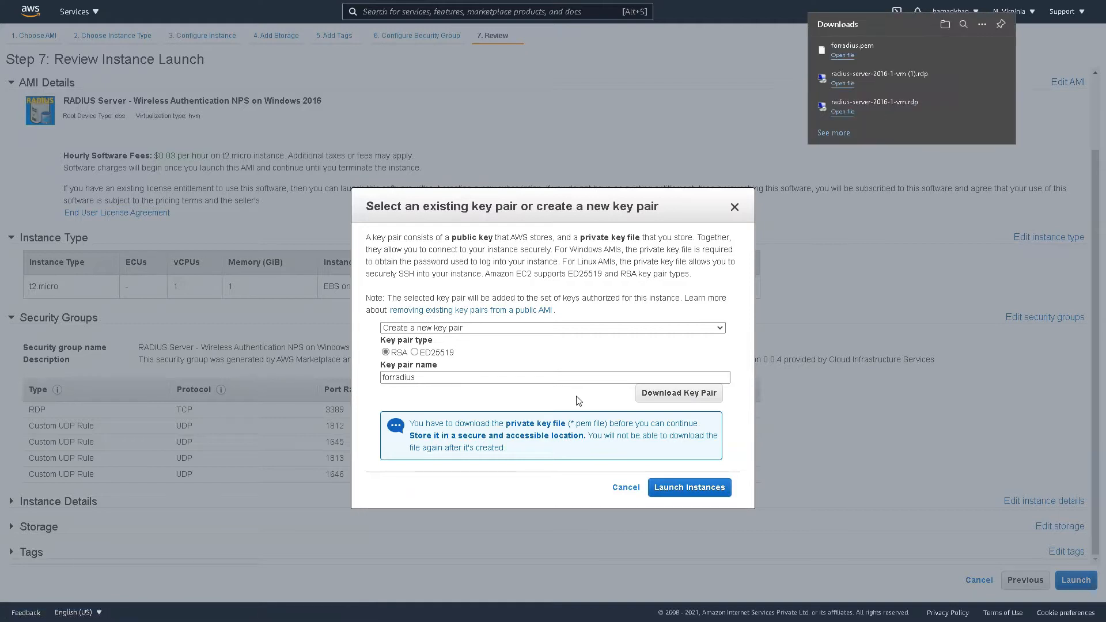
pyautogui.click(688, 486)
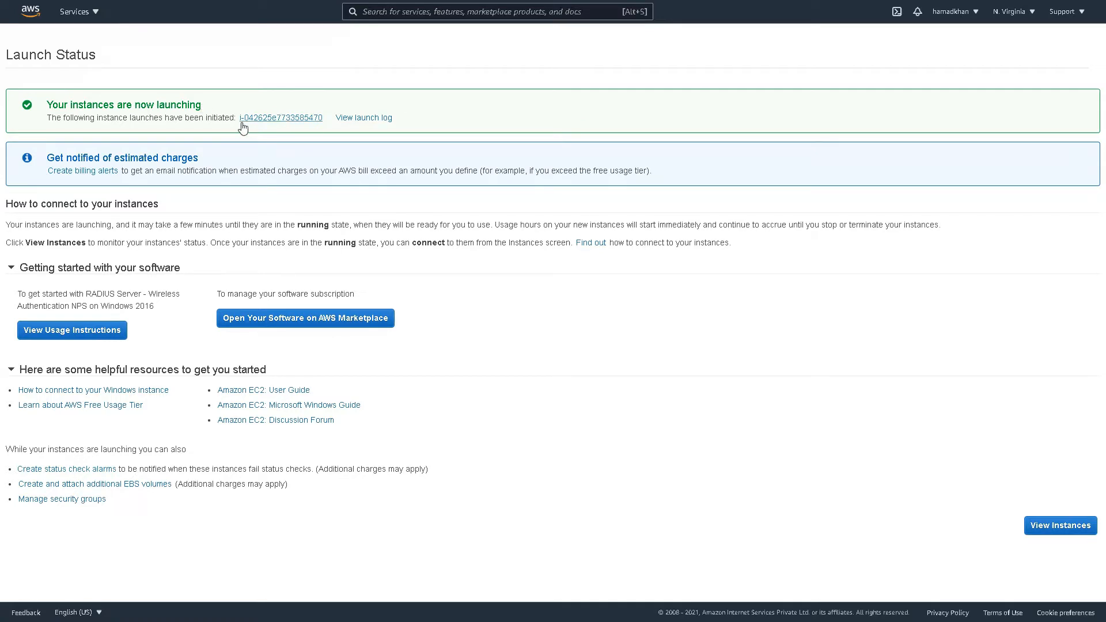
pyautogui.moveTo(257, 205)
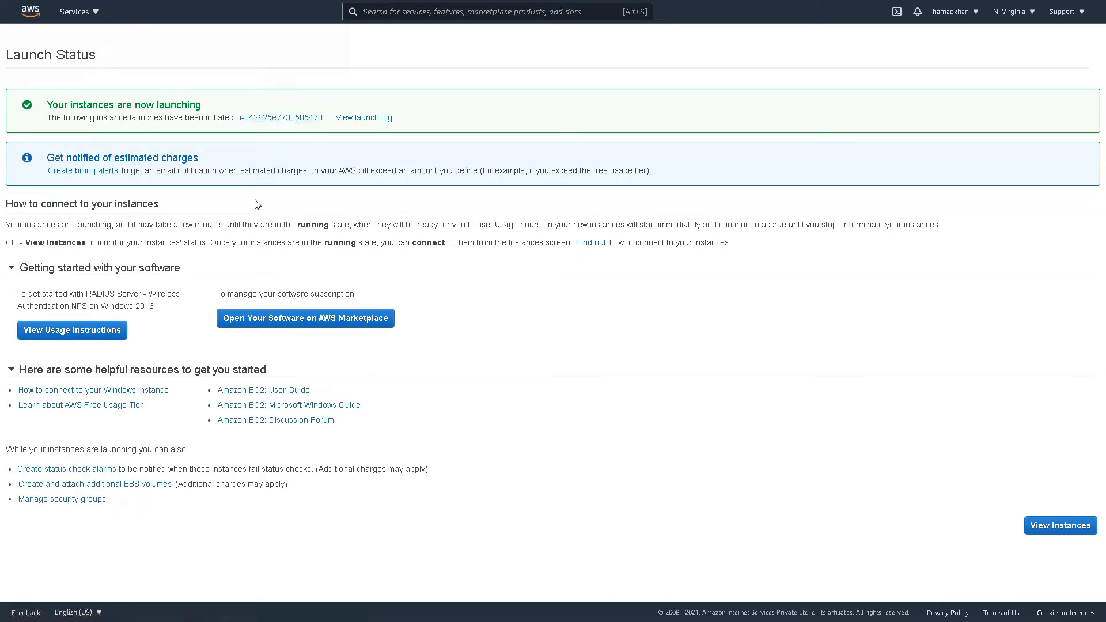
pyautogui.moveTo(71, 330)
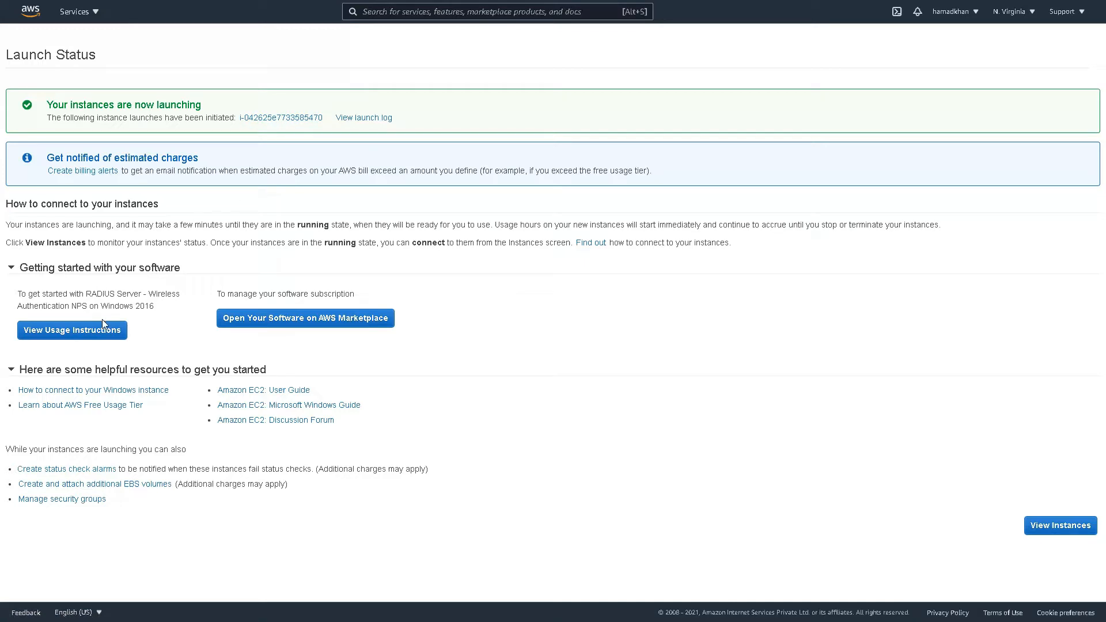
# Refresh the Instances list until the new t2.micro instance shows Running
pyautogui.click(74, 11)
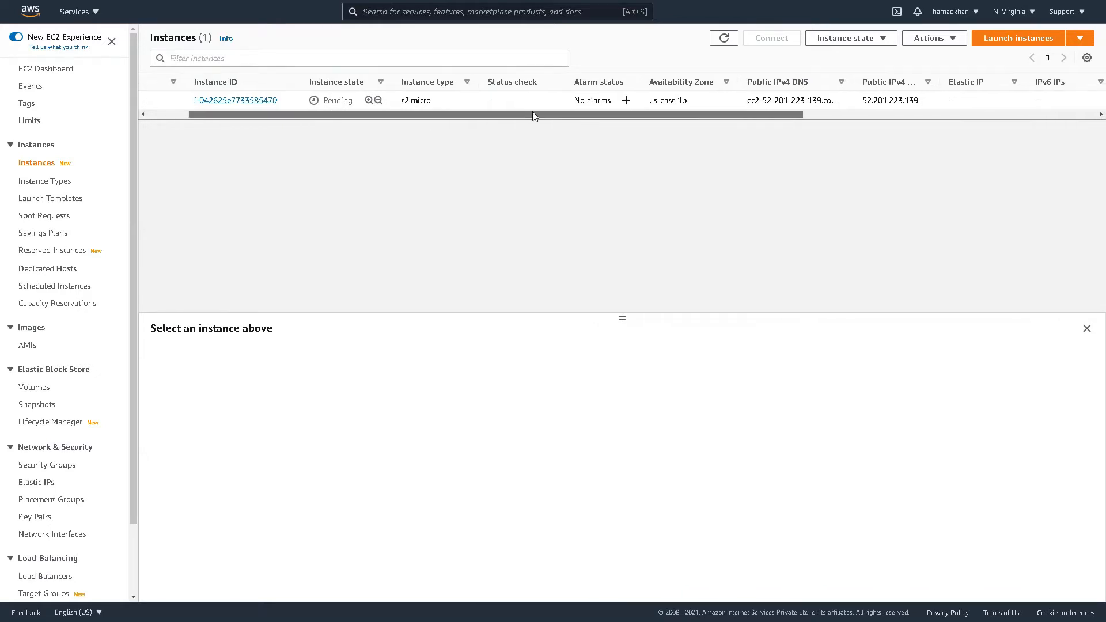
pyautogui.hscroll(3)
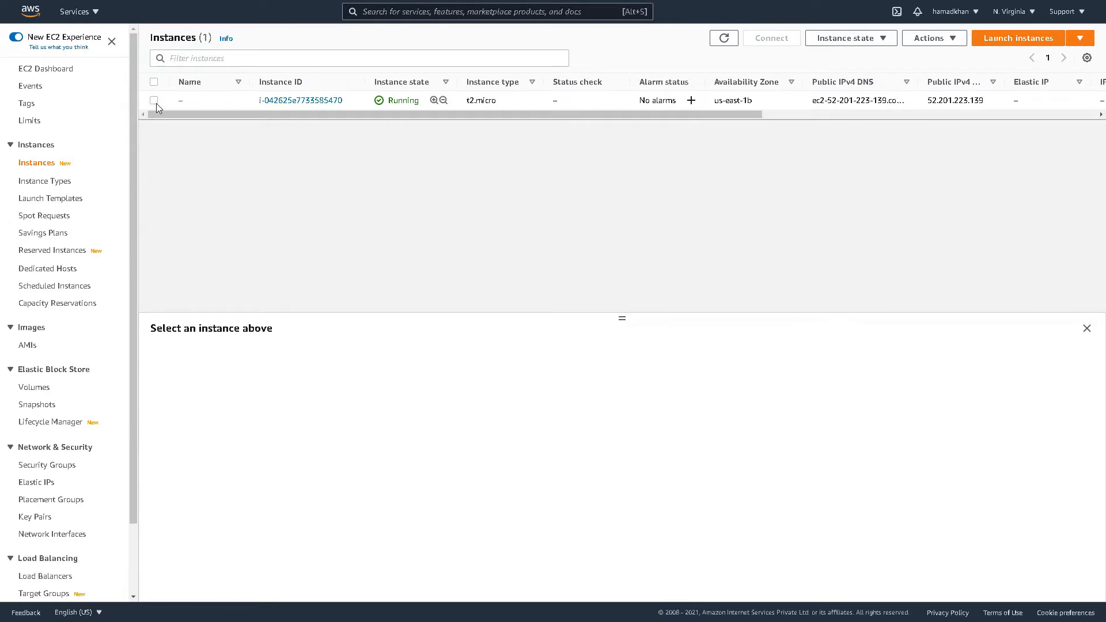
# Download the instance's RDP file from Connect and dismiss the password-not-available notice
pyautogui.click(771, 38)
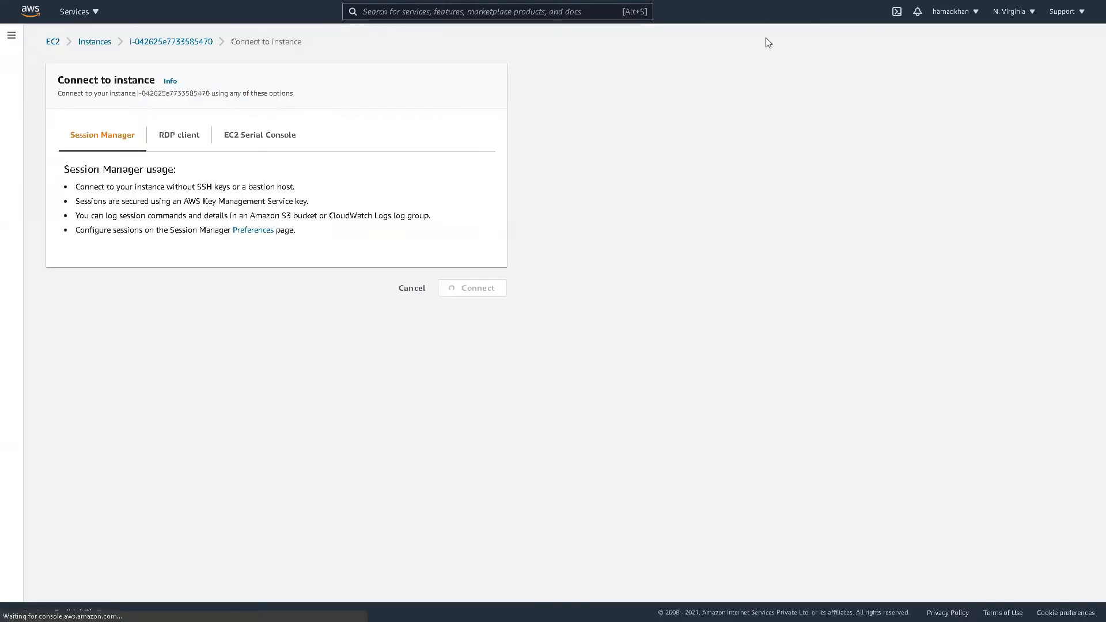
pyautogui.click(179, 134)
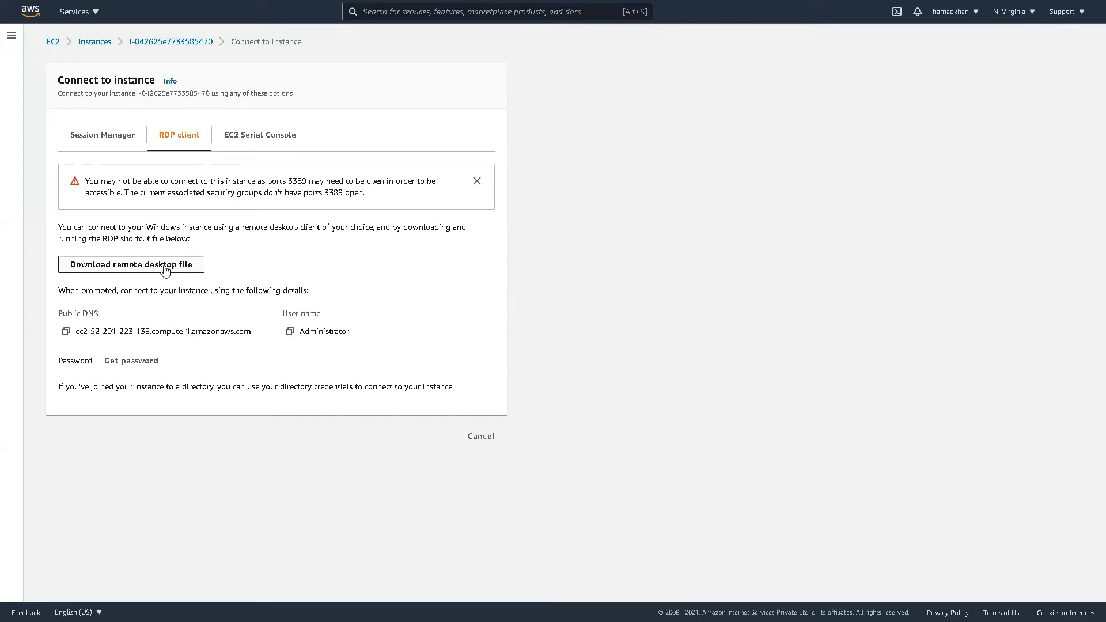
pyautogui.click(130, 263)
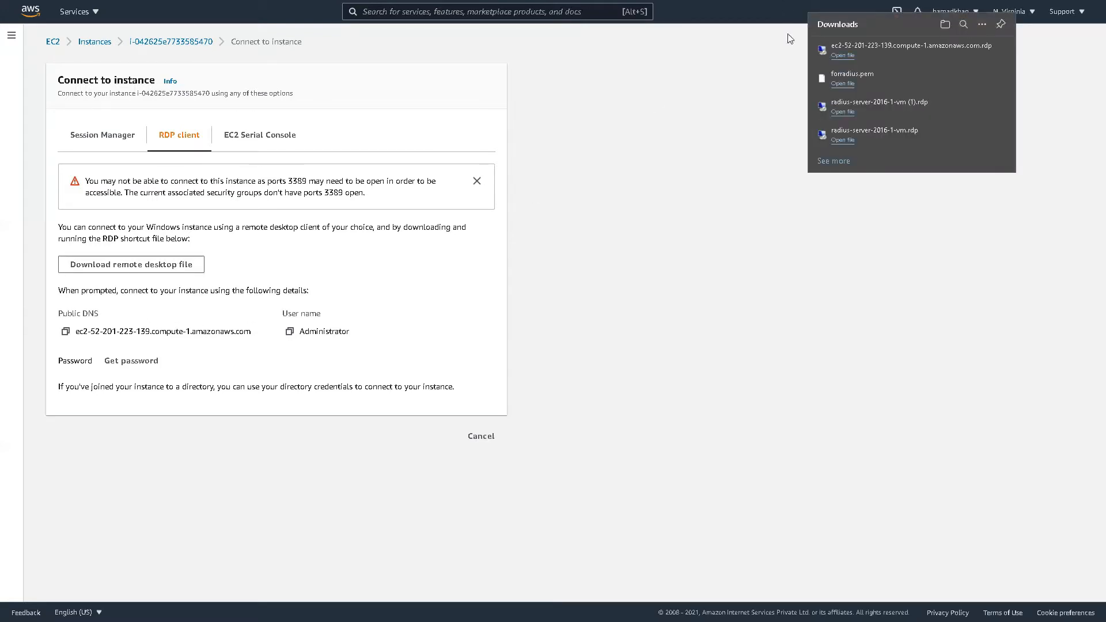
pyautogui.click(130, 361)
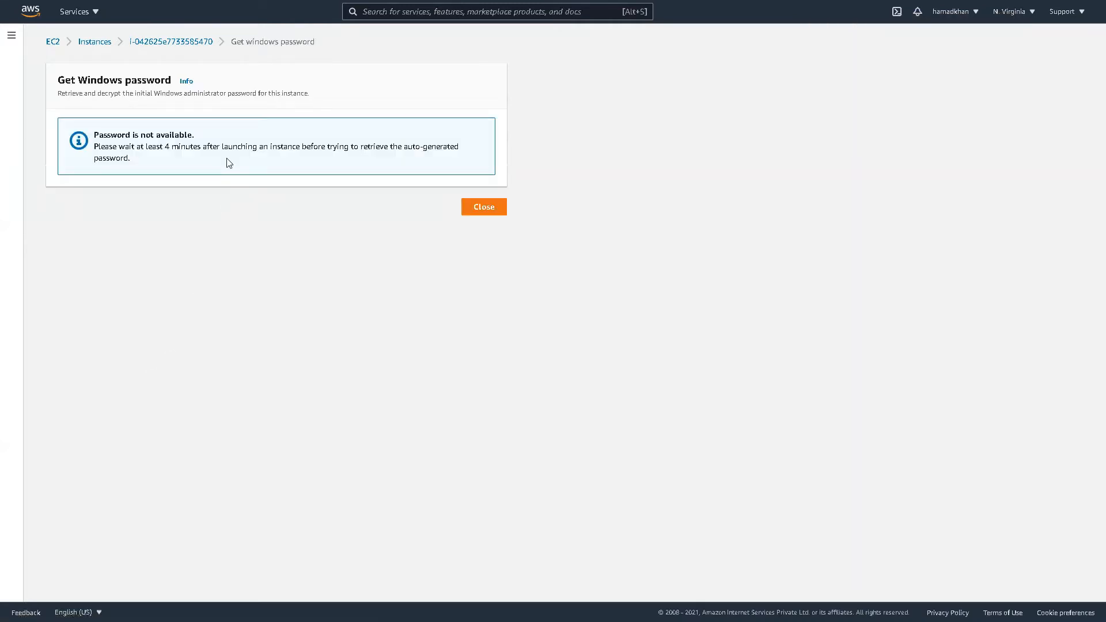
pyautogui.click(482, 206)
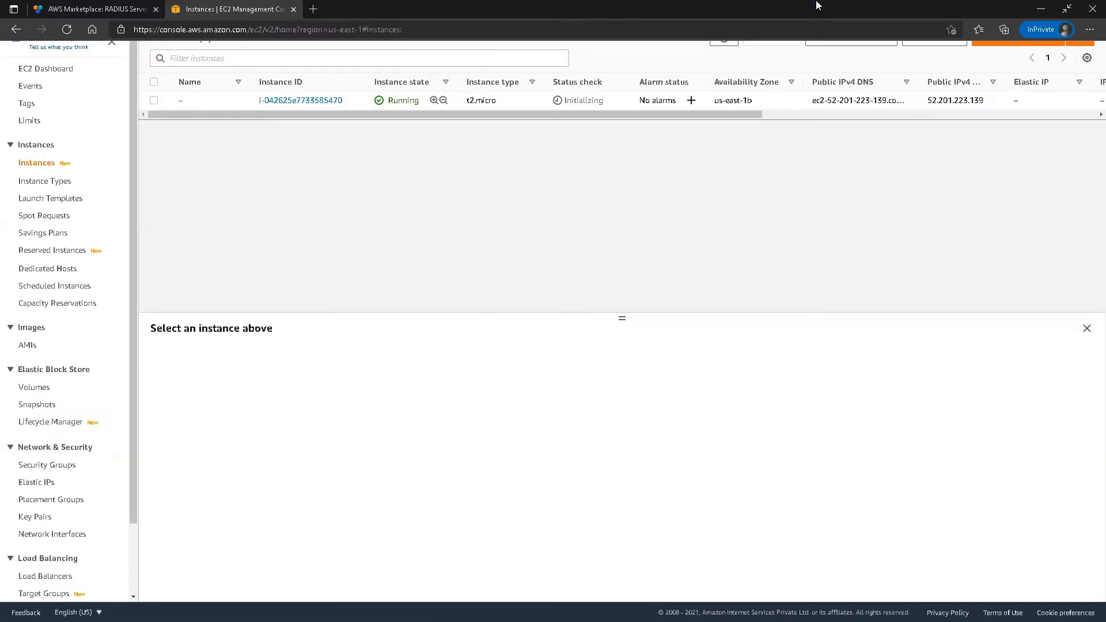
# Open the downloaded .rdp file from Edge's Downloads and connect despite the unknown publisher
pyautogui.click(1088, 29)
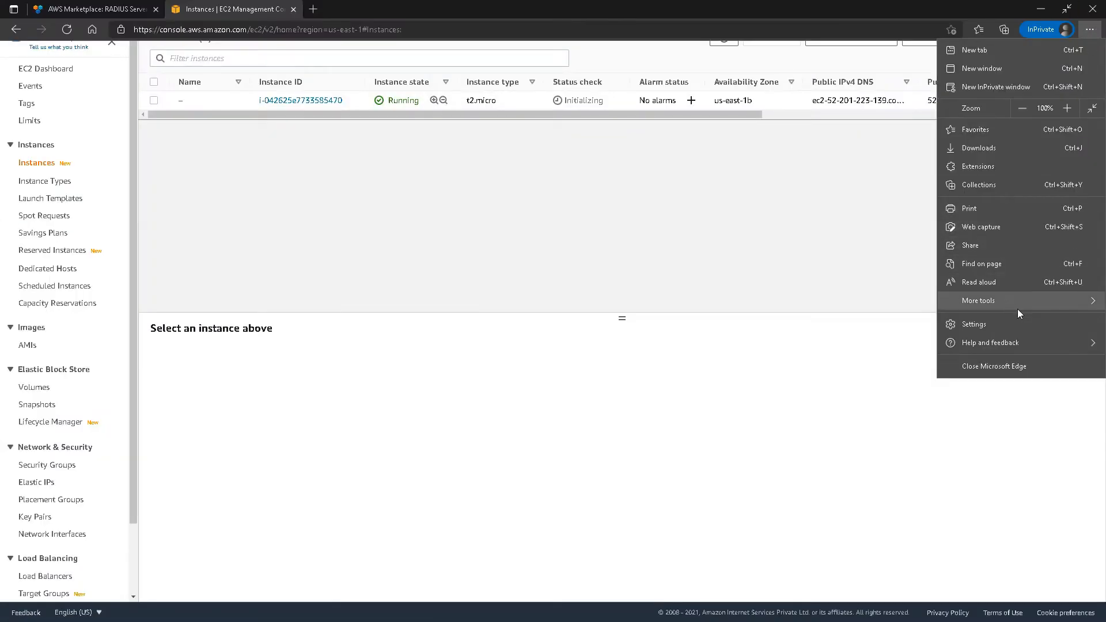
pyautogui.moveTo(953, 313)
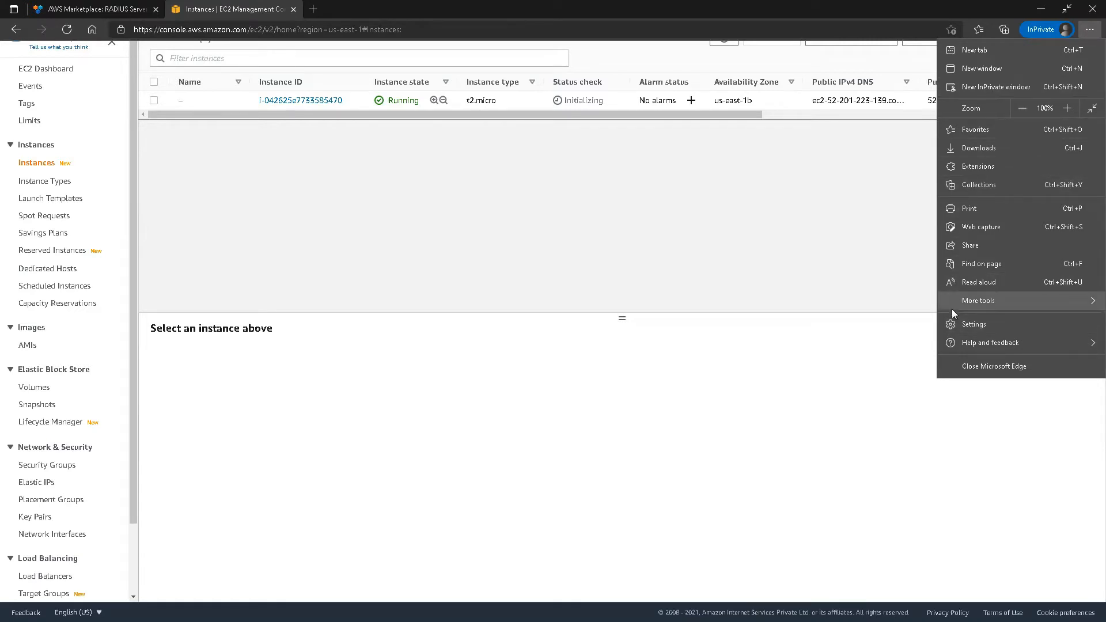
pyautogui.moveTo(1001, 129)
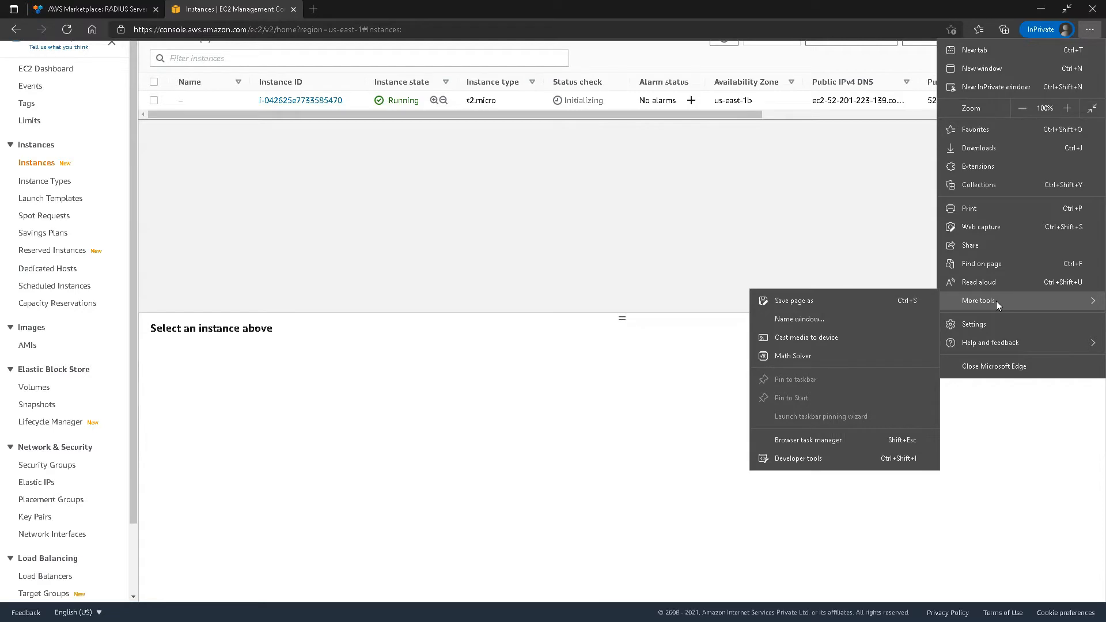
pyautogui.moveTo(1022, 129)
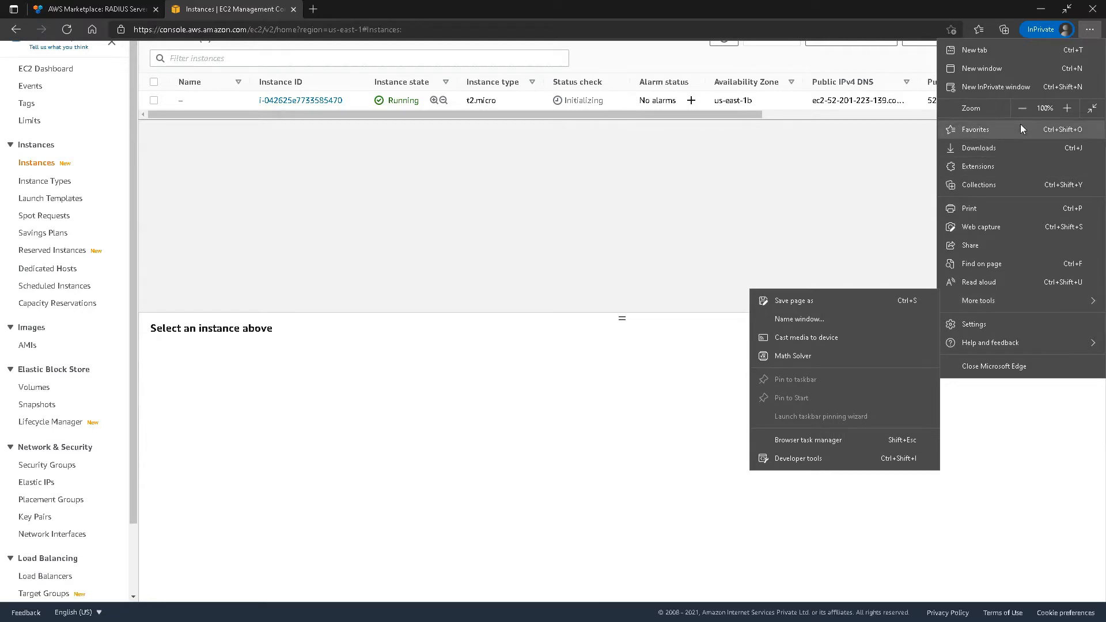
pyautogui.click(979, 149)
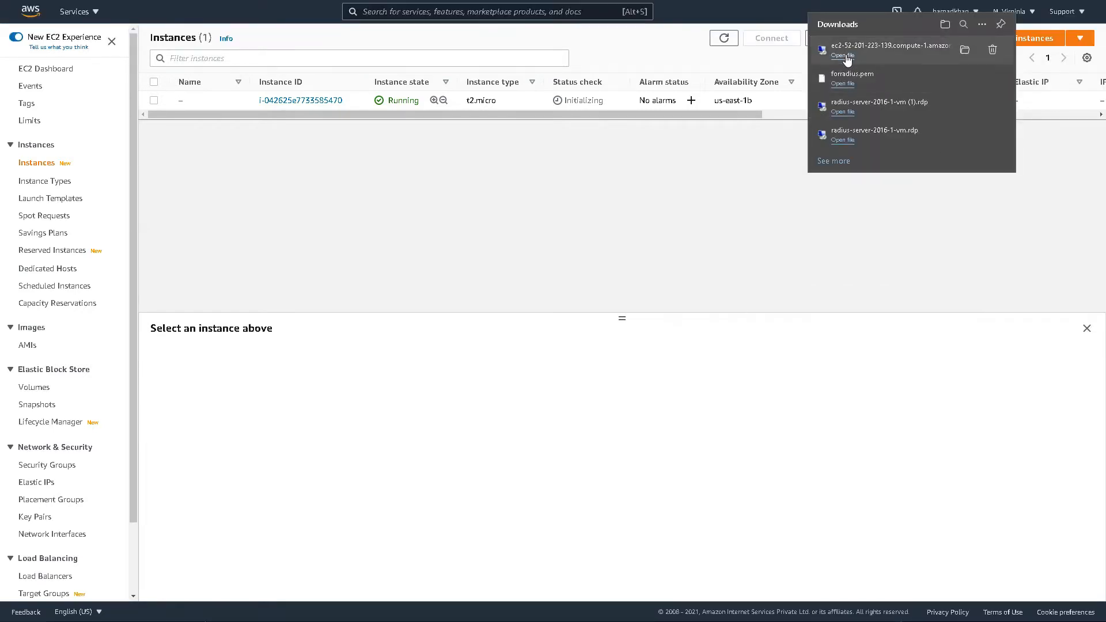
pyautogui.click(841, 55)
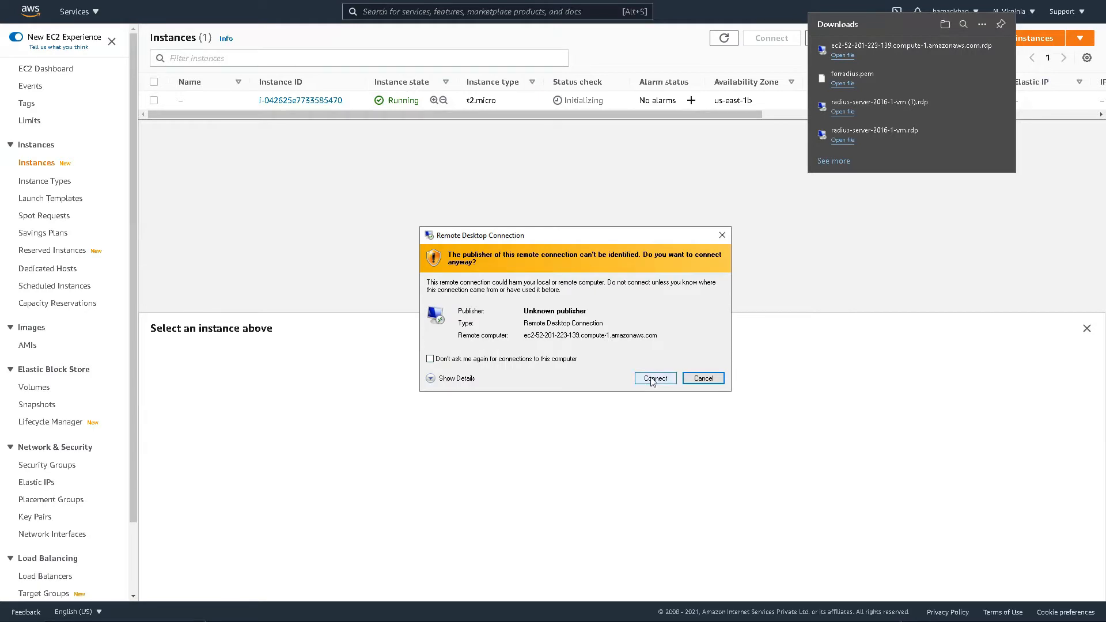
pyautogui.click(654, 378)
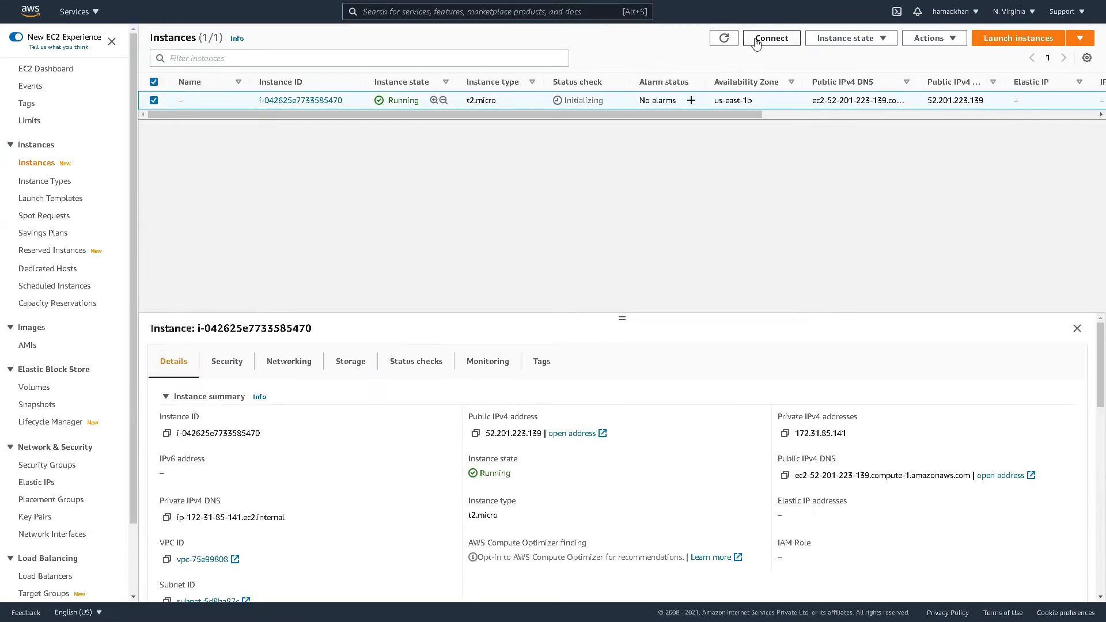
# Load forradius.pem under Get password and decrypt the Windows administrator password
pyautogui.click(770, 38)
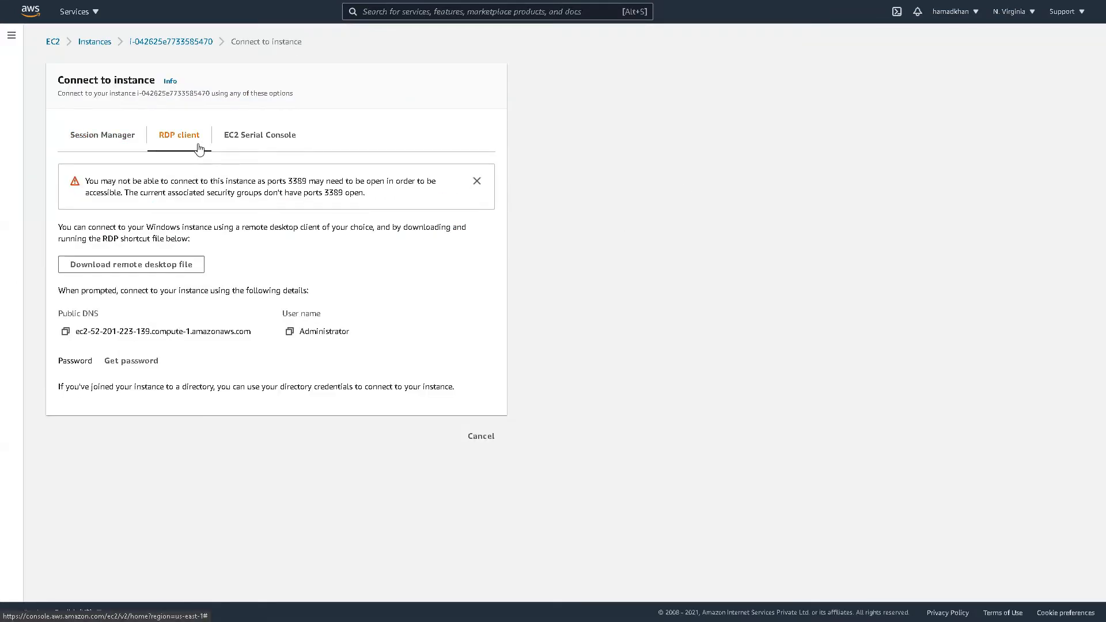
pyautogui.click(131, 360)
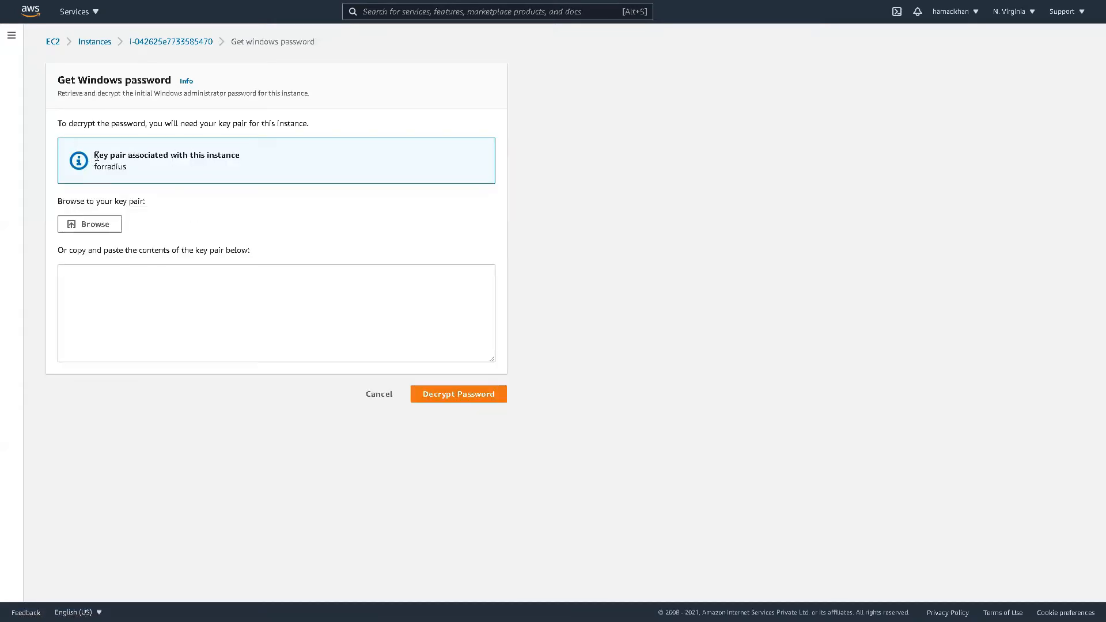
pyautogui.doubleClick(118, 166)
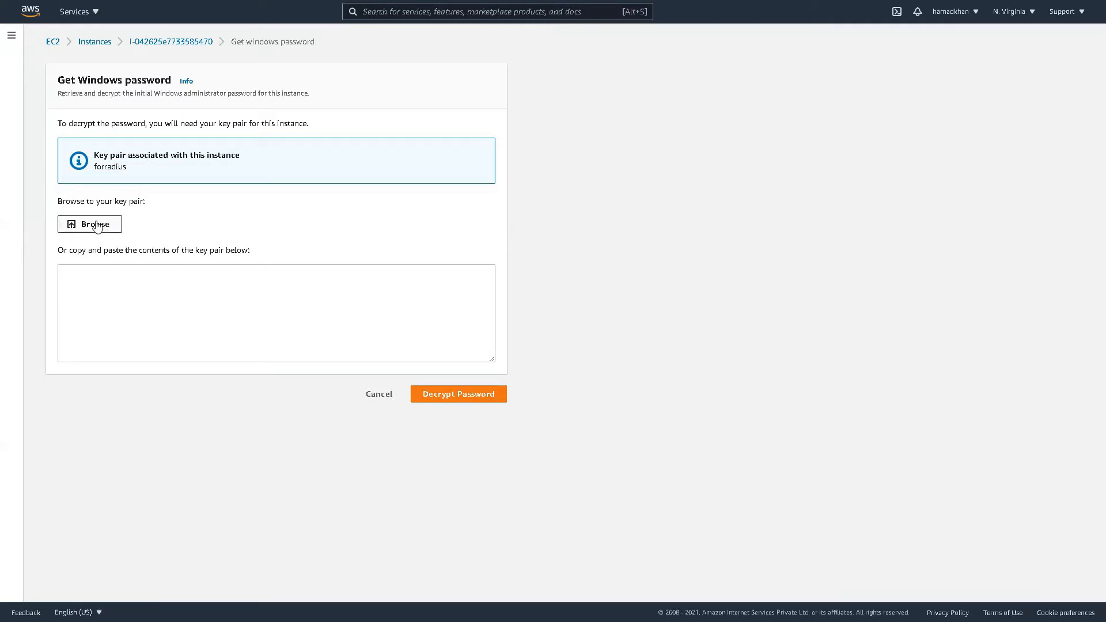
pyautogui.click(90, 223)
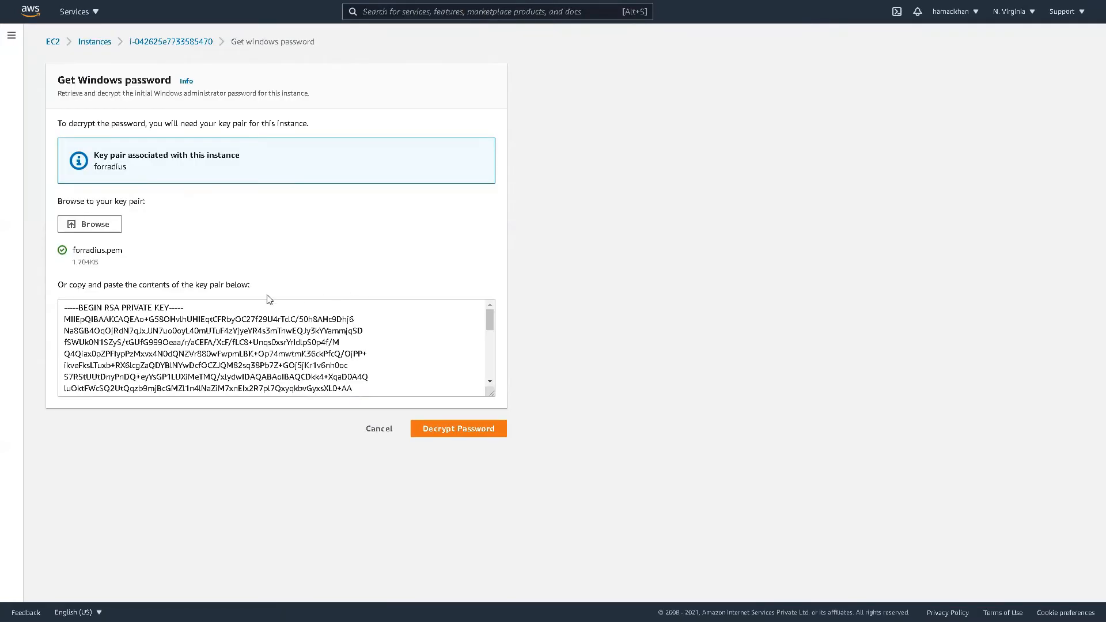
pyautogui.scroll(-3)
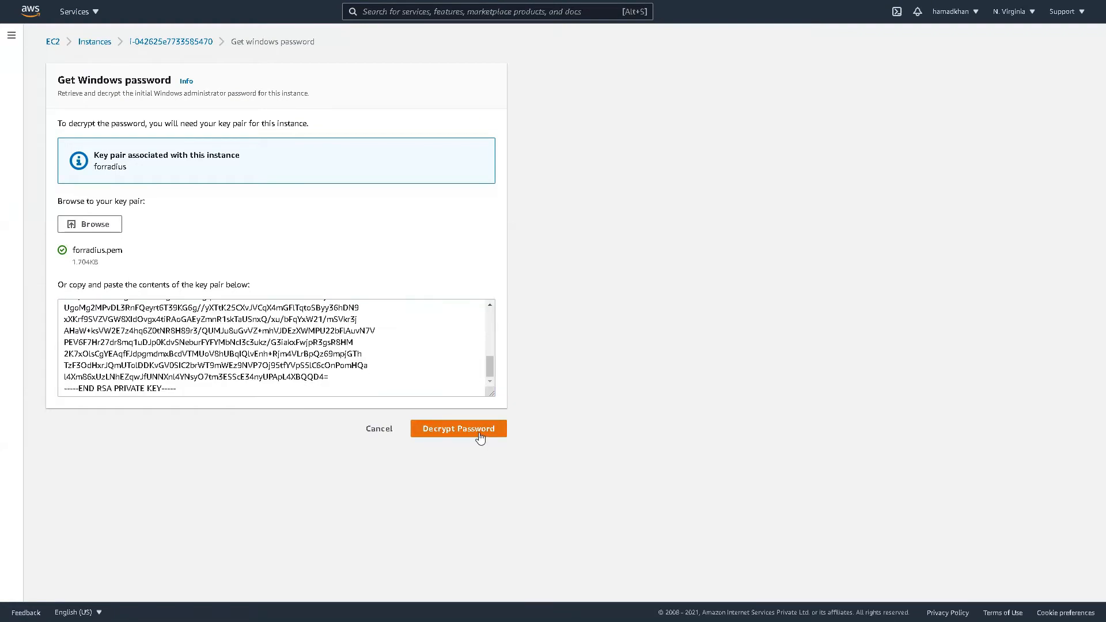
pyautogui.click(458, 429)
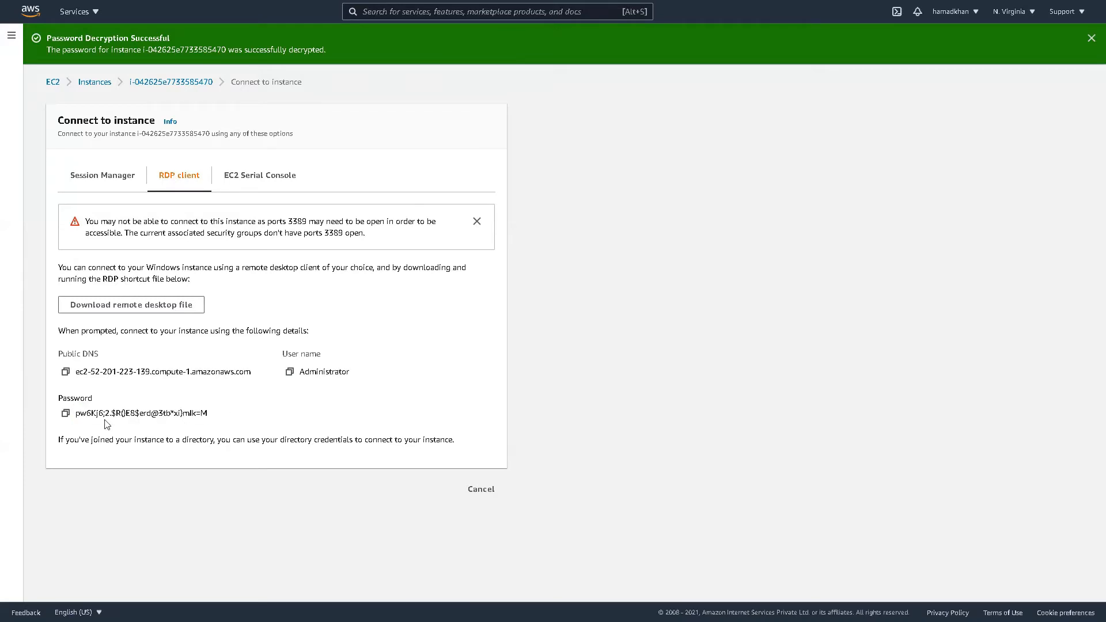
# Copy the decrypted password and submit it as the Administrator credentials
pyautogui.click(65, 412)
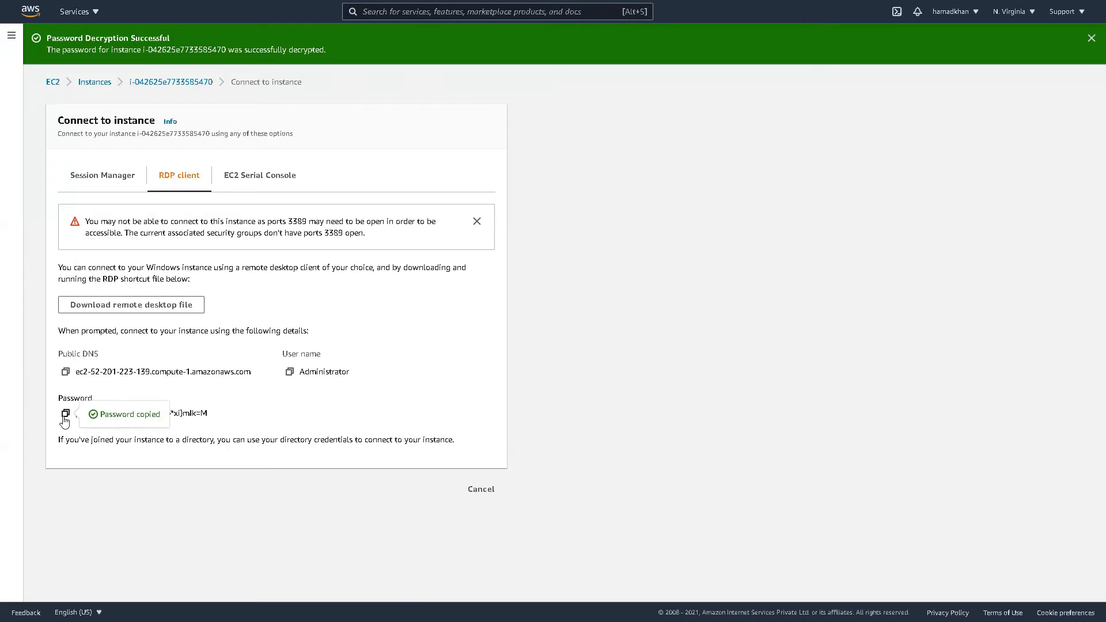
pyautogui.moveTo(656, 438)
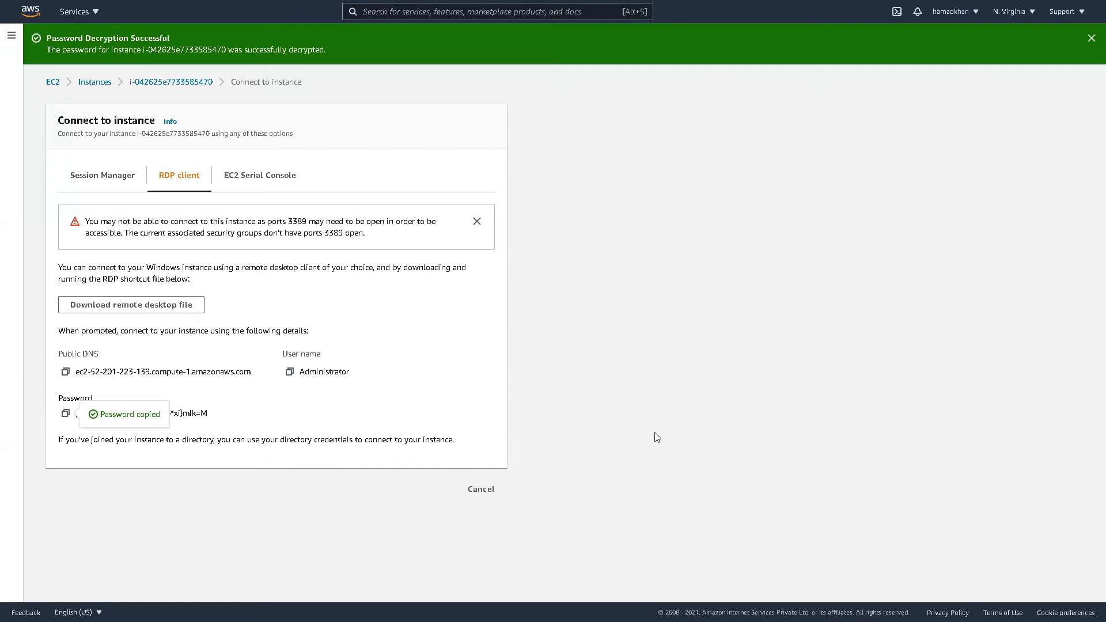
pyautogui.moveTo(680, 456)
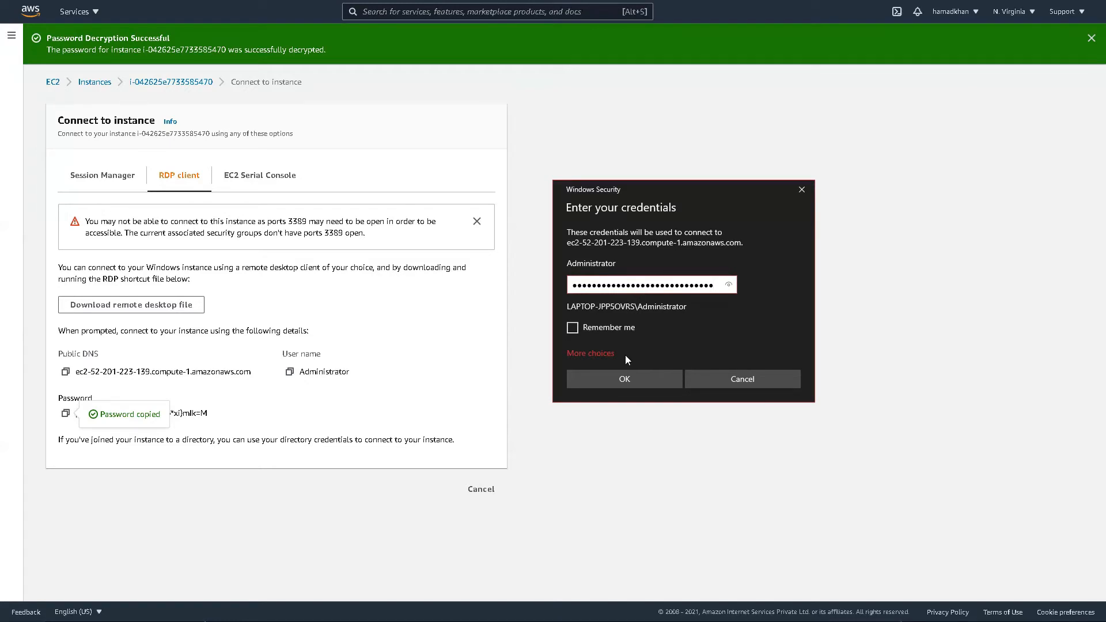
pyautogui.click(623, 378)
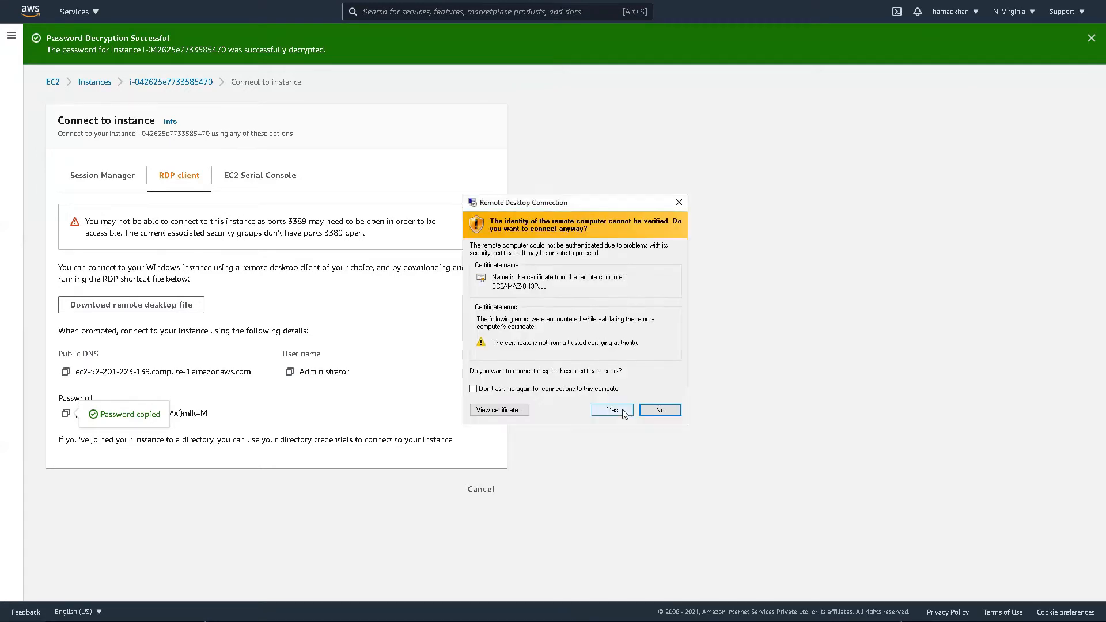
# Accept the certificate warning and reach the remote Windows Server 2016 desktop
pyautogui.click(610, 410)
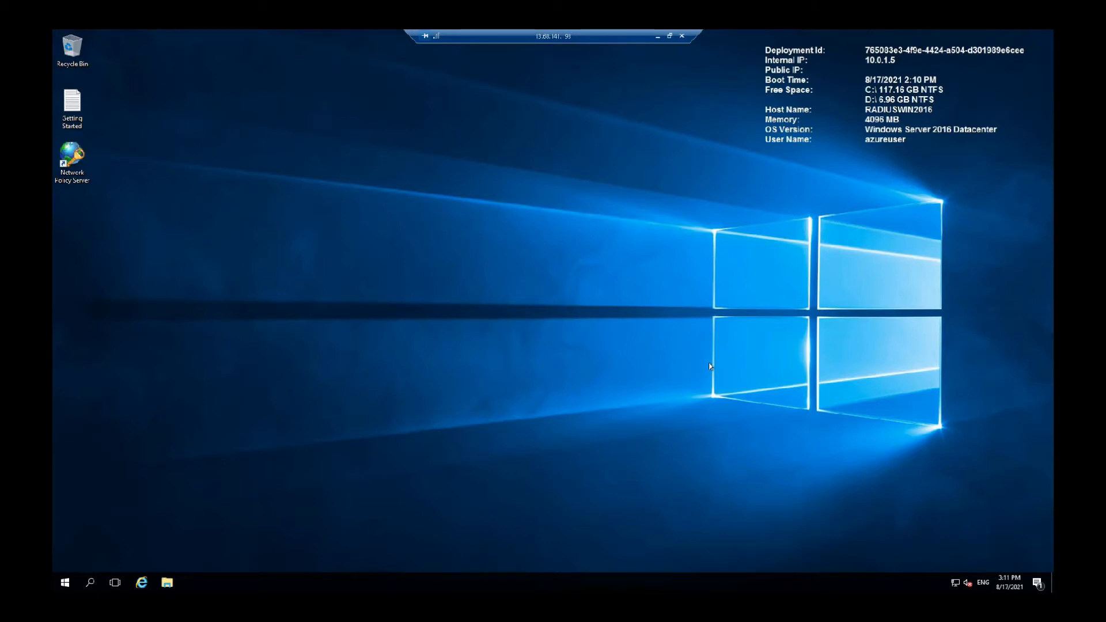
# Launch the Network Policy Server console from its desktop shortcut
pyautogui.click(71, 162)
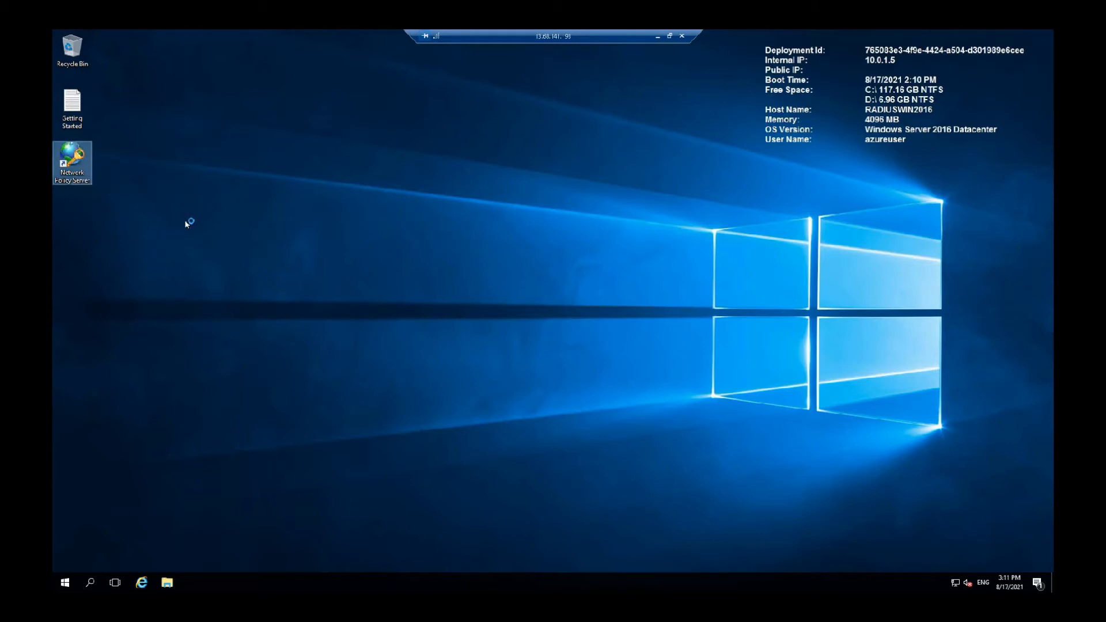
pyautogui.doubleClick(71, 162)
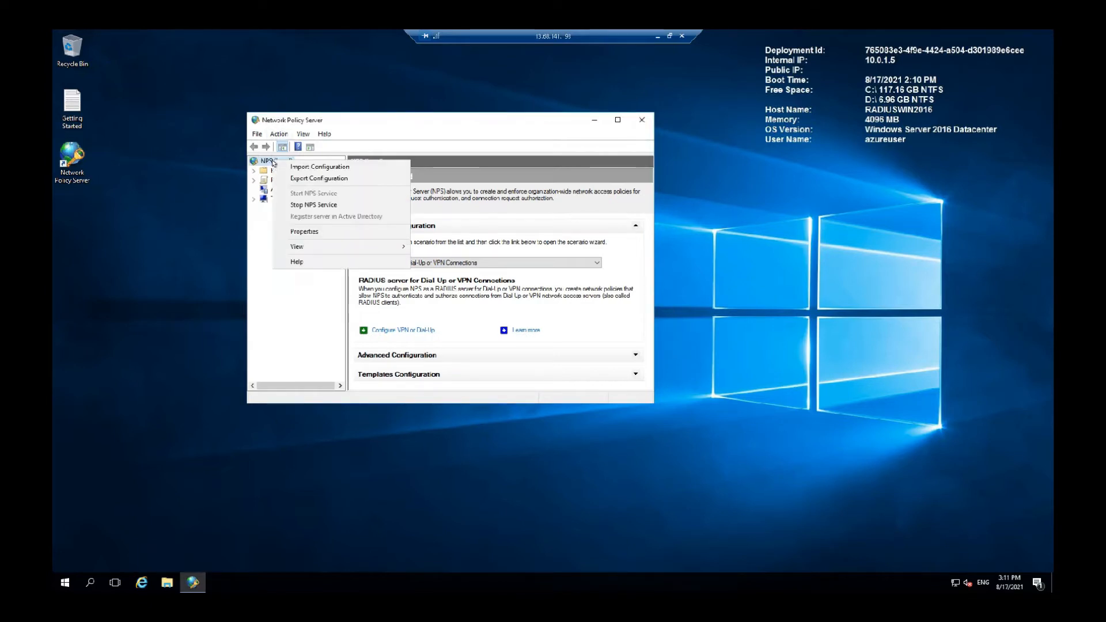
pyautogui.moveTo(335, 217)
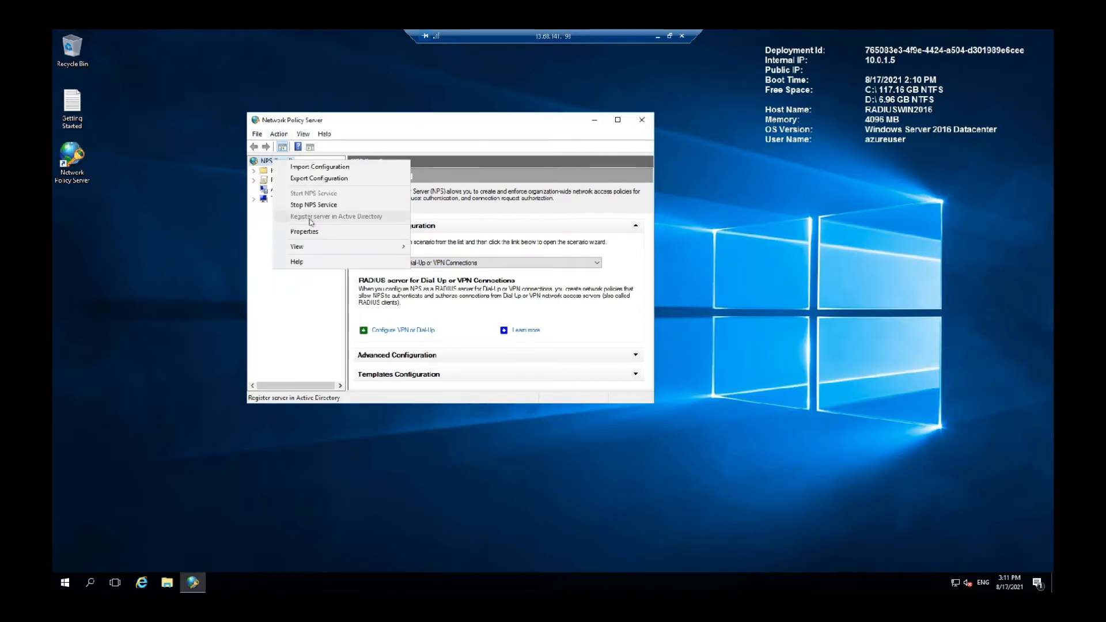
pyautogui.moveTo(323, 219)
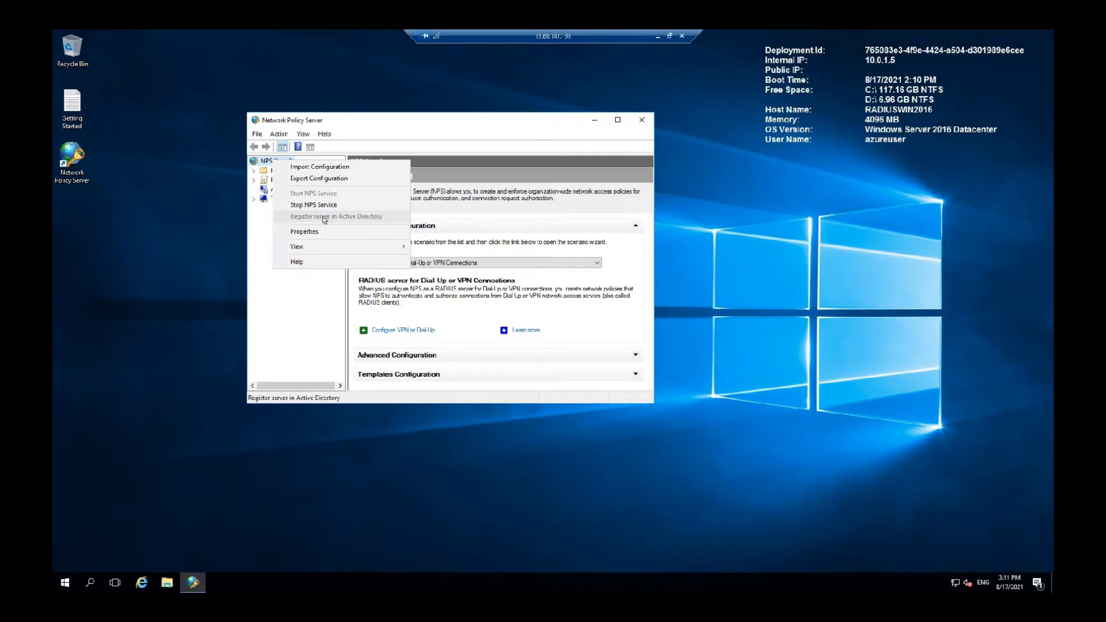
pyautogui.moveTo(350, 222)
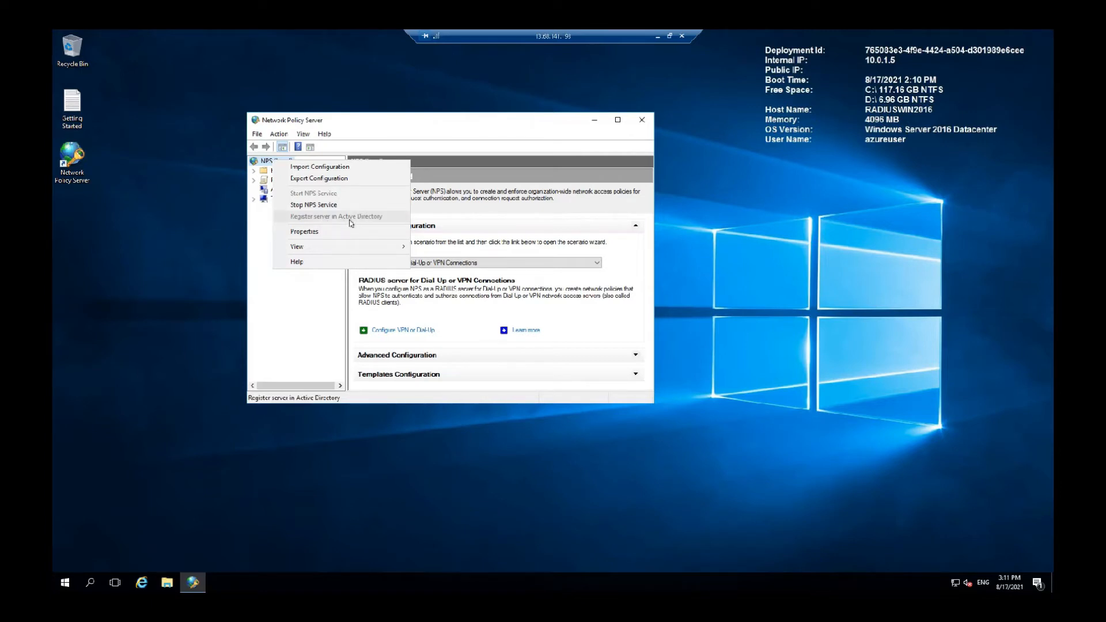
pyautogui.moveTo(325, 304)
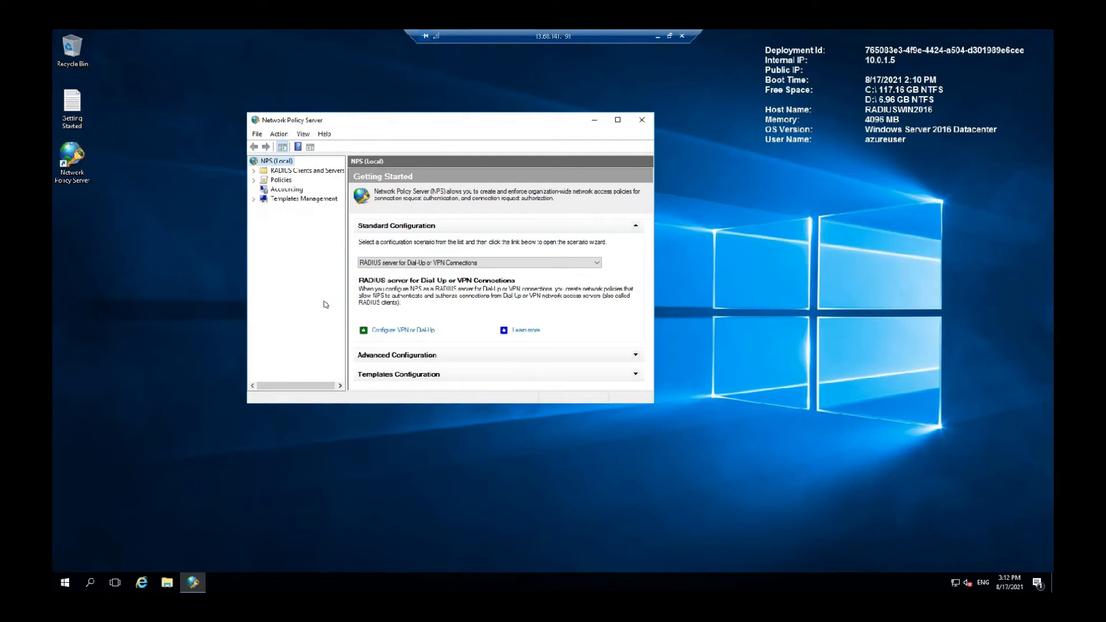
pyautogui.moveTo(116, 155)
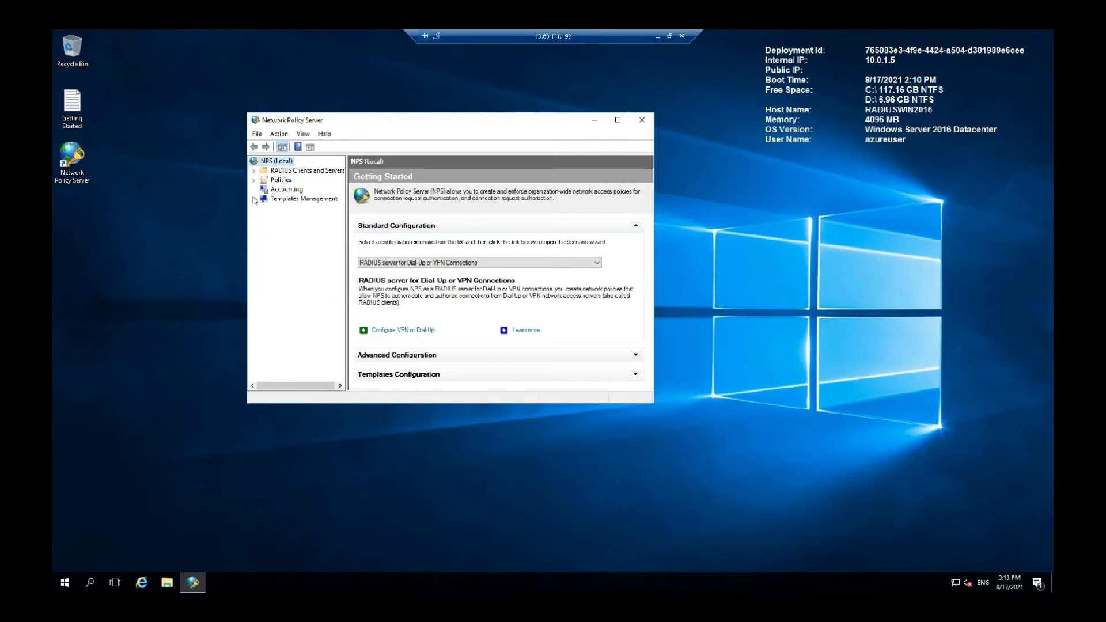
# Start a new shared secret template 'Contoso Wifi Staff' under Templates Management with the secret set to Generate
pyautogui.click(255, 198)
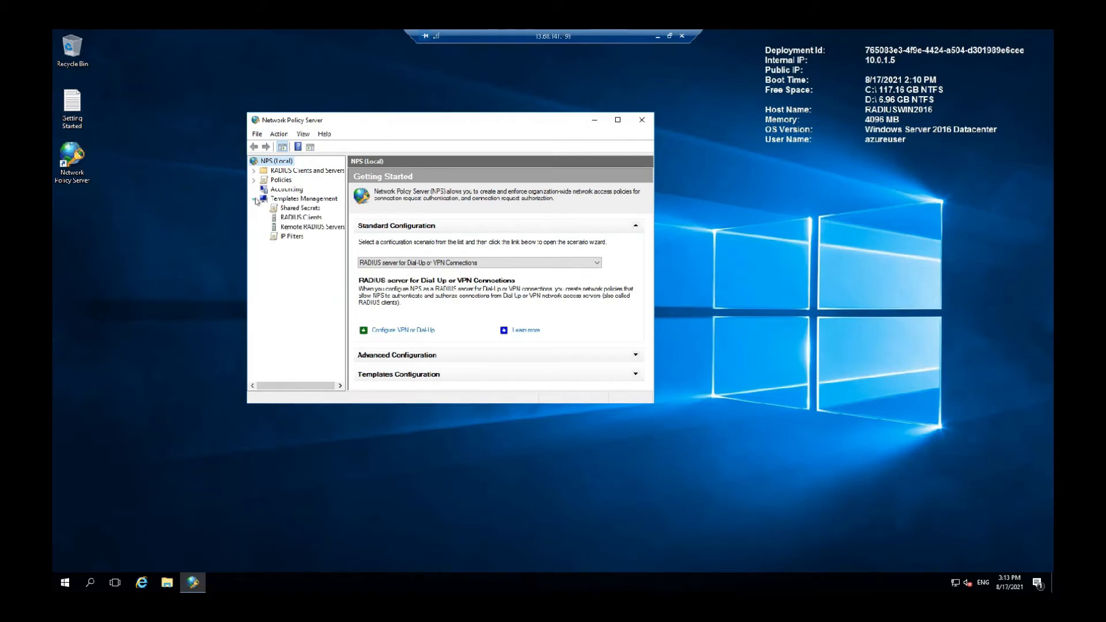
pyautogui.rightClick(290, 208)
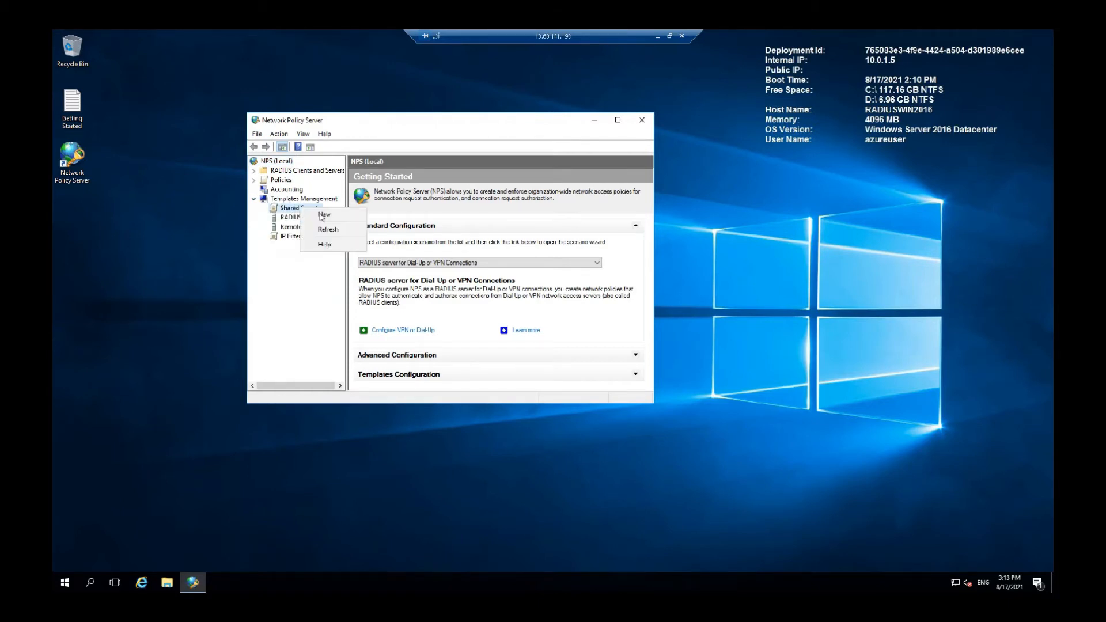
pyautogui.click(324, 215)
pyautogui.write('Conway Wifi')
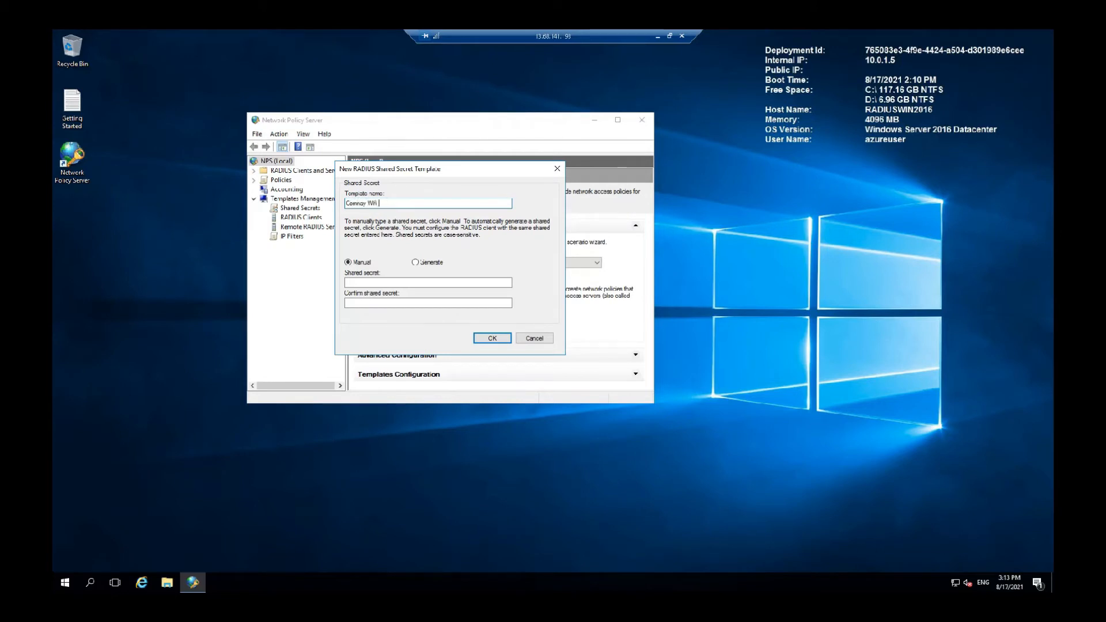
pyautogui.write('_ S')
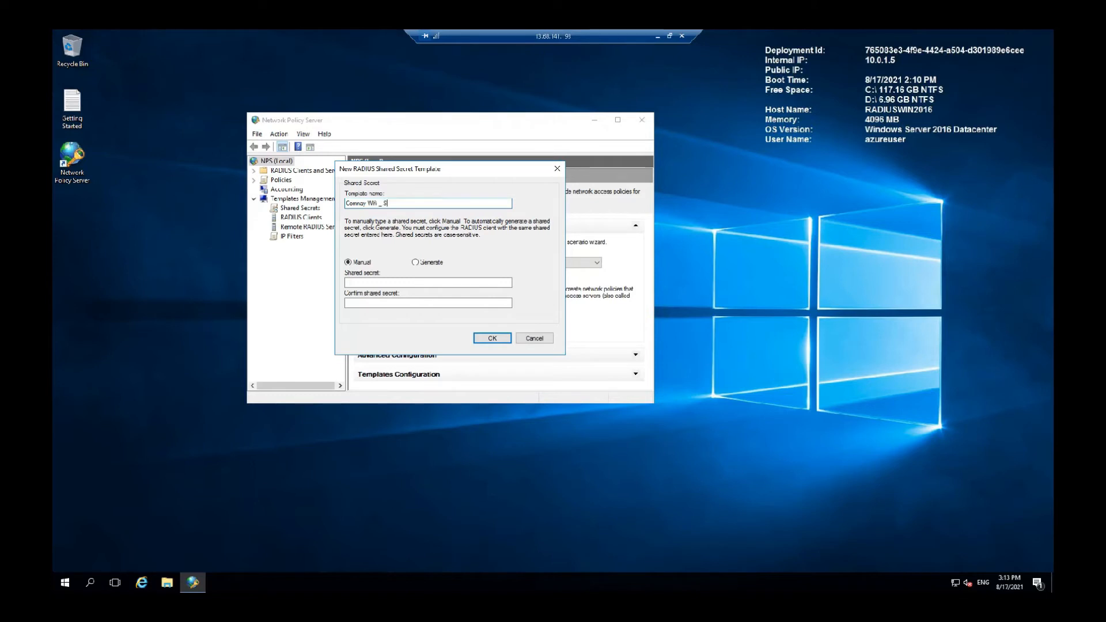
pyautogui.press('backspace')
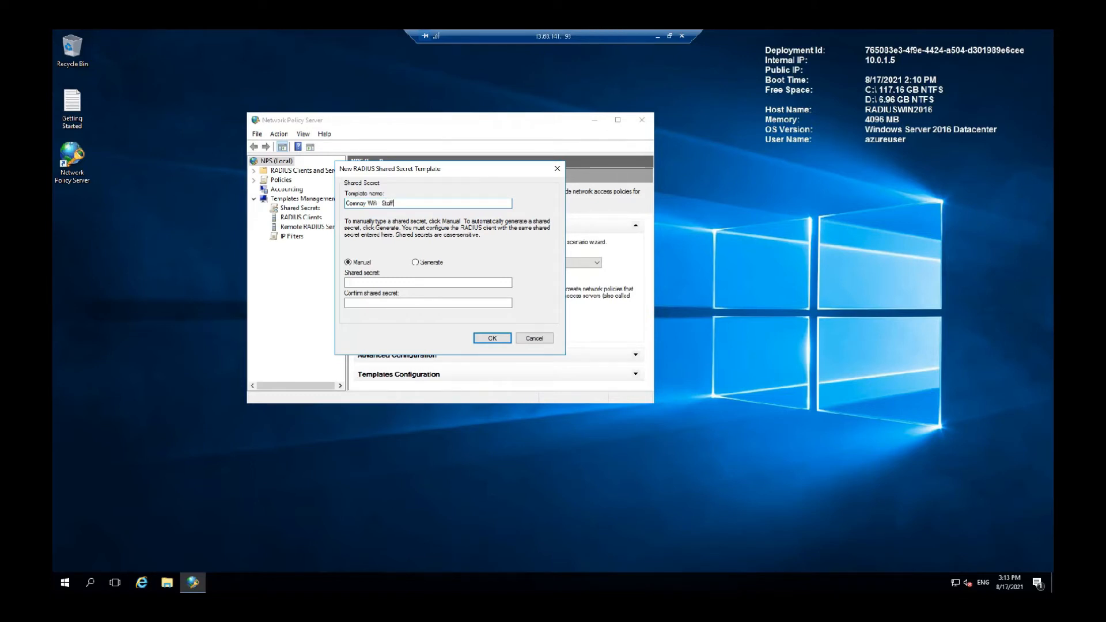
pyautogui.click(416, 261)
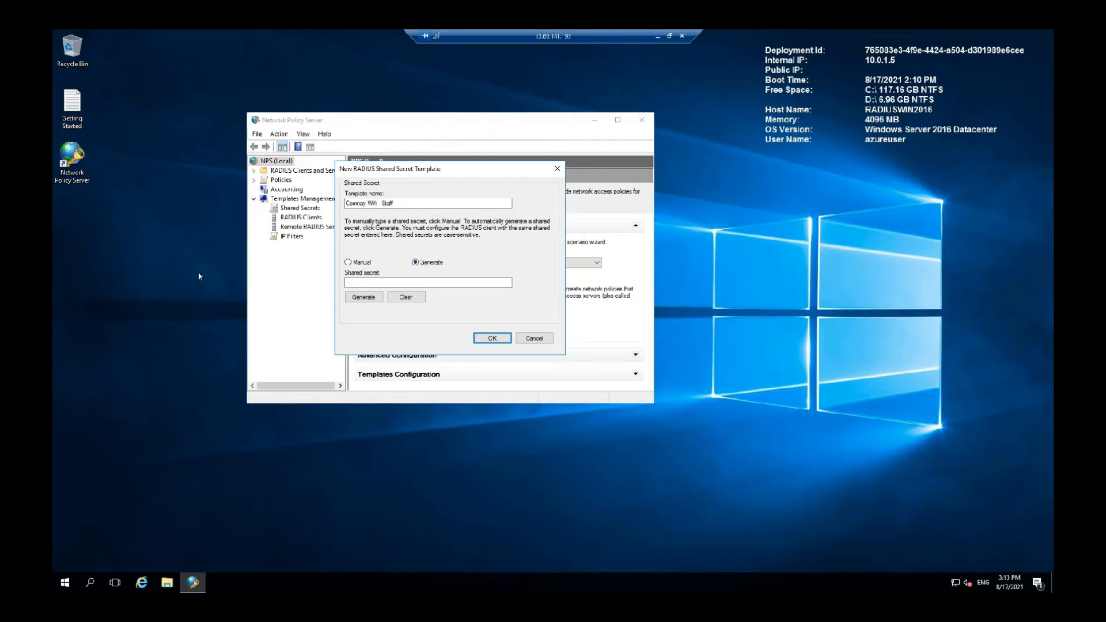
# Create a new text document named sec on the desktop to hold the generated shared secret
pyautogui.rightClick(200, 275)
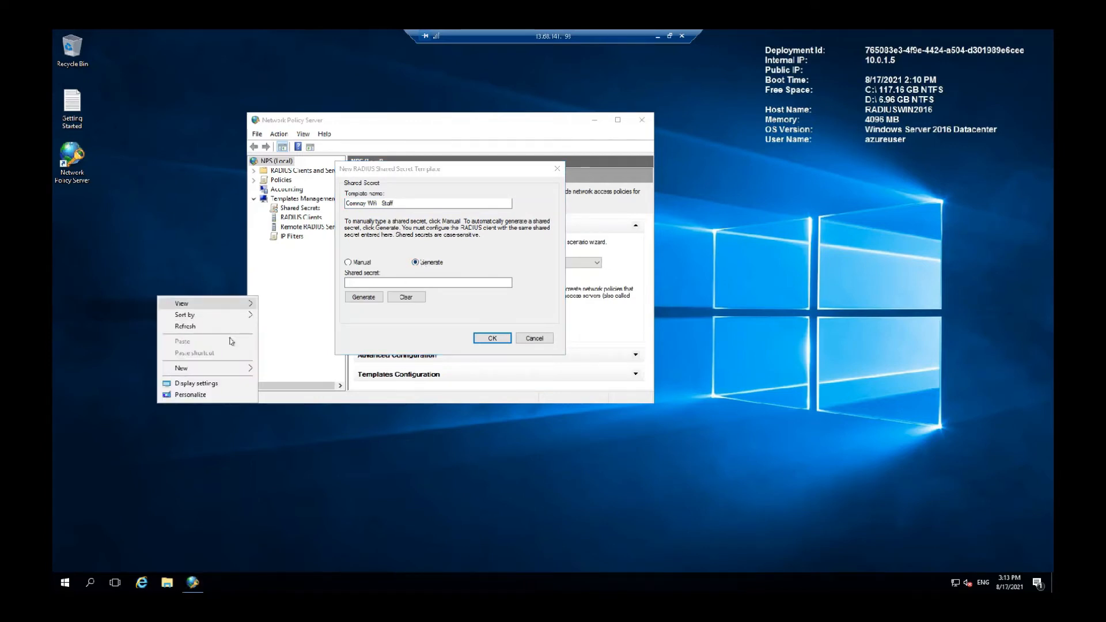
pyautogui.click(180, 367)
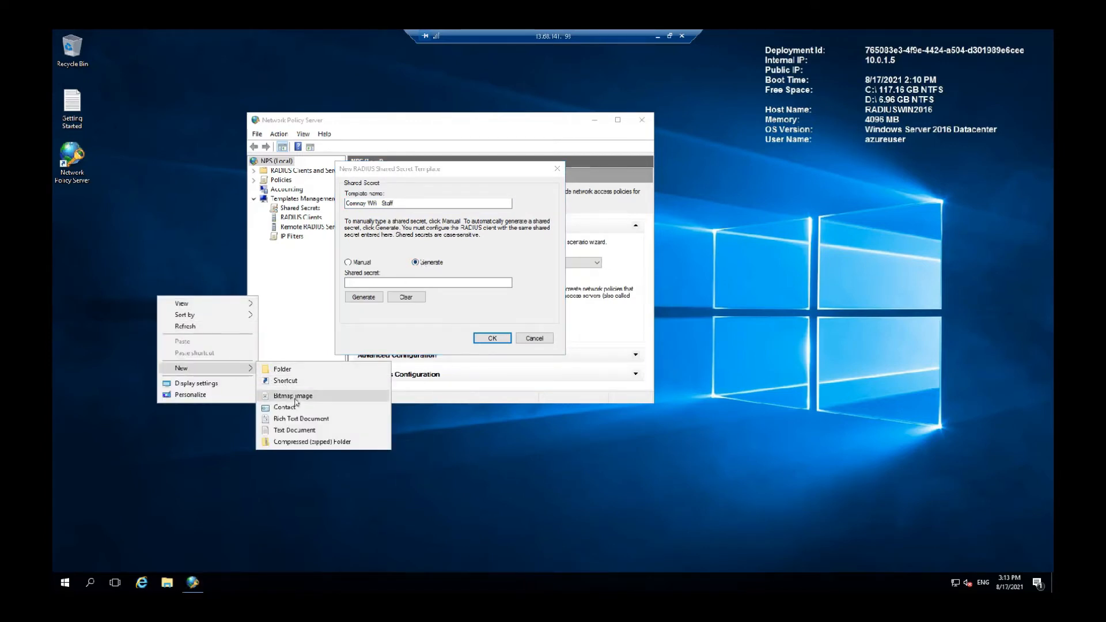
pyautogui.click(294, 429)
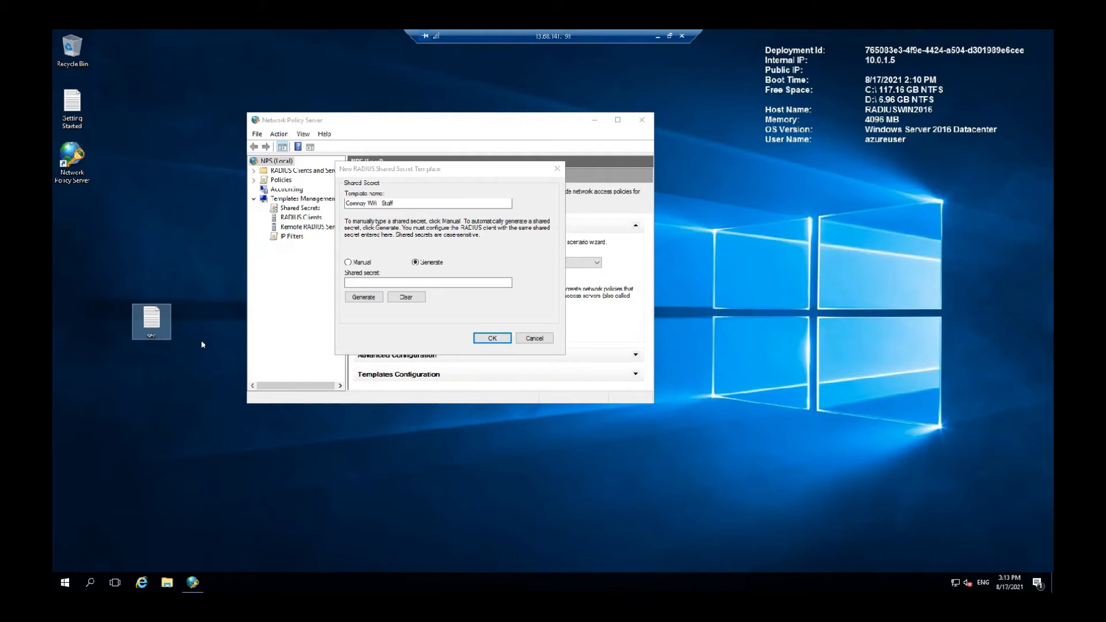
pyautogui.click(362, 296)
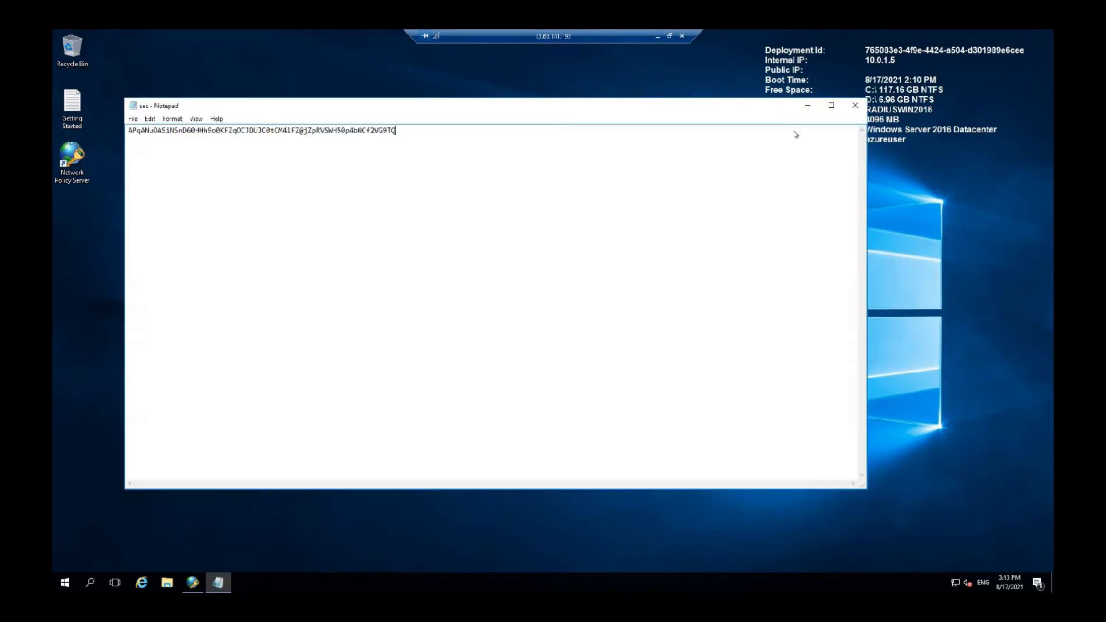
pyautogui.moveTo(783, 139)
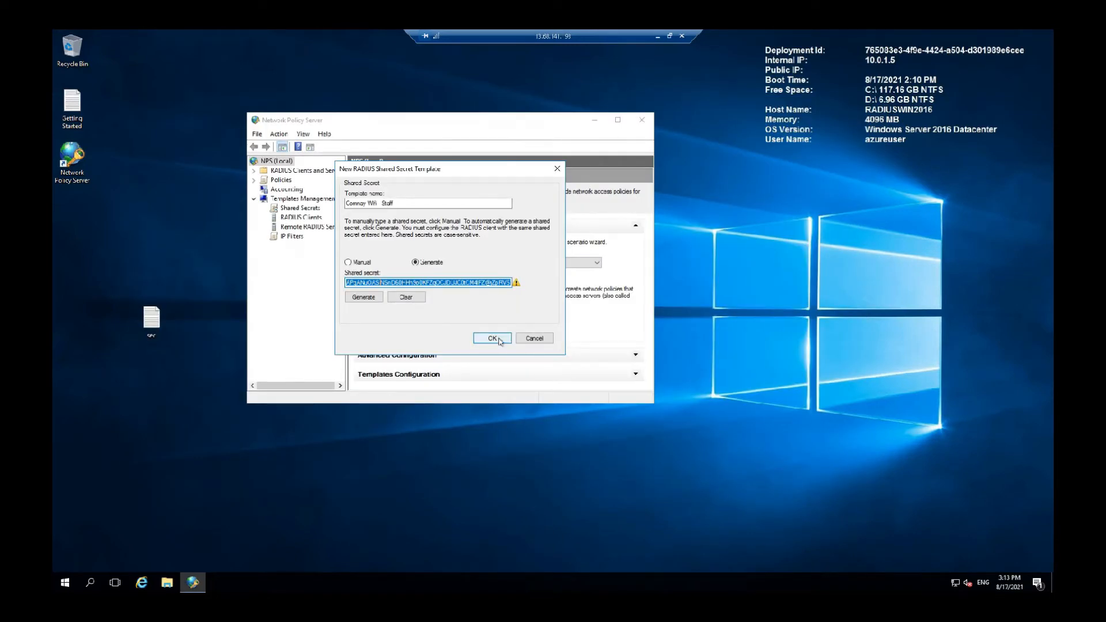
# Save the shared secret template and expand RADIUS Clients and Servers to add a new client
pyautogui.click(492, 338)
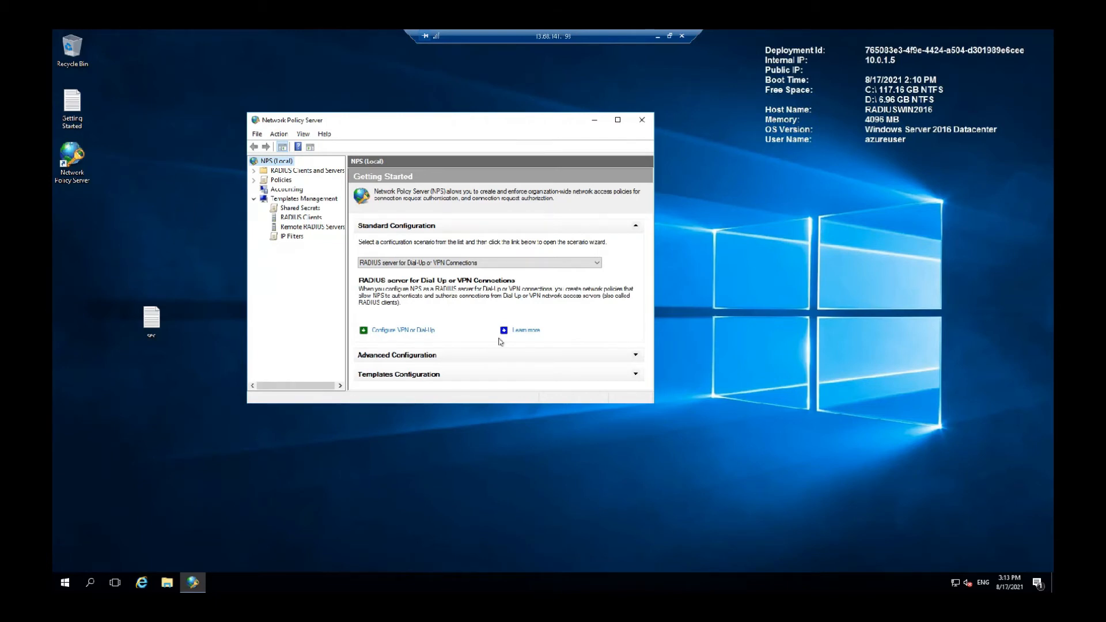
pyautogui.moveTo(500, 312)
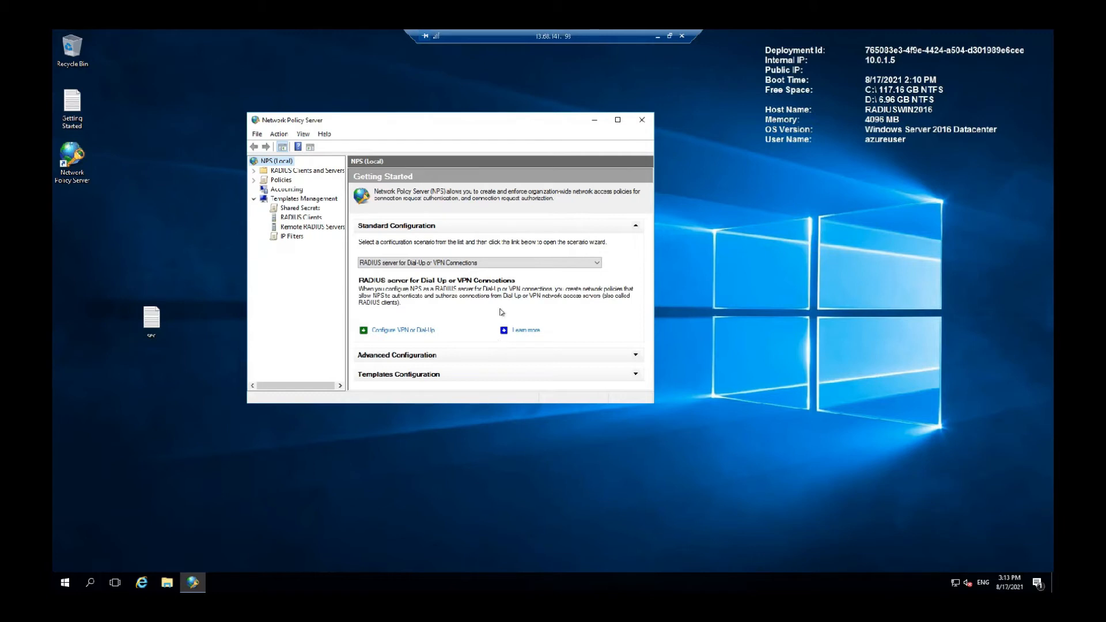
pyautogui.click(253, 171)
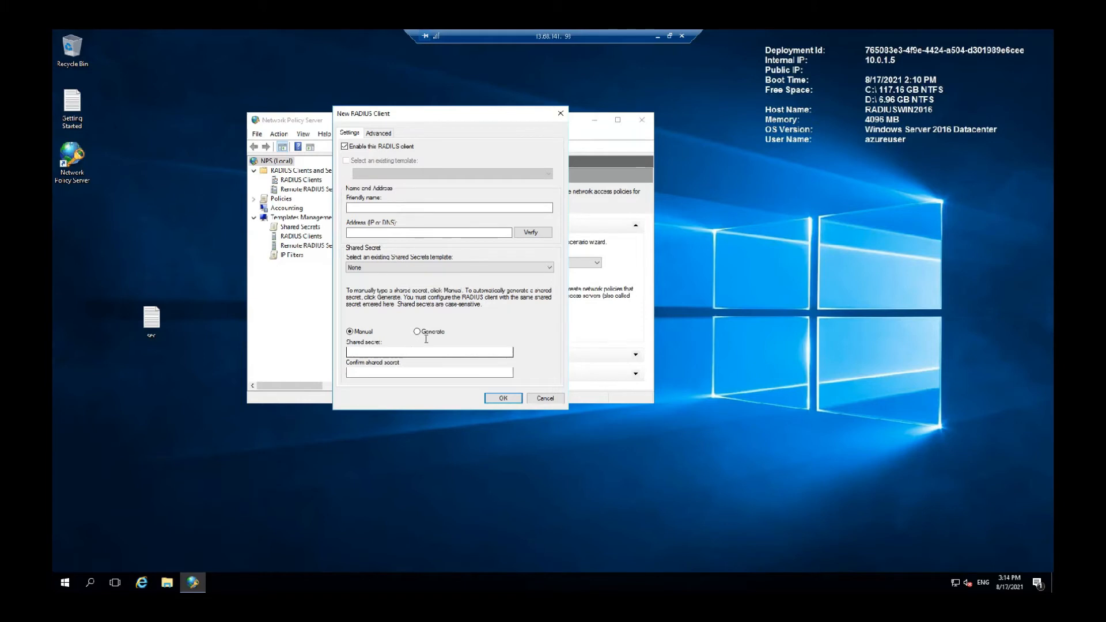
# Assign the staff WiFi shared secret template to the new RADIUS client
pyautogui.click(428, 353)
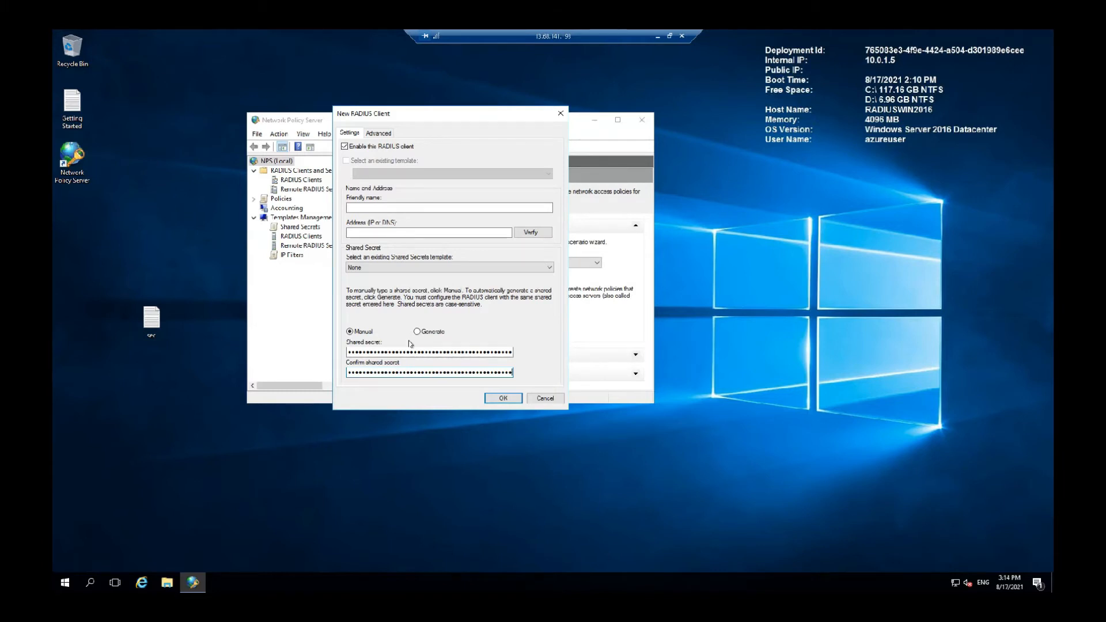
pyautogui.moveTo(456, 182)
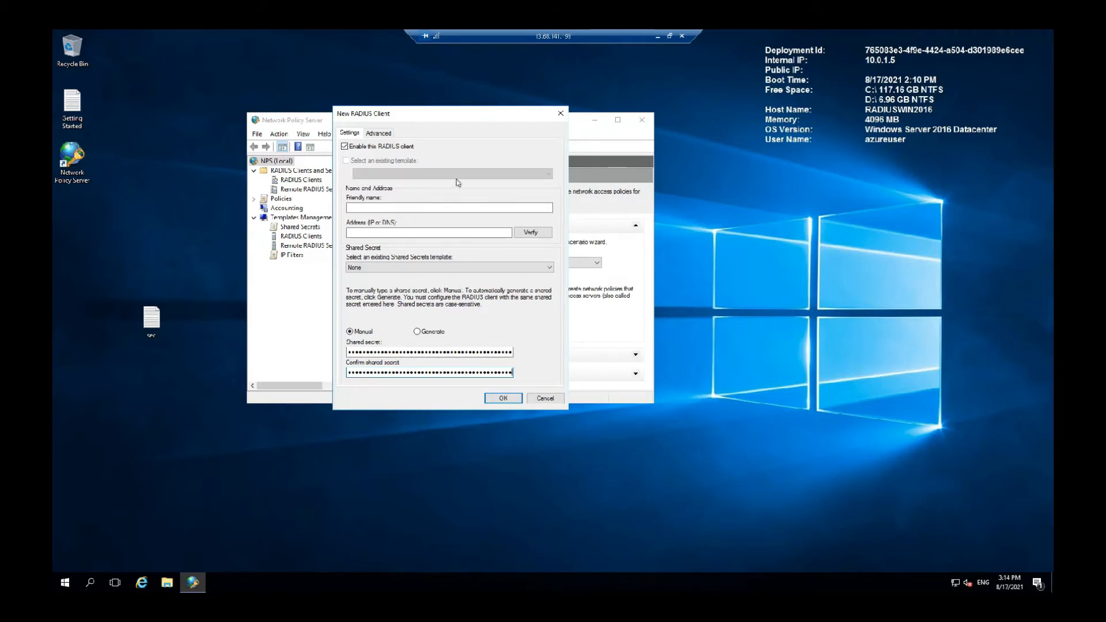
pyautogui.click(548, 267)
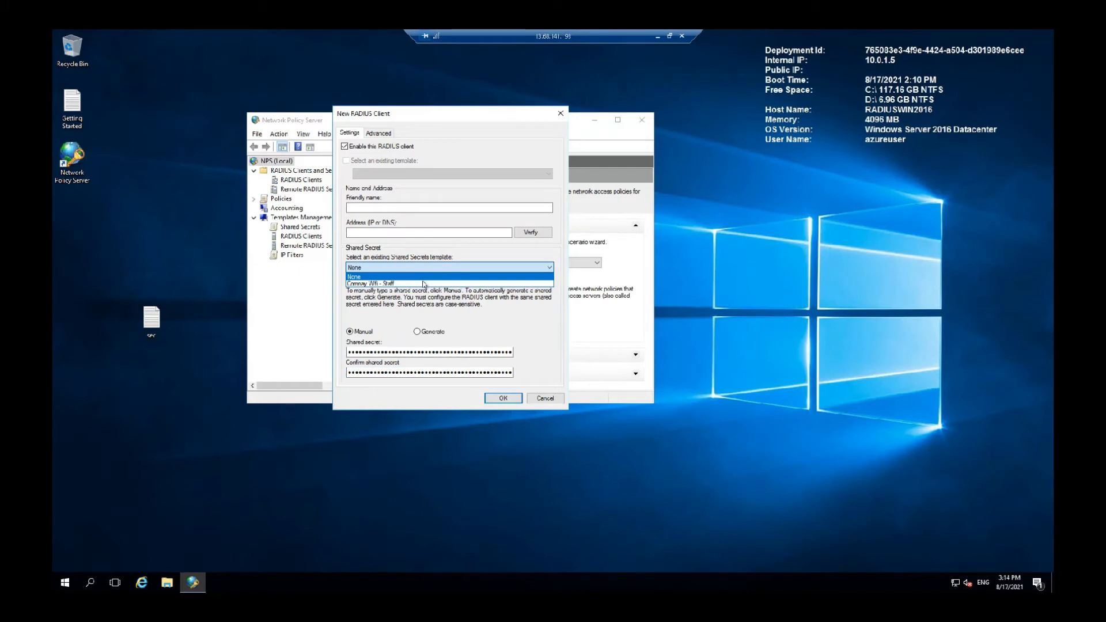
pyautogui.click(368, 283)
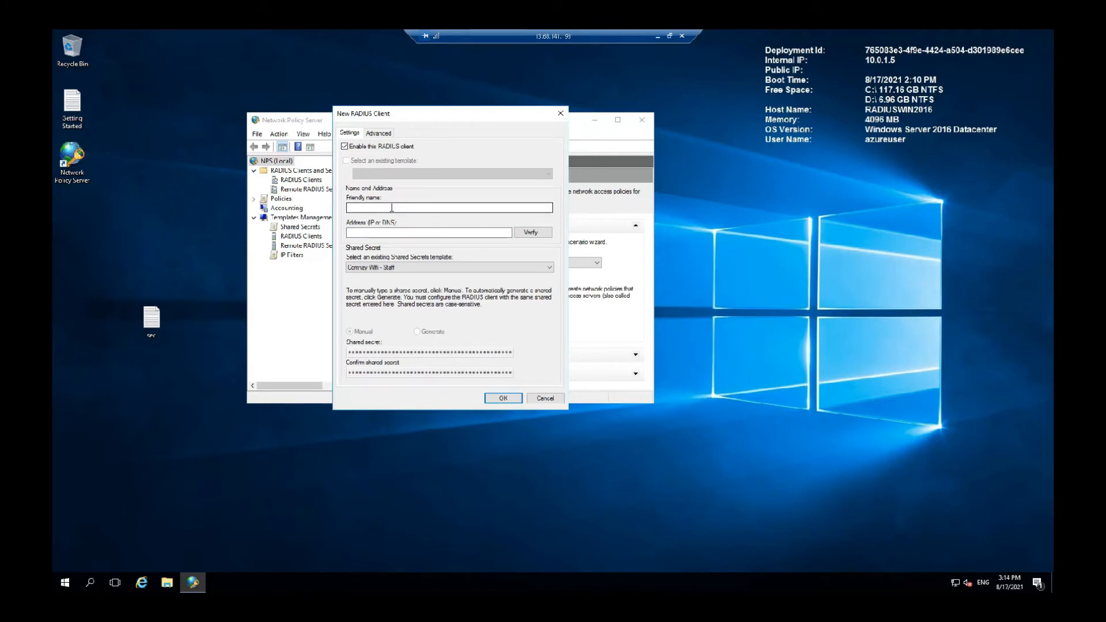
# Name the client 'WAP - Conference Room 1', give it address 192.168.1.180 and verify it
pyautogui.click(448, 208)
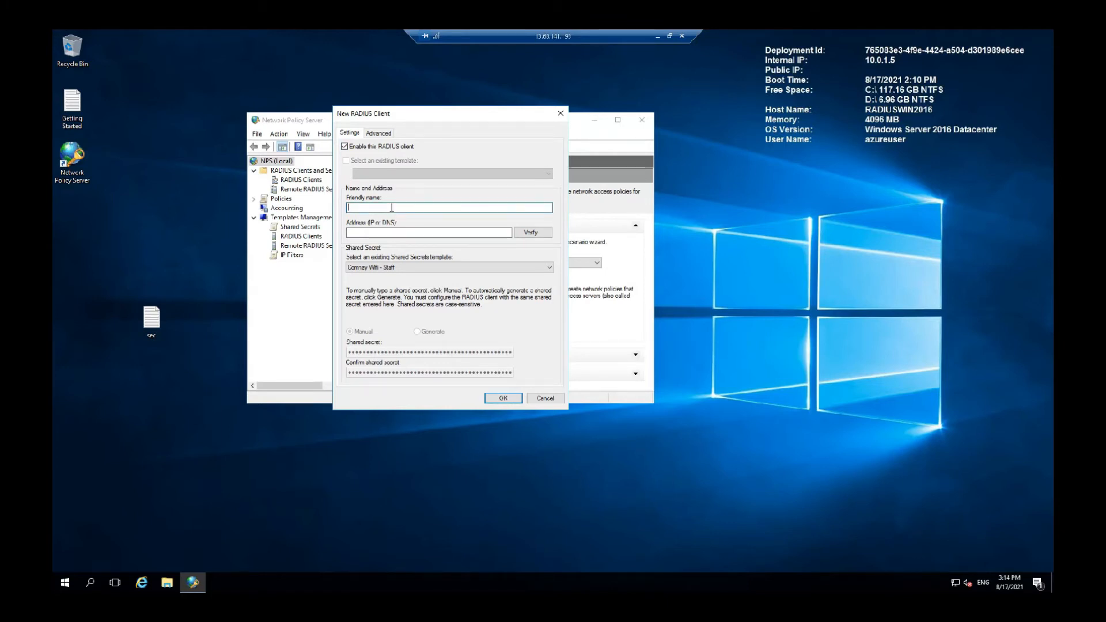
pyautogui.write('WAP -C')
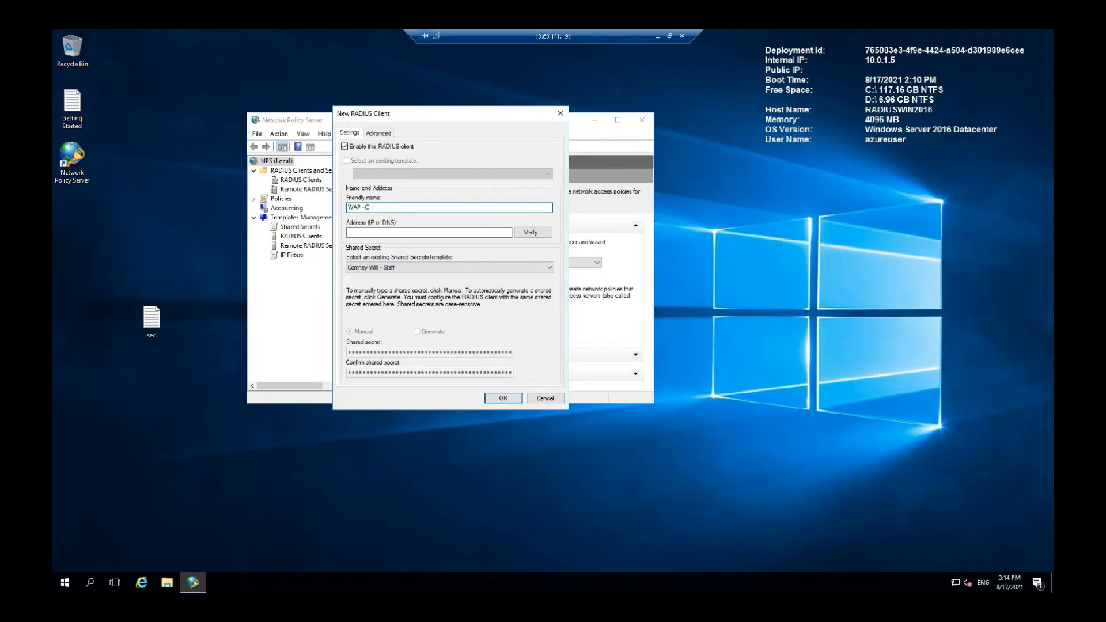
pyautogui.write('onference R')
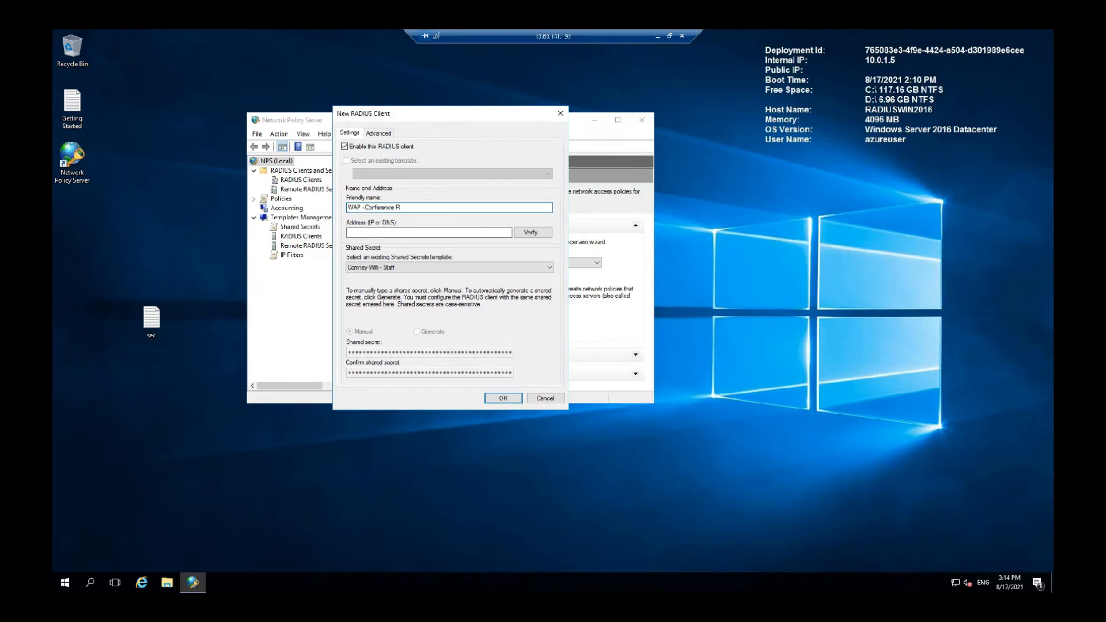
pyautogui.write('oom 1')
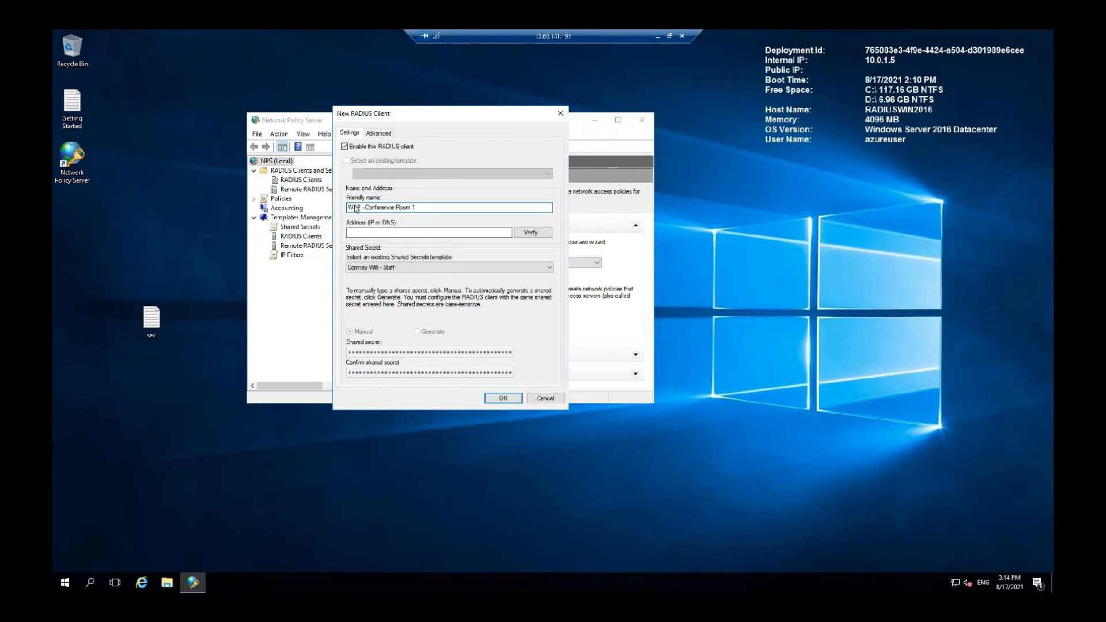
pyautogui.click(430, 232)
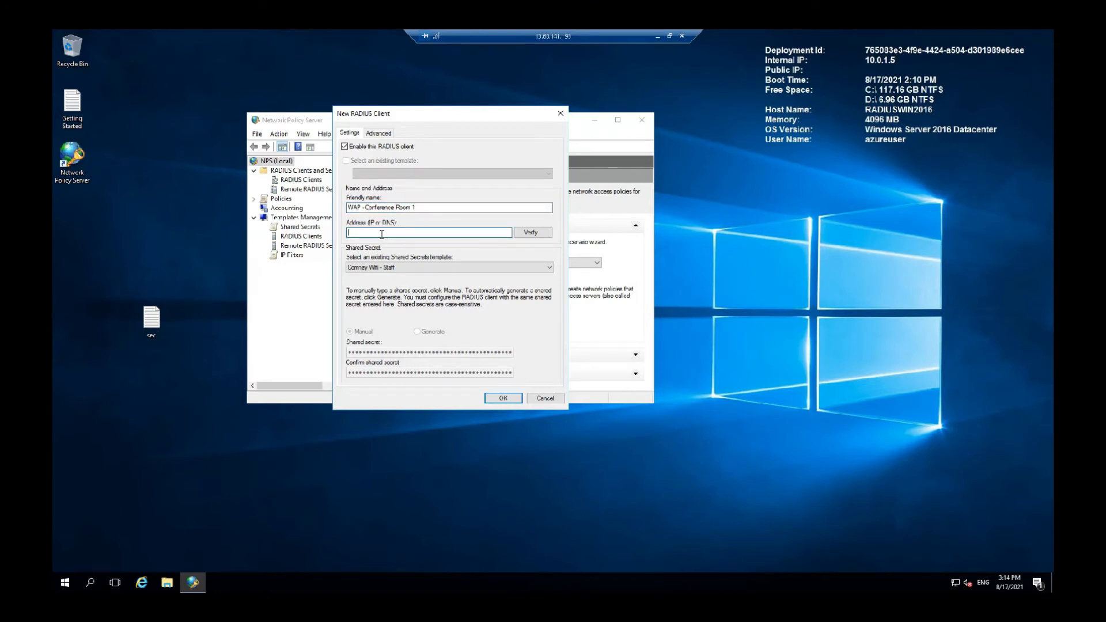
pyautogui.write('19')
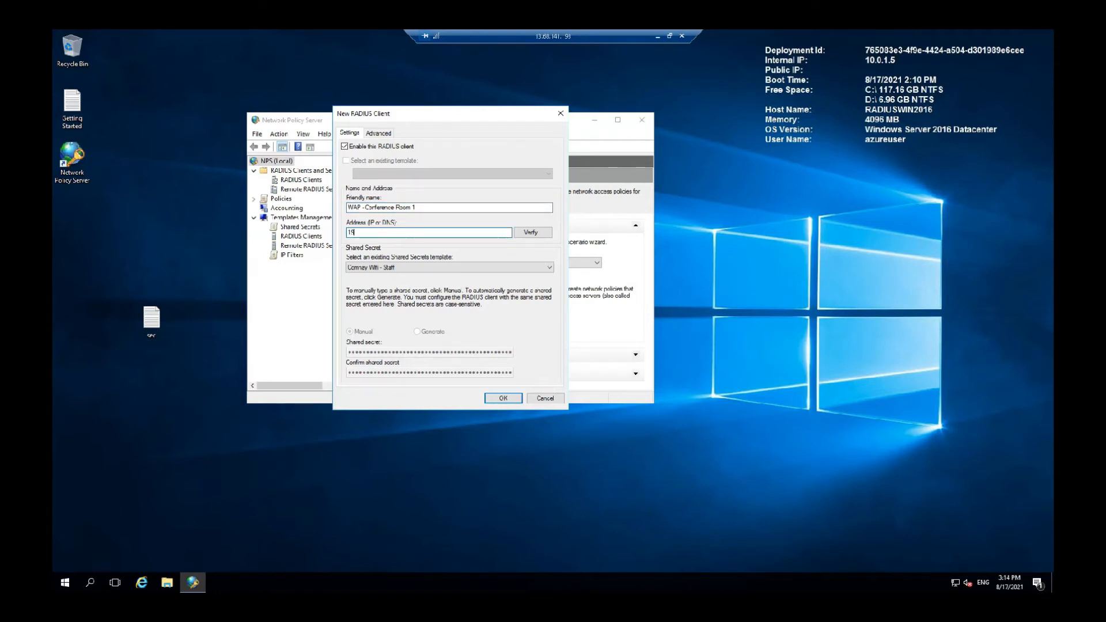
pyautogui.write('2.1')
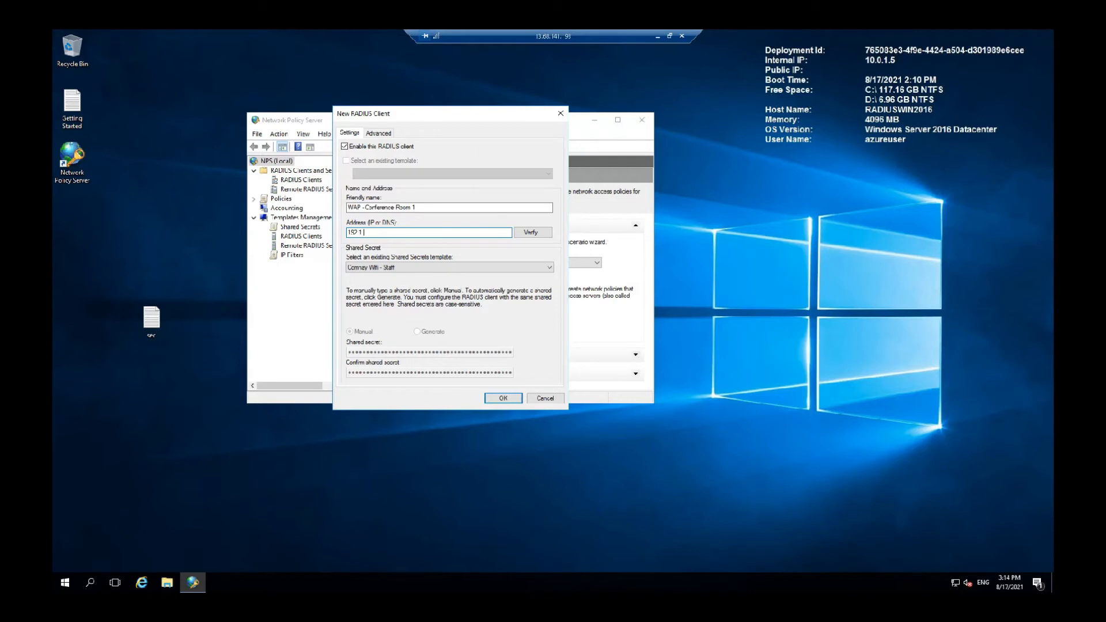
pyautogui.write('68.1.180')
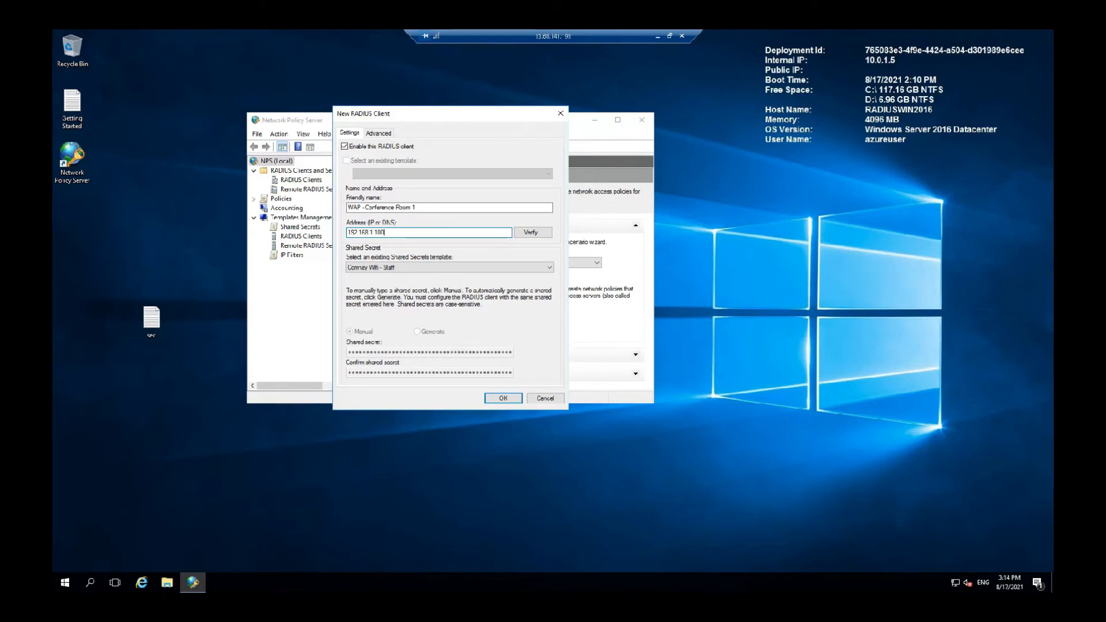
pyautogui.click(532, 232)
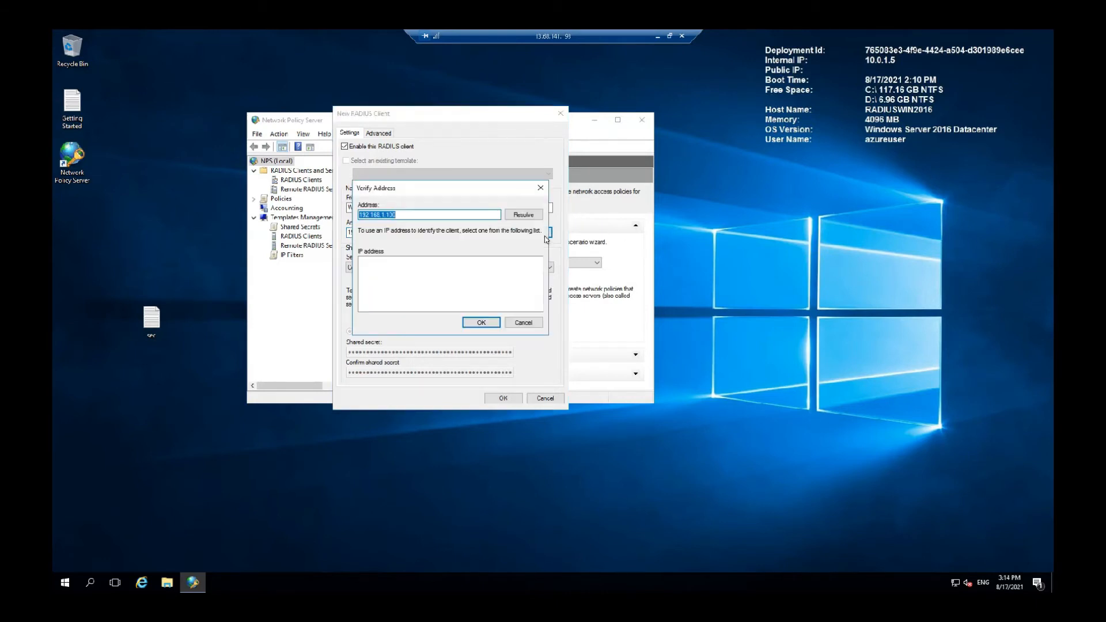
pyautogui.click(480, 322)
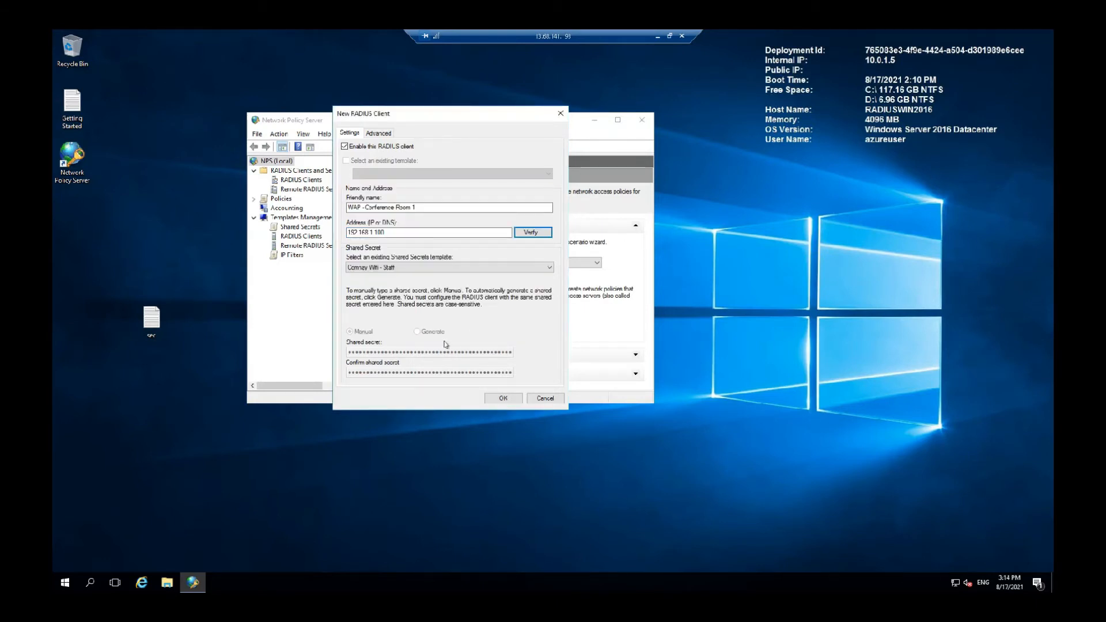
pyautogui.moveTo(459, 347)
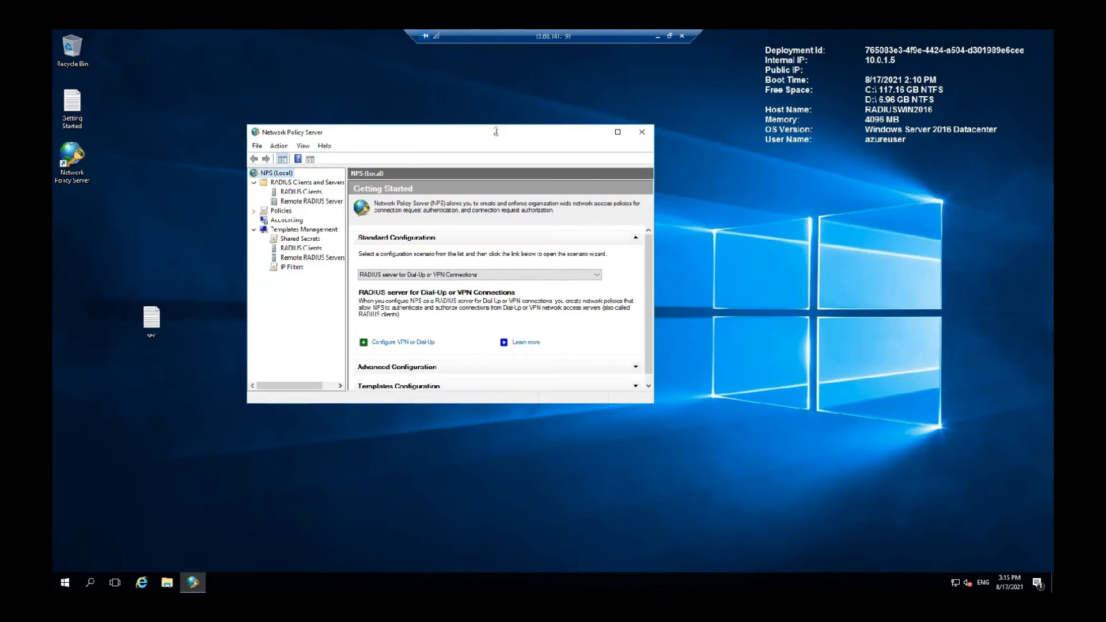
# Find the Run utility from Start and launch powershell with administrative privileges
pyautogui.click(65, 582)
pyautogui.write('r')
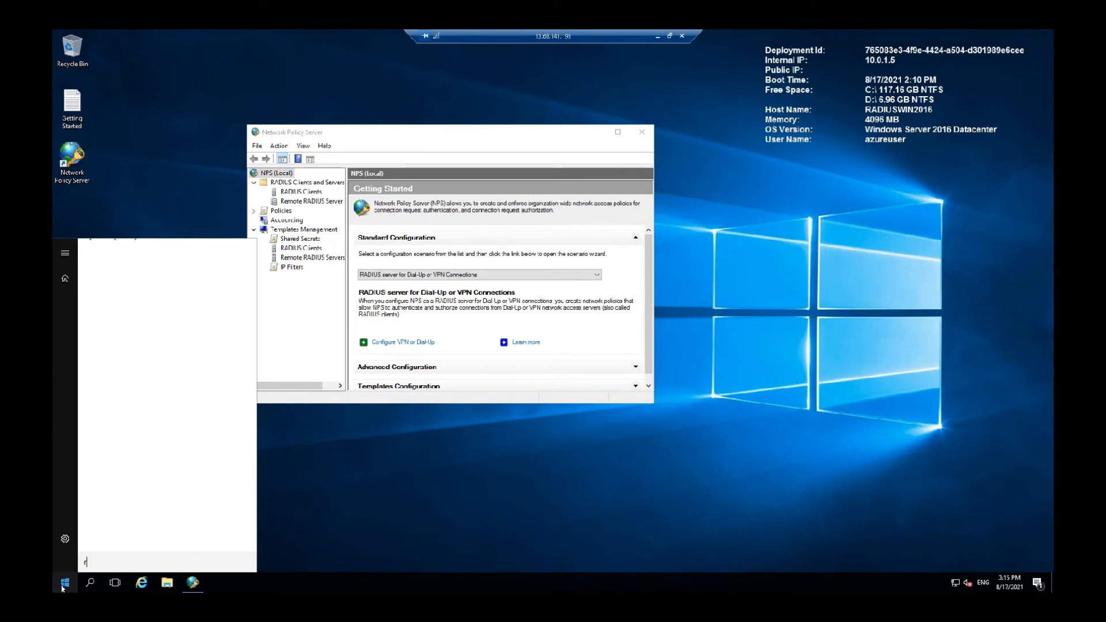
pyautogui.write('un')
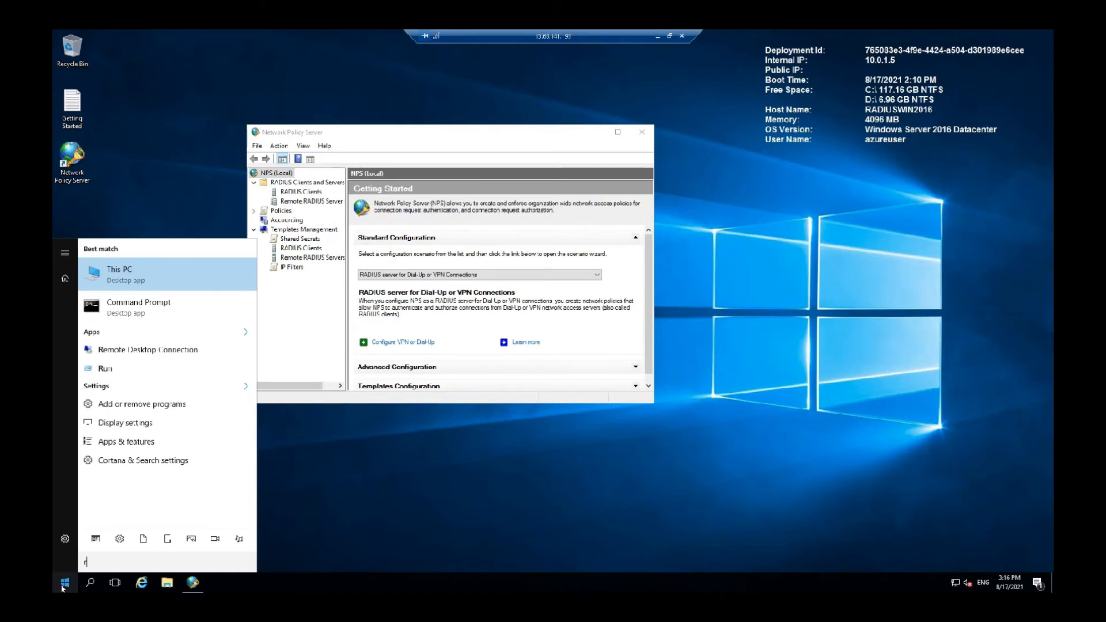
pyautogui.write('un')
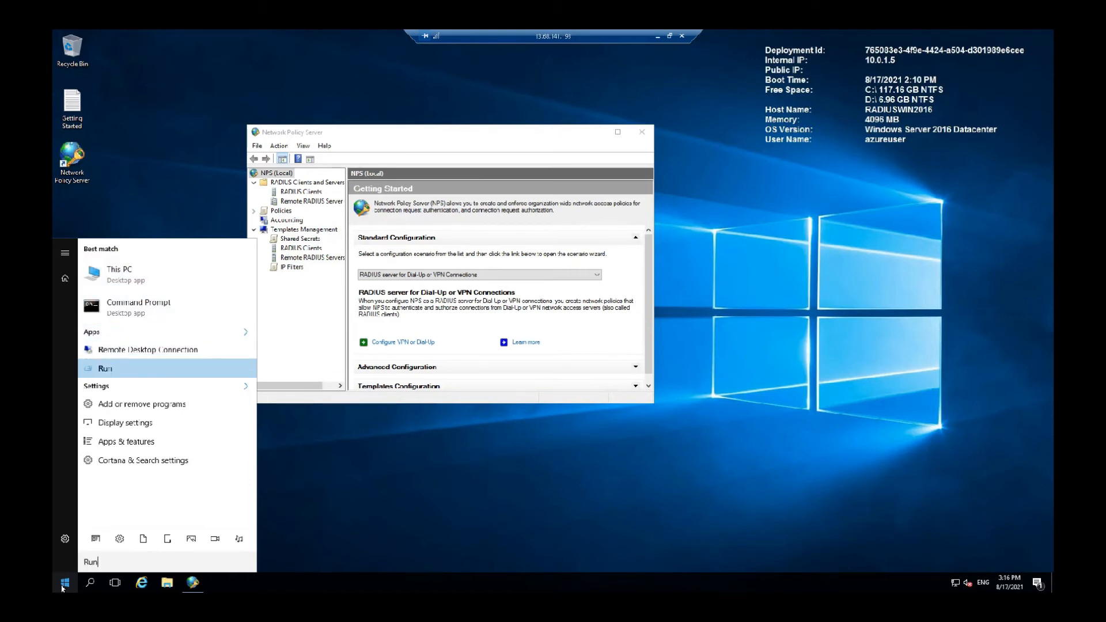
pyautogui.click(105, 368)
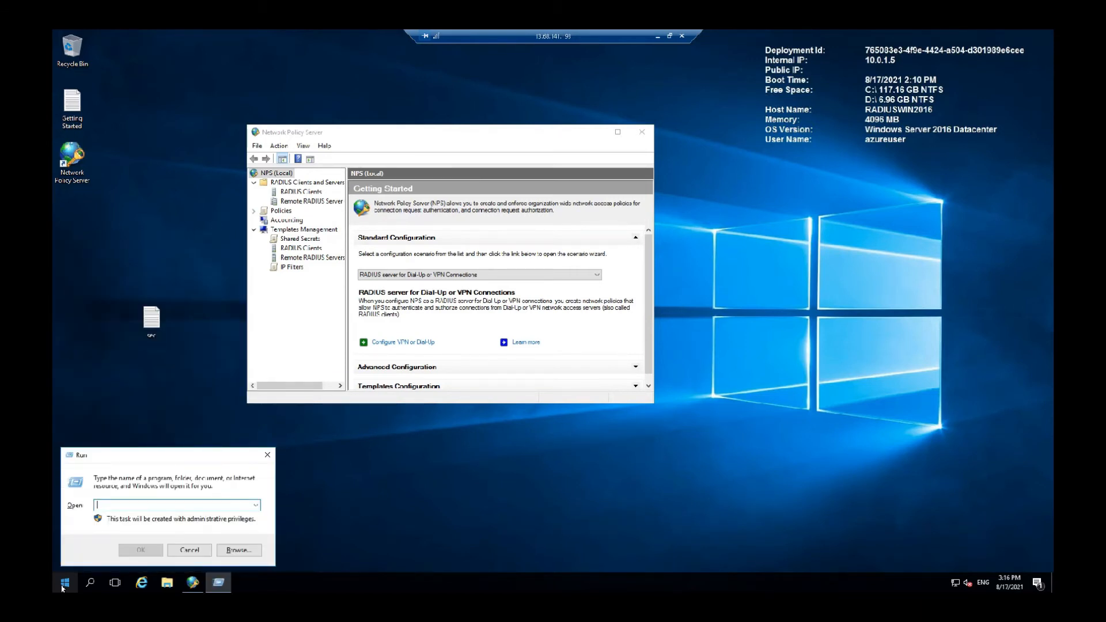
pyautogui.write('powershell')
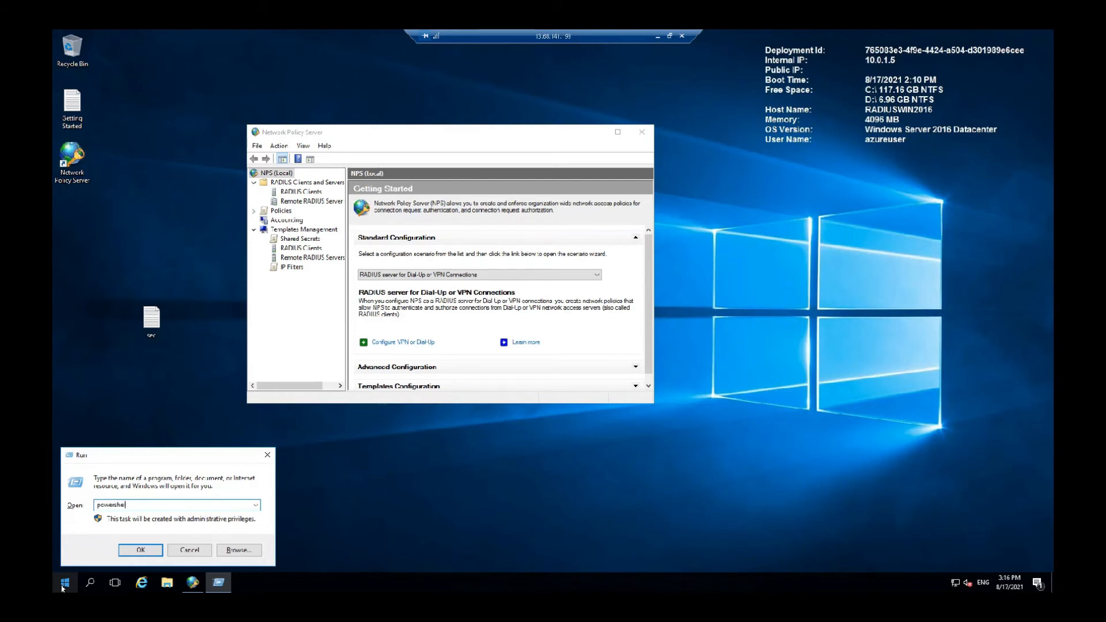
pyautogui.click(140, 550)
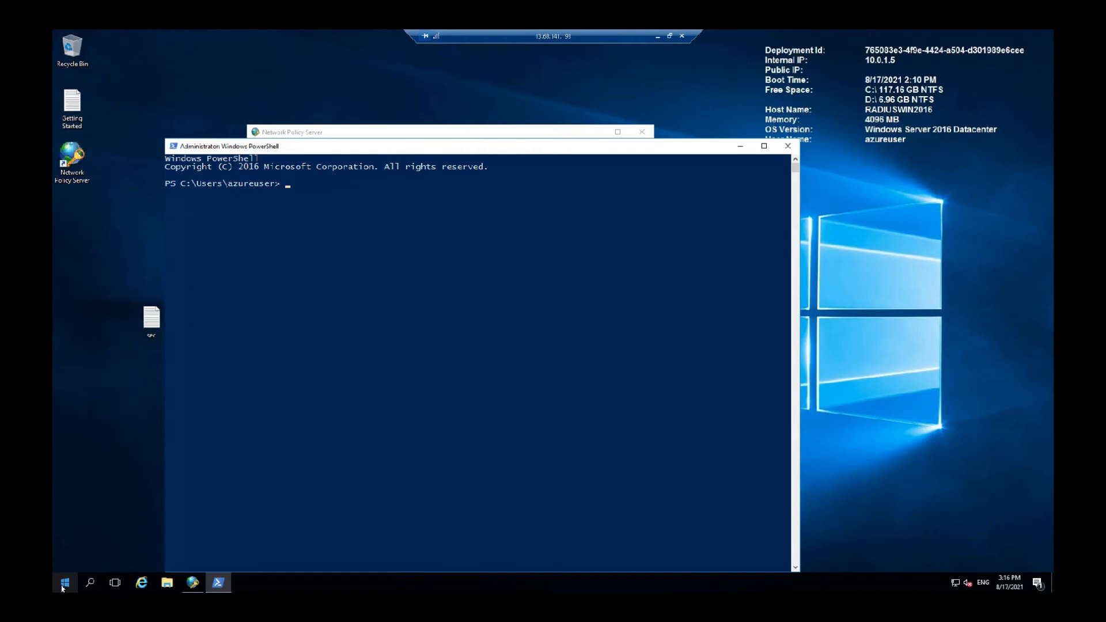
# Enter New-SelfSignedCertificate with -DnsName "fs.test.local"
pyautogui.write('New')
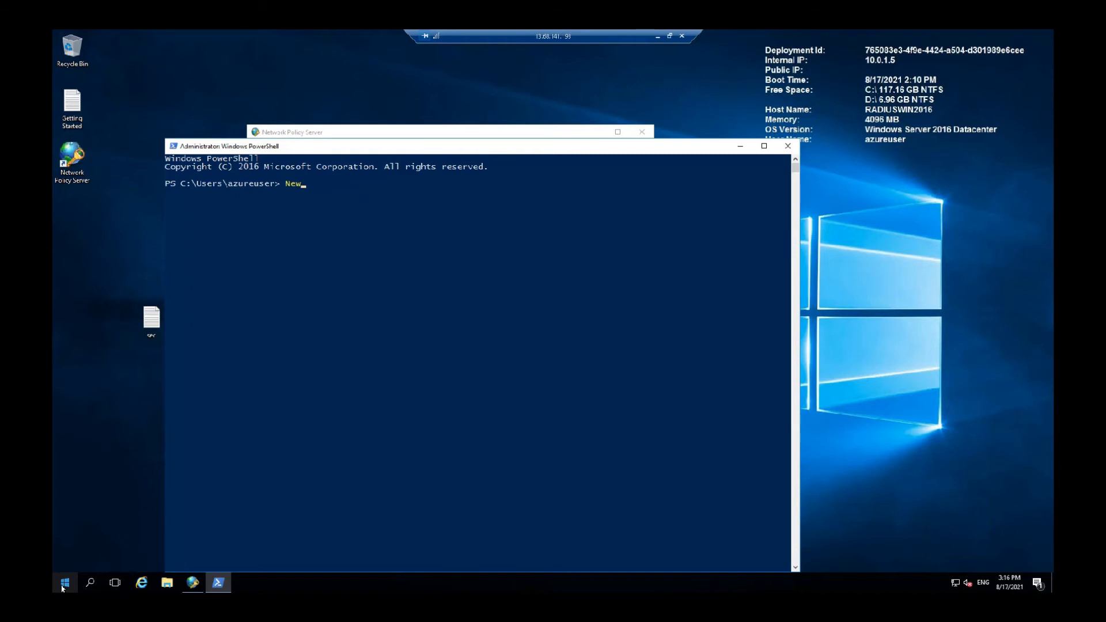
pyautogui.write('-SElfSi')
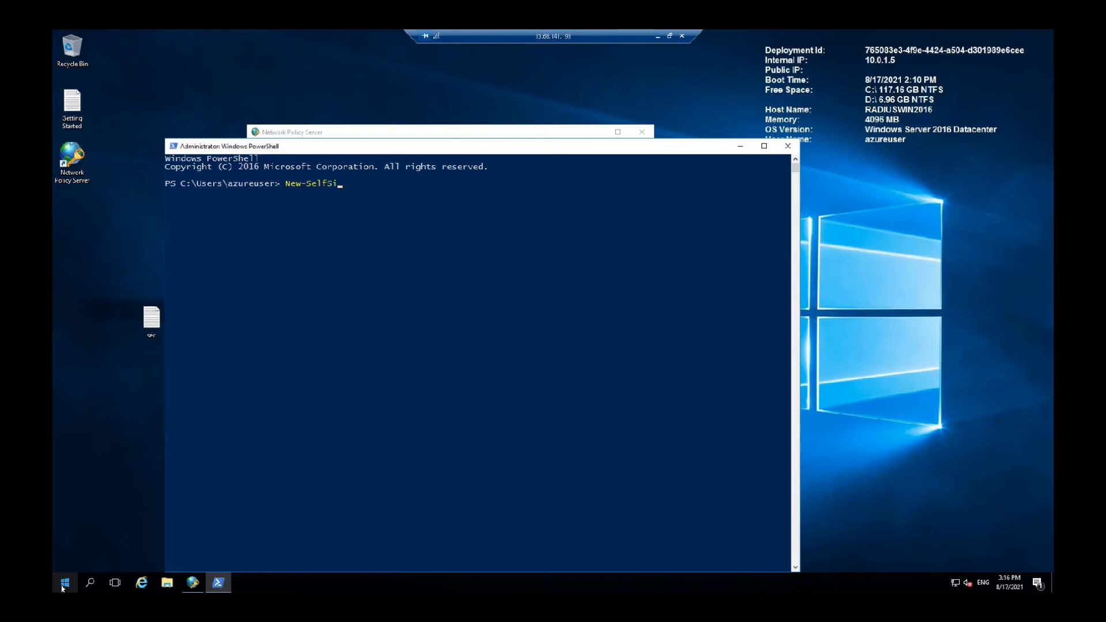
pyautogui.write('gnedCert')
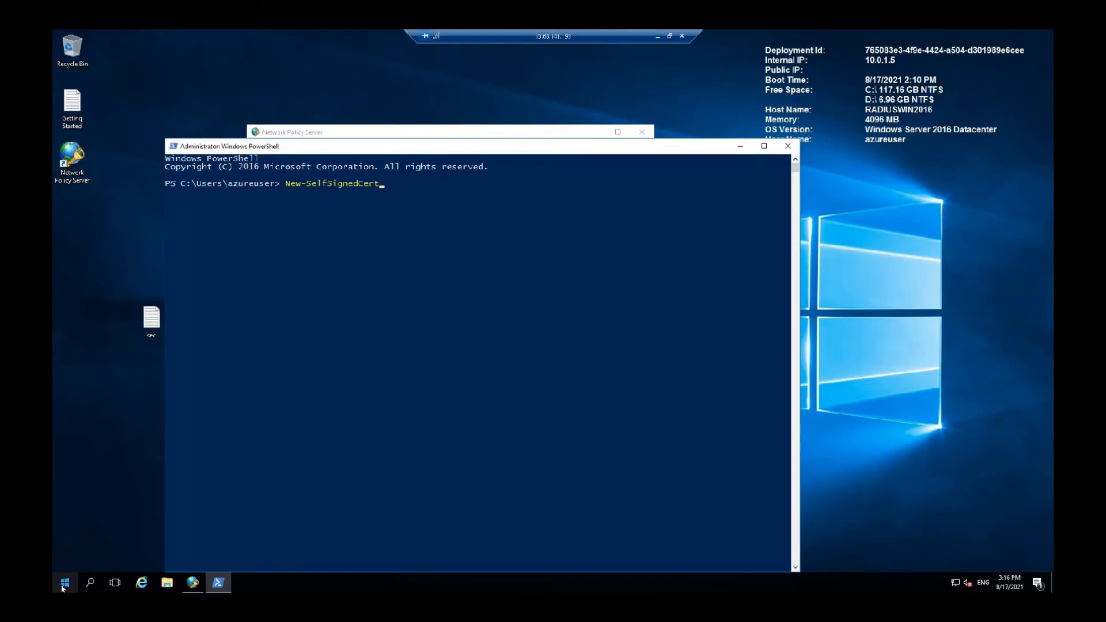
pyautogui.write('icate')
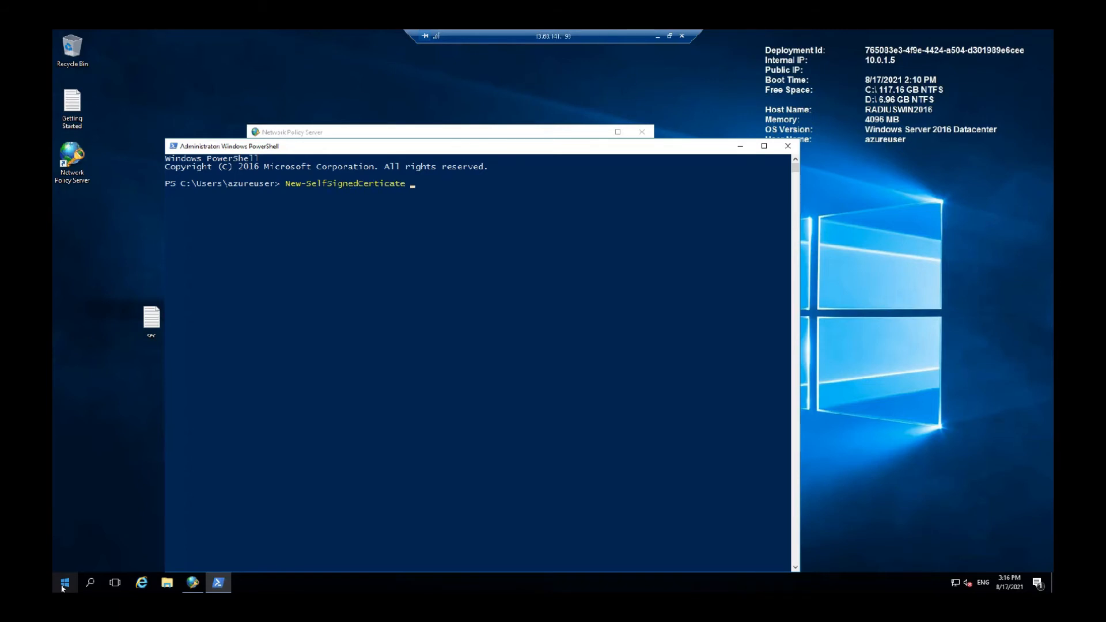
pyautogui.write('-DnsN')
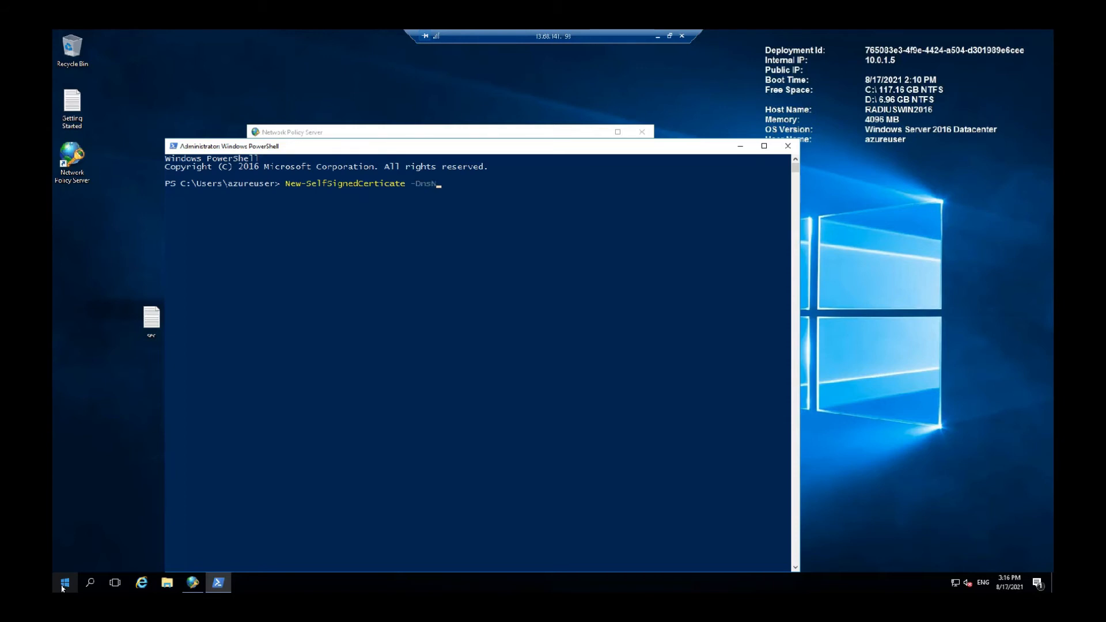
pyautogui.write('ame')
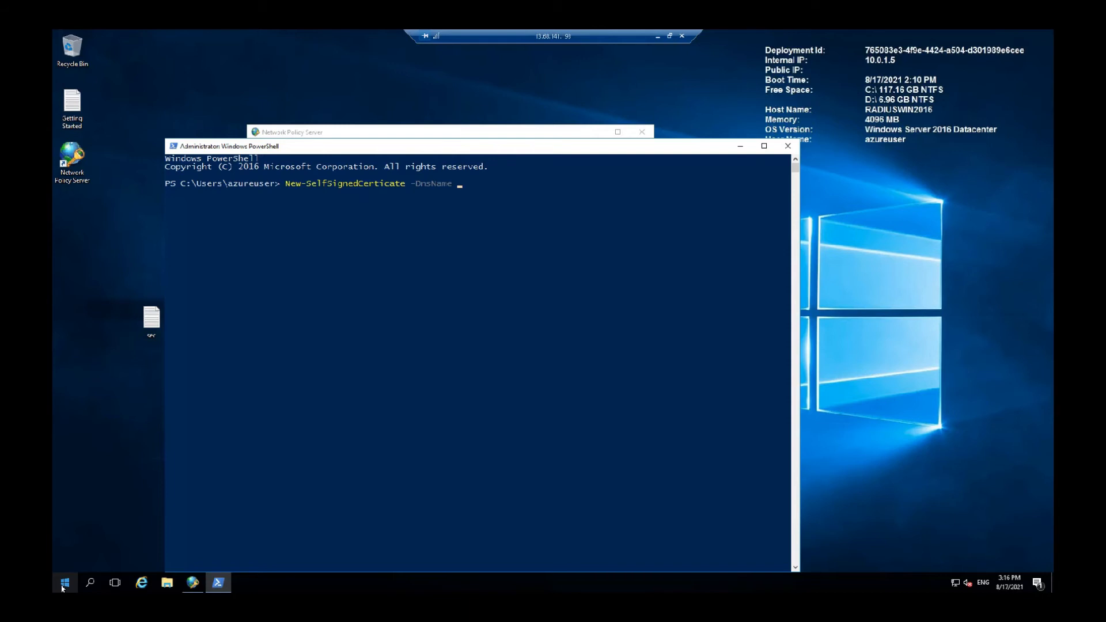
pyautogui.write('"fs.1')
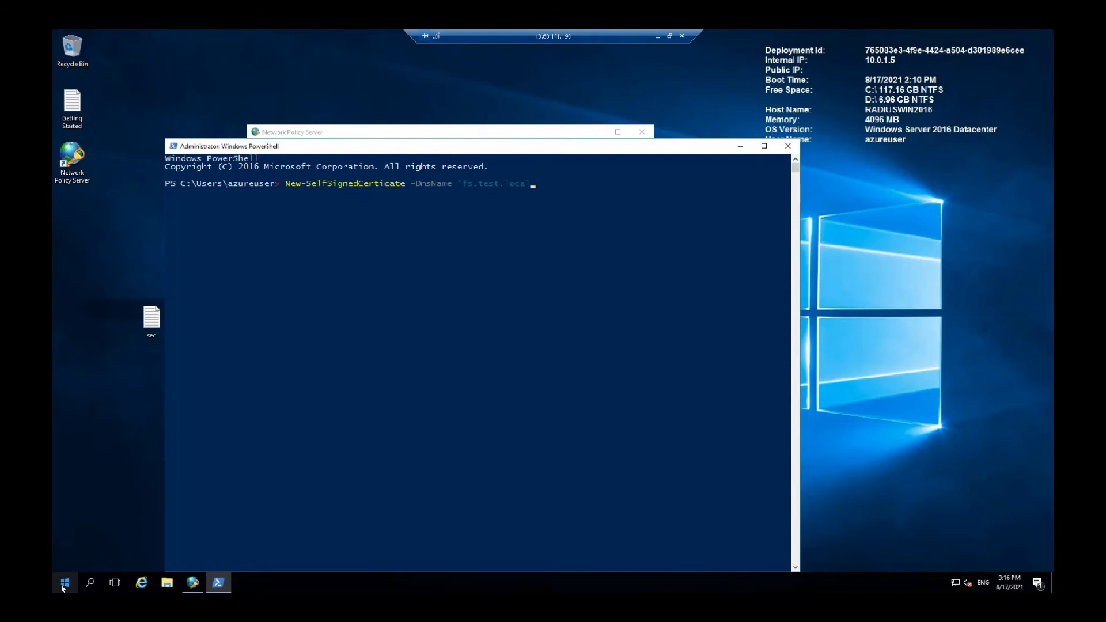
pyautogui.write('l"')
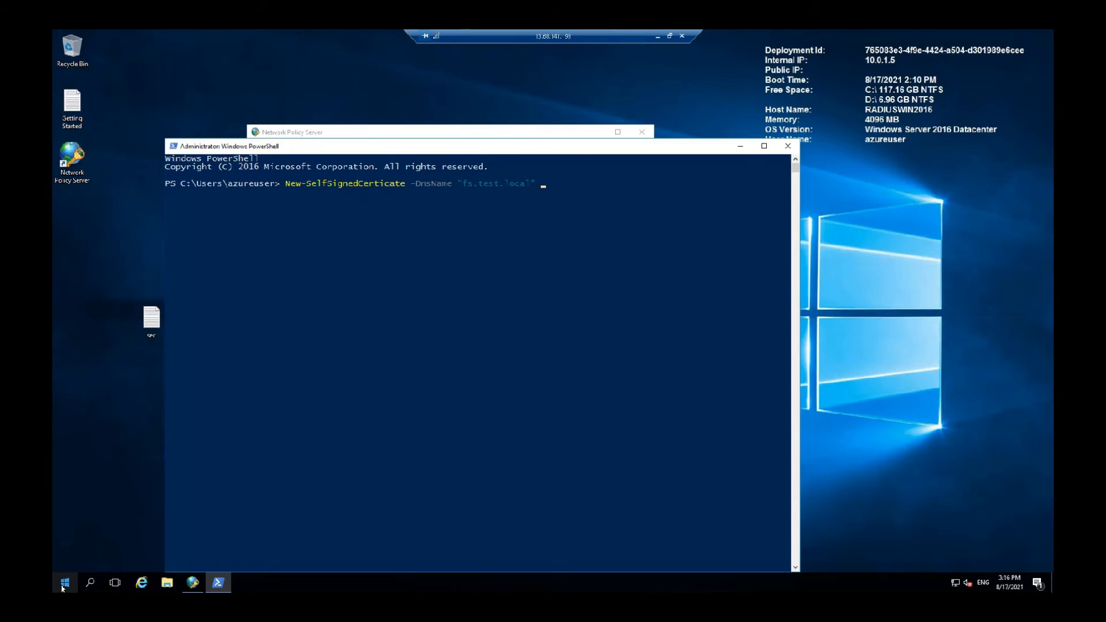
# Add -CertStoreLocation "cert:\LocalMachine\My" and run the command, rerunning after correcting the typo
pyautogui.write('-Cert')
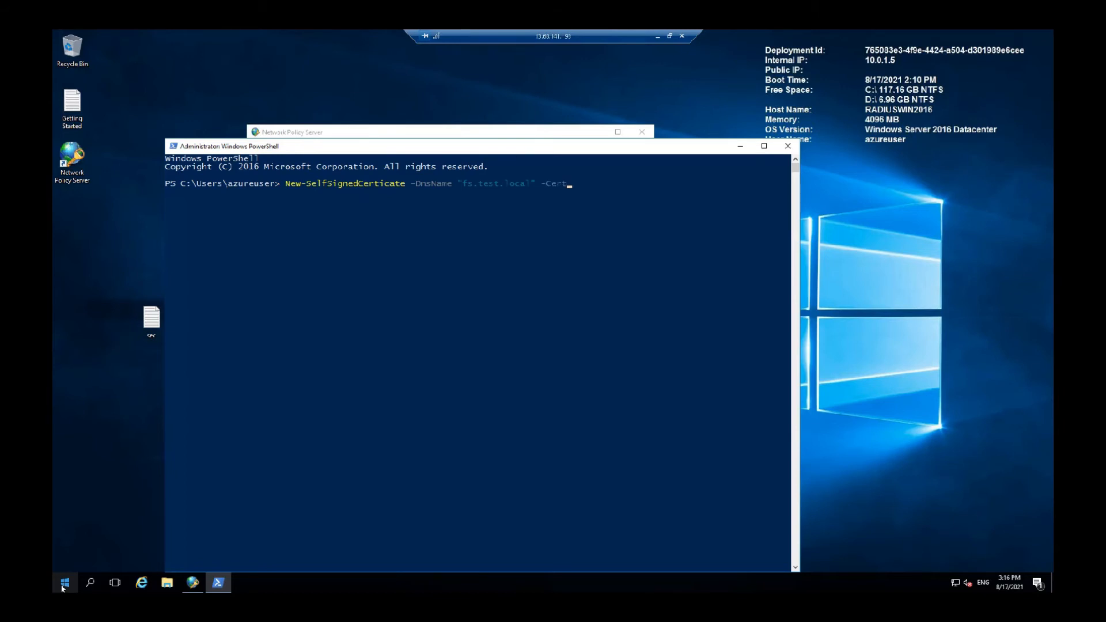
pyautogui.write('Stor')
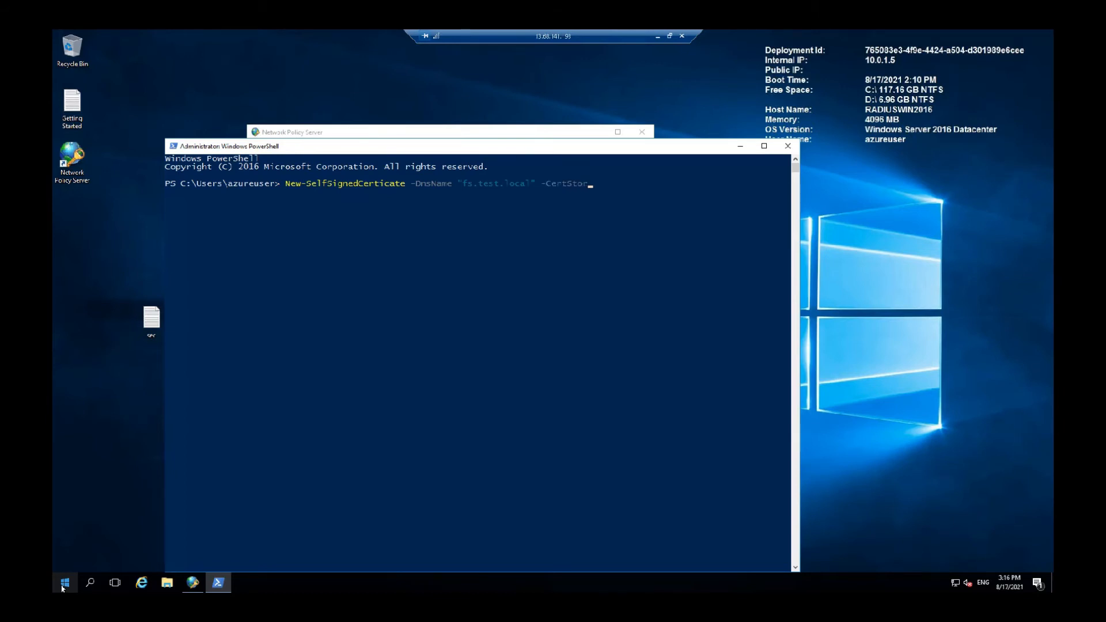
pyautogui.write('eLocation')
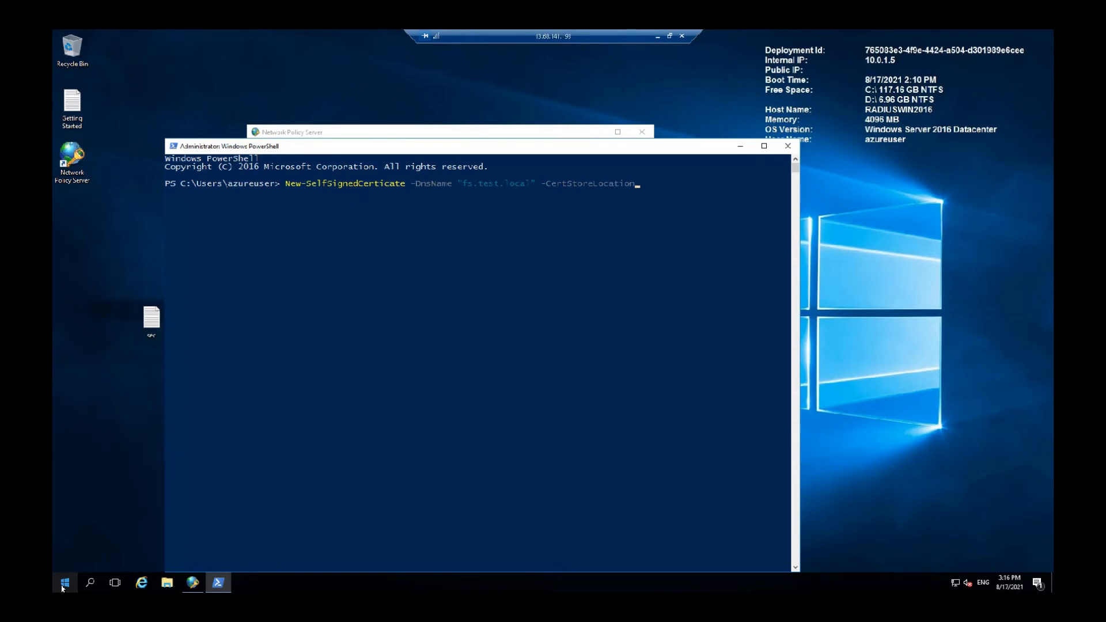
pyautogui.write('"cert')
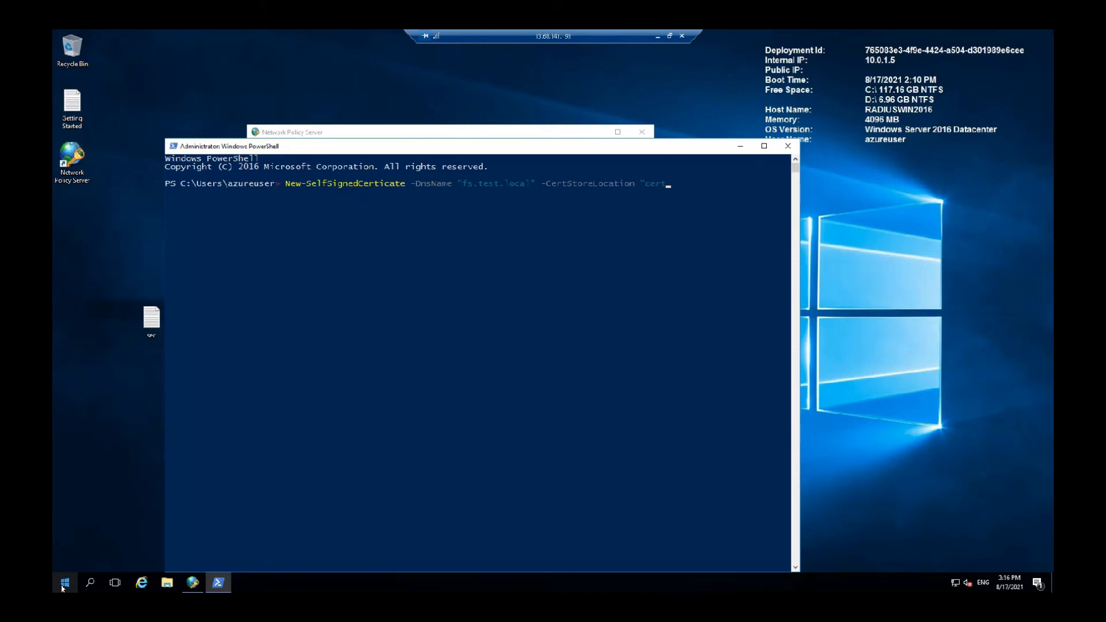
pyautogui.write(':')
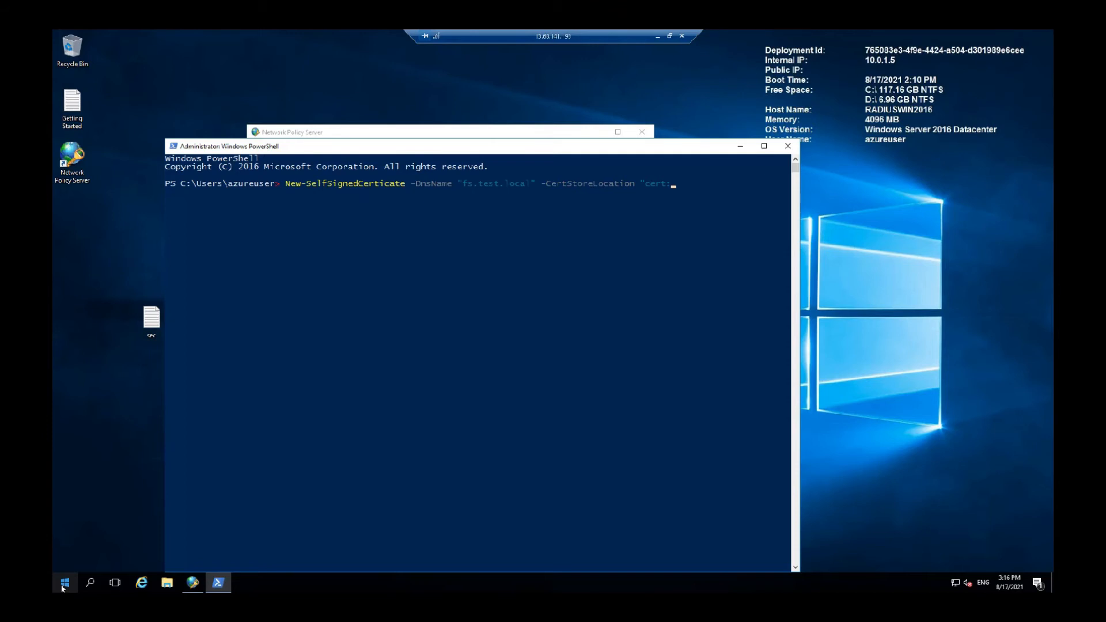
pyautogui.write('\\Local')
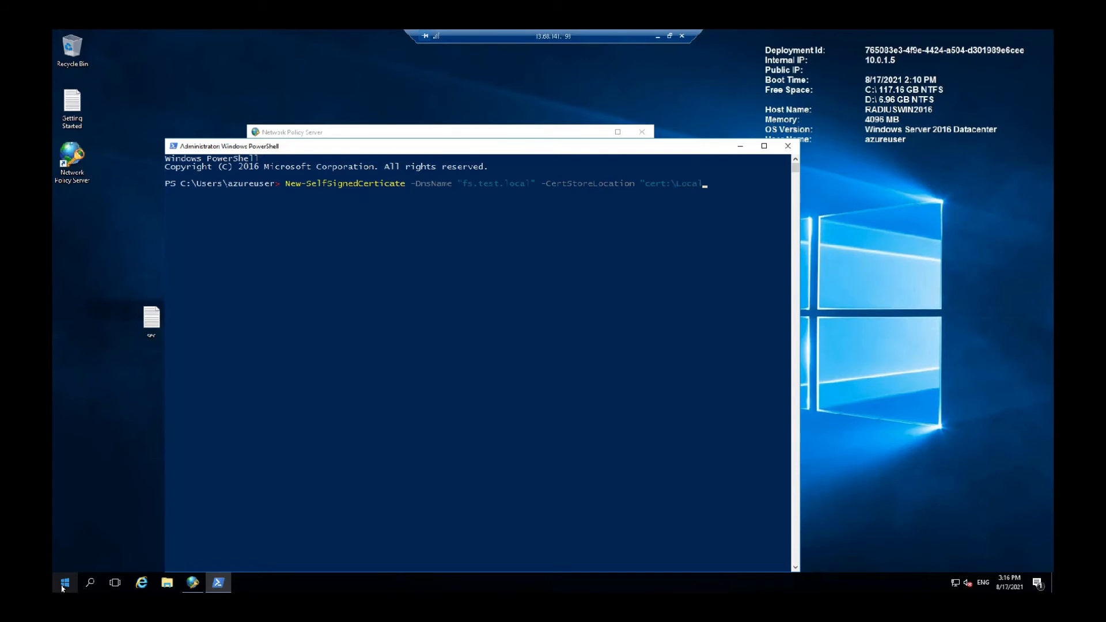
pyautogui.write('Machine\\')
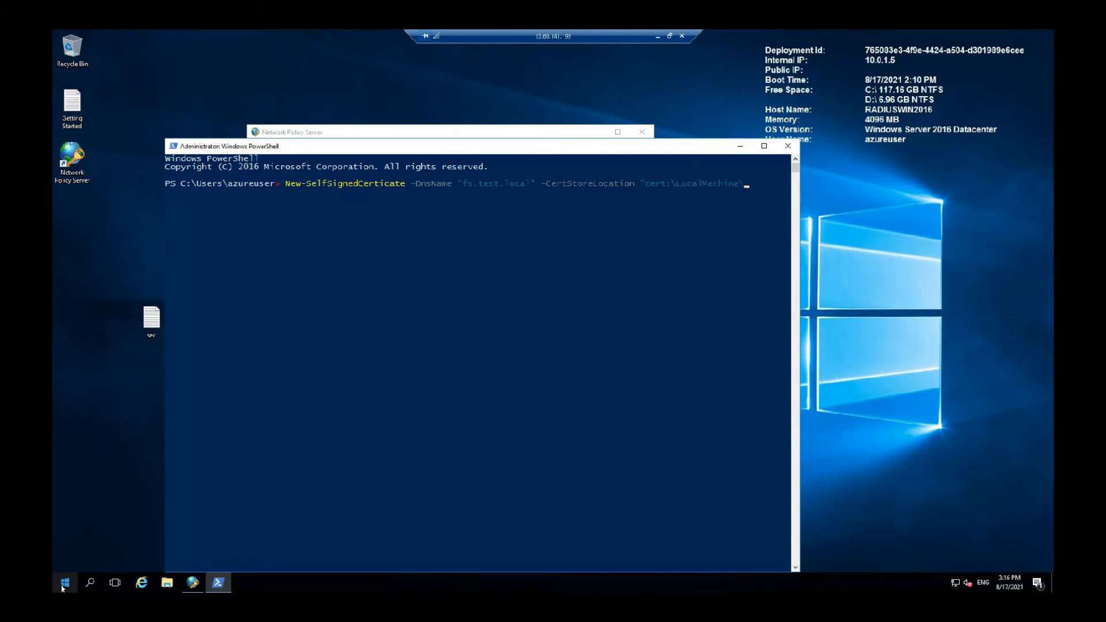
pyautogui.write('My')
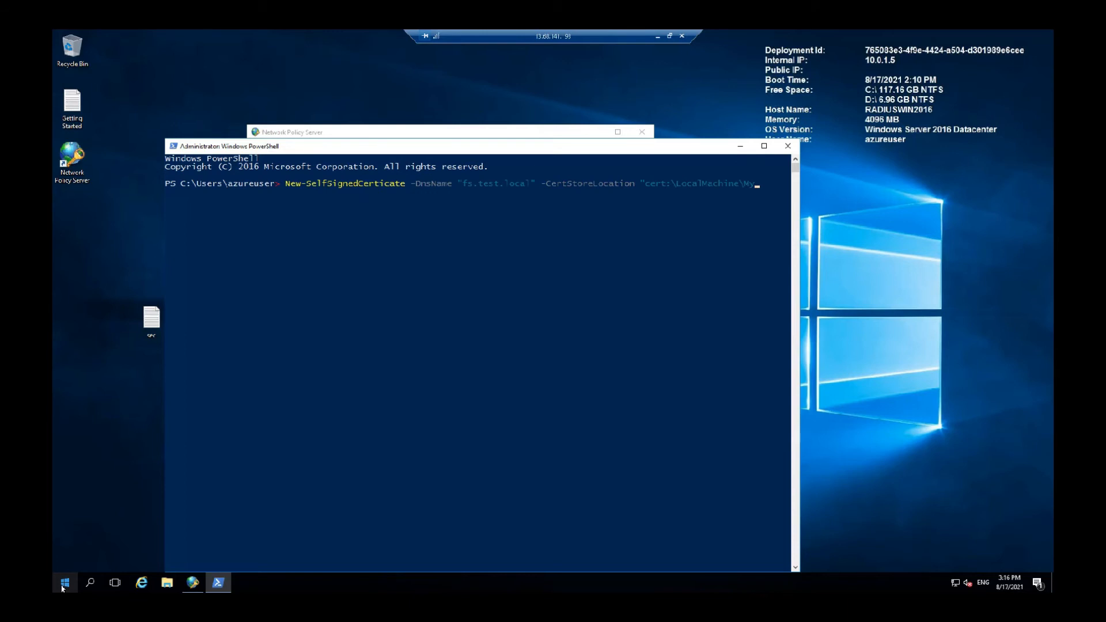
pyautogui.press('Return')
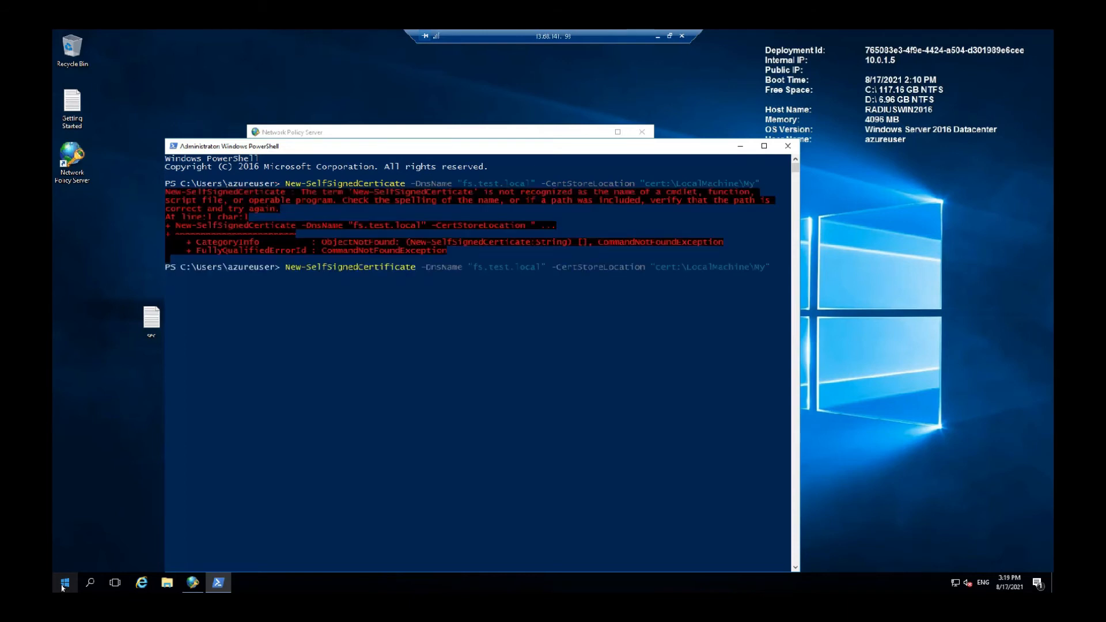
pyautogui.press('Return')
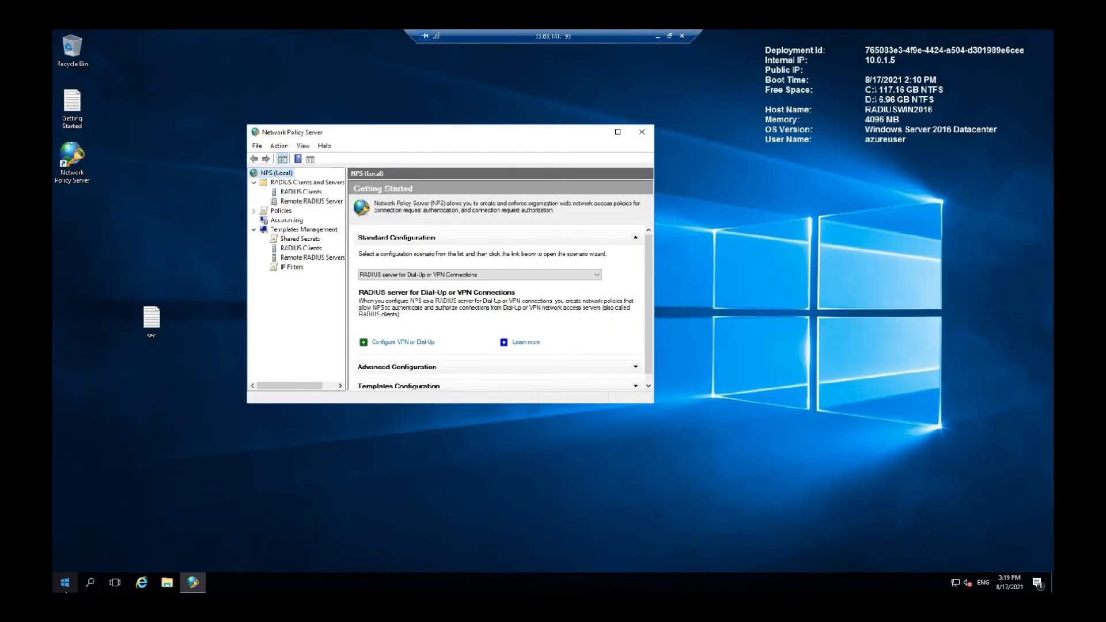
# Launch mmc from the Run dialog to open a new Microsoft Management Console
pyautogui.click(64, 581)
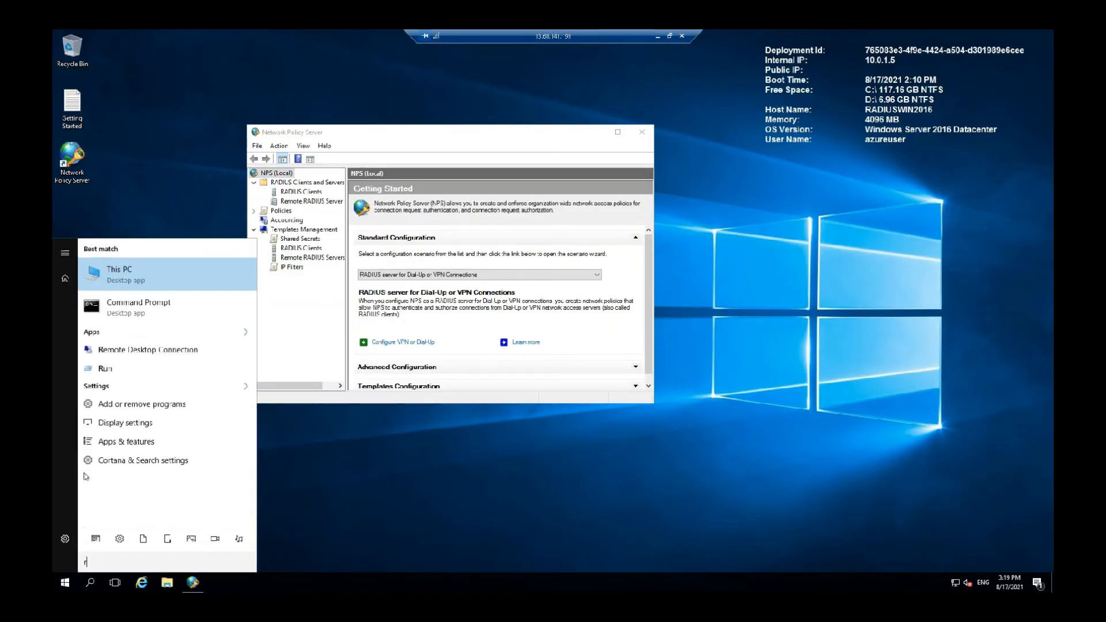
pyautogui.click(105, 369)
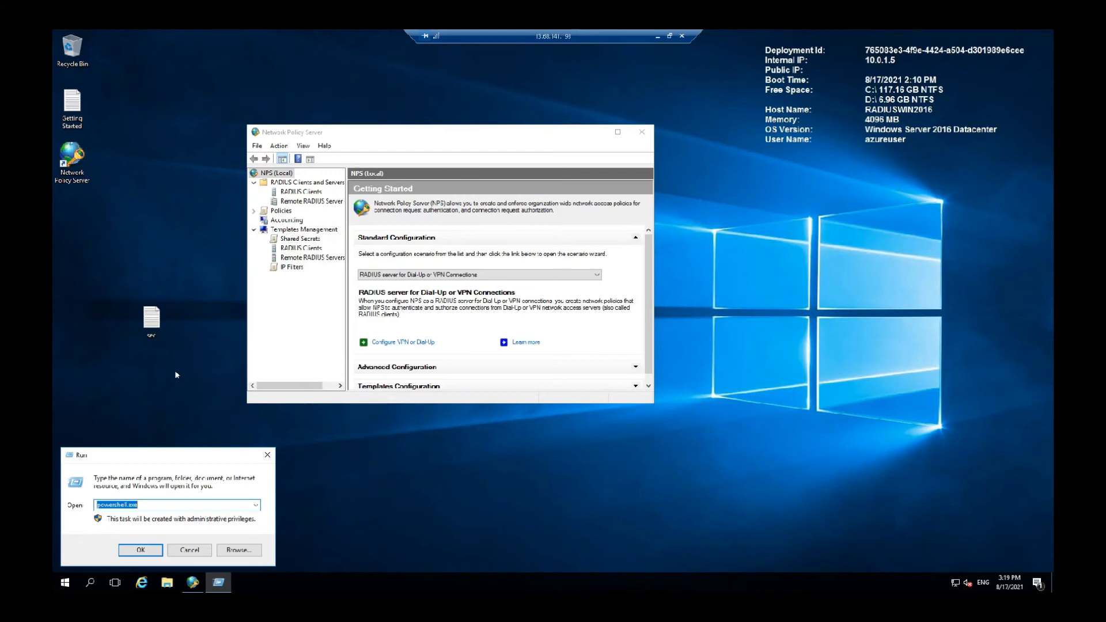
pyautogui.moveTo(295, 473)
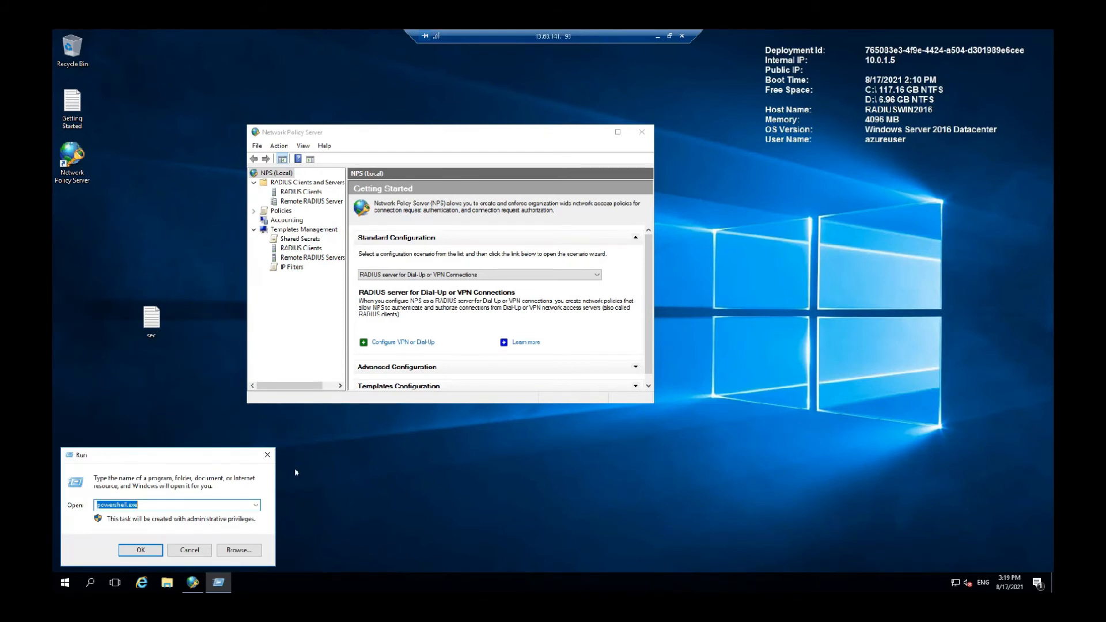
pyautogui.write('mmc')
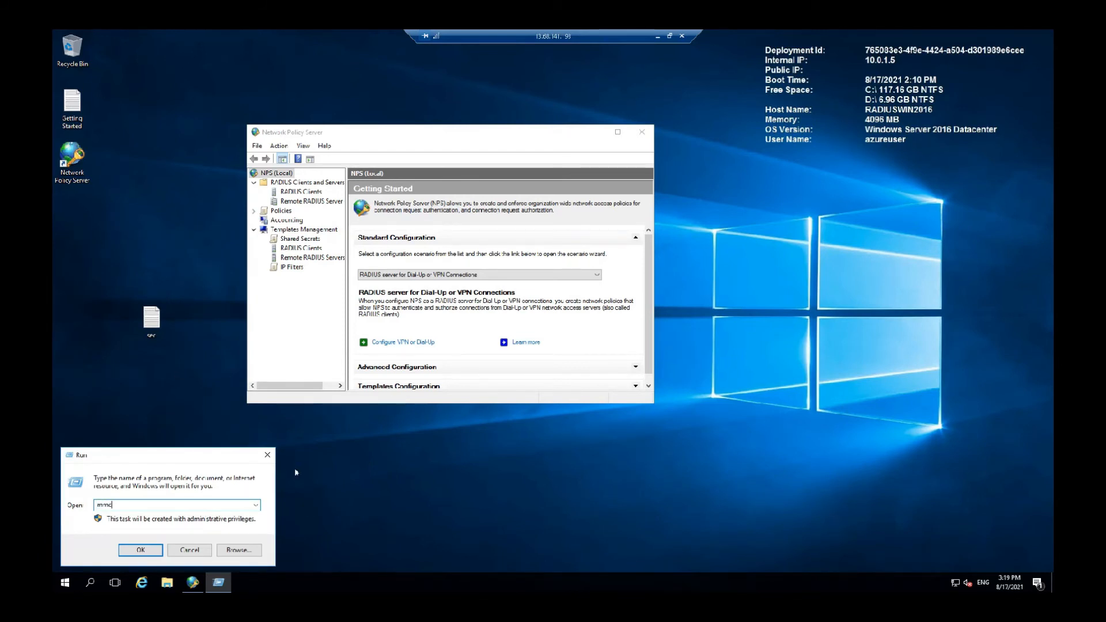
pyautogui.click(141, 551)
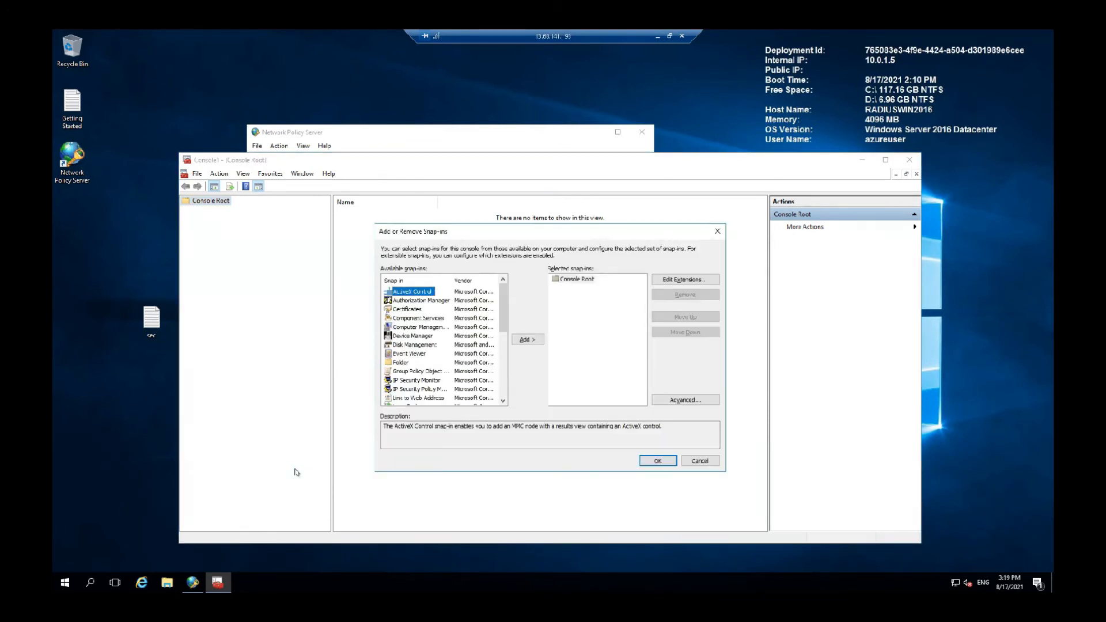
pyautogui.moveTo(419, 325)
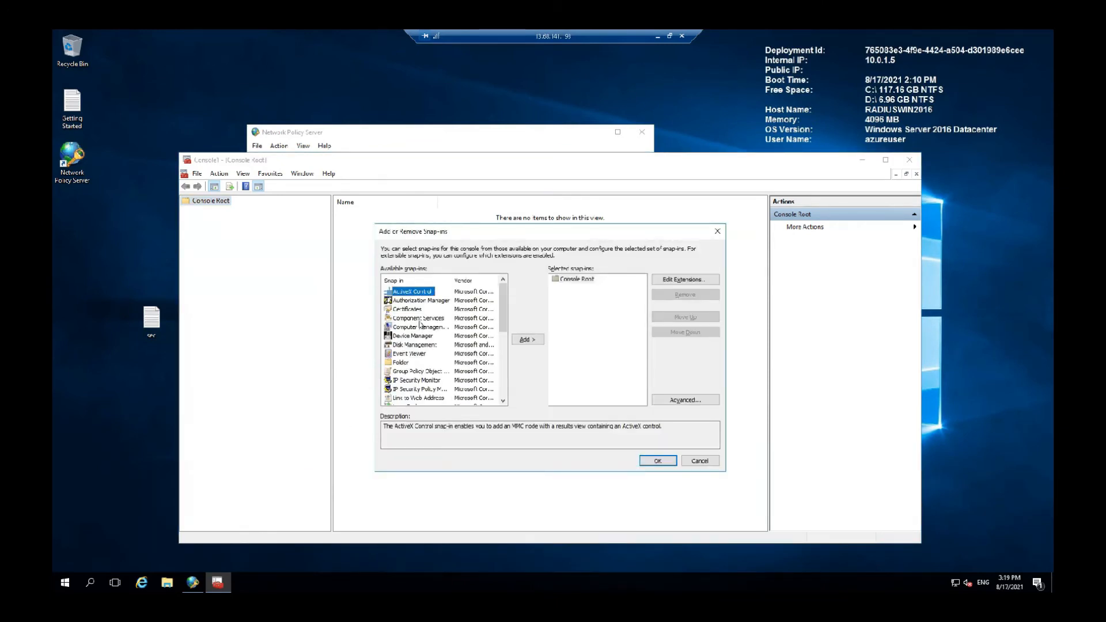
# Add the Certificates snap-in for the Computer account on the Local computer and confirm
pyautogui.click(406, 308)
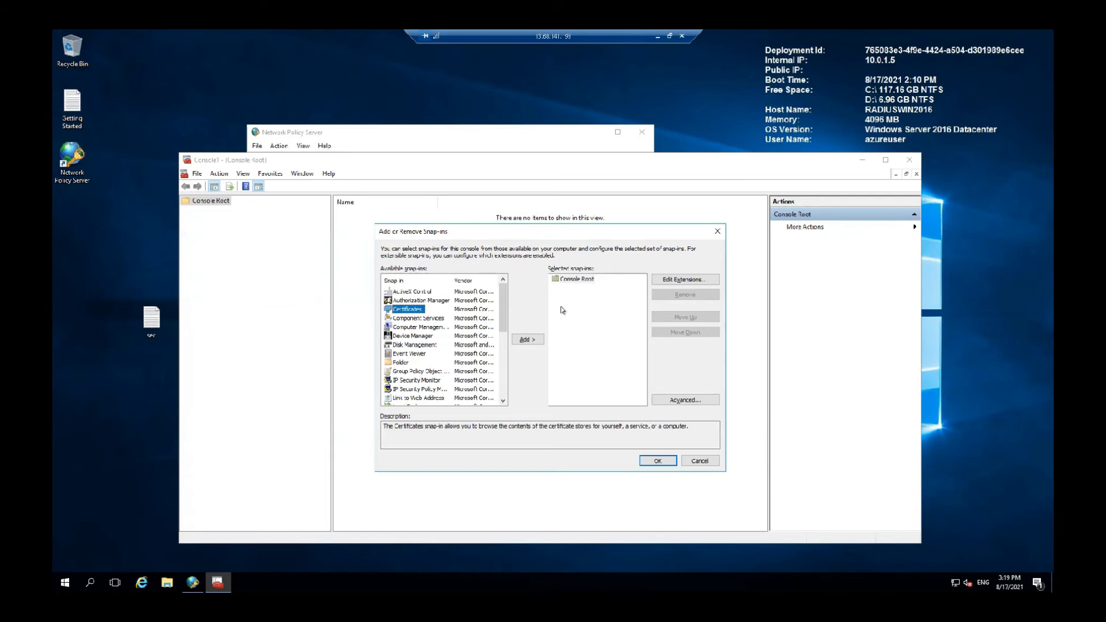
pyautogui.click(526, 339)
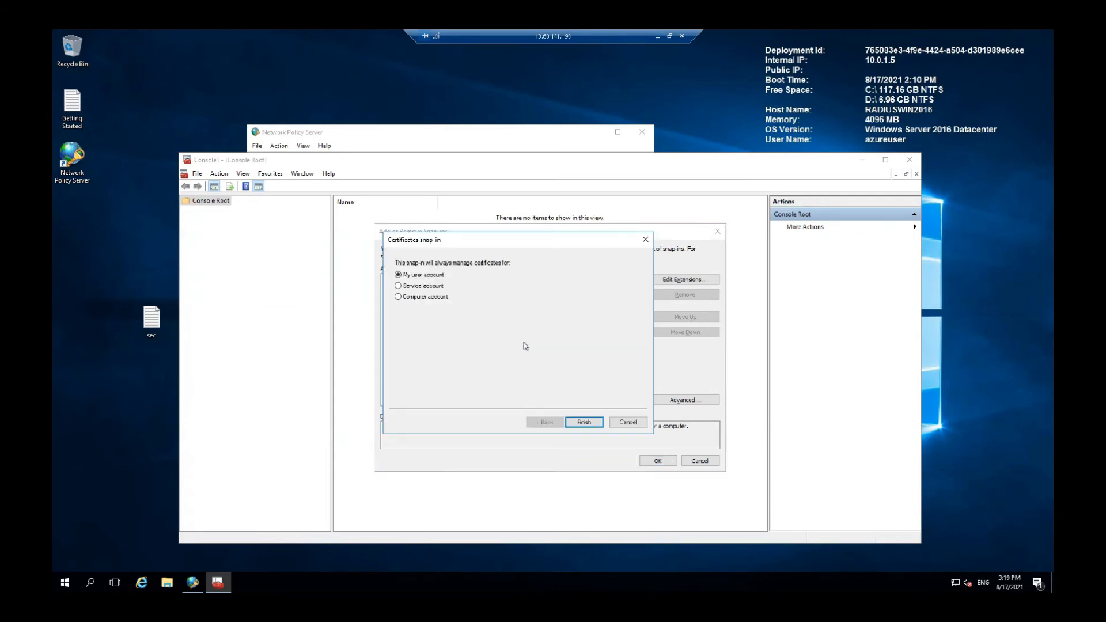
pyautogui.click(398, 296)
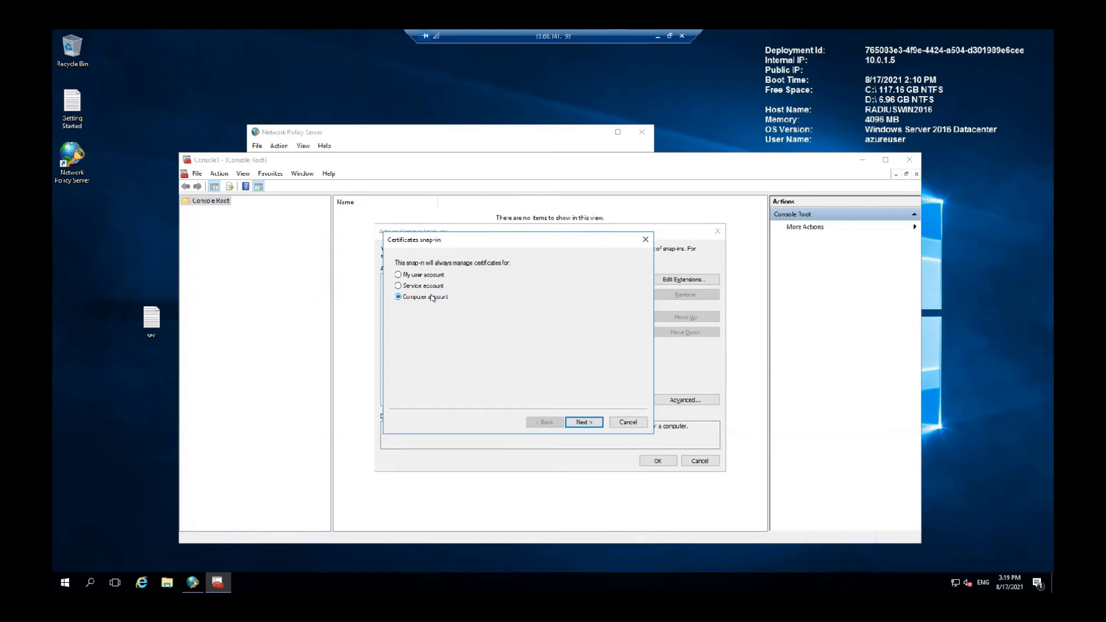
pyautogui.moveTo(583, 421)
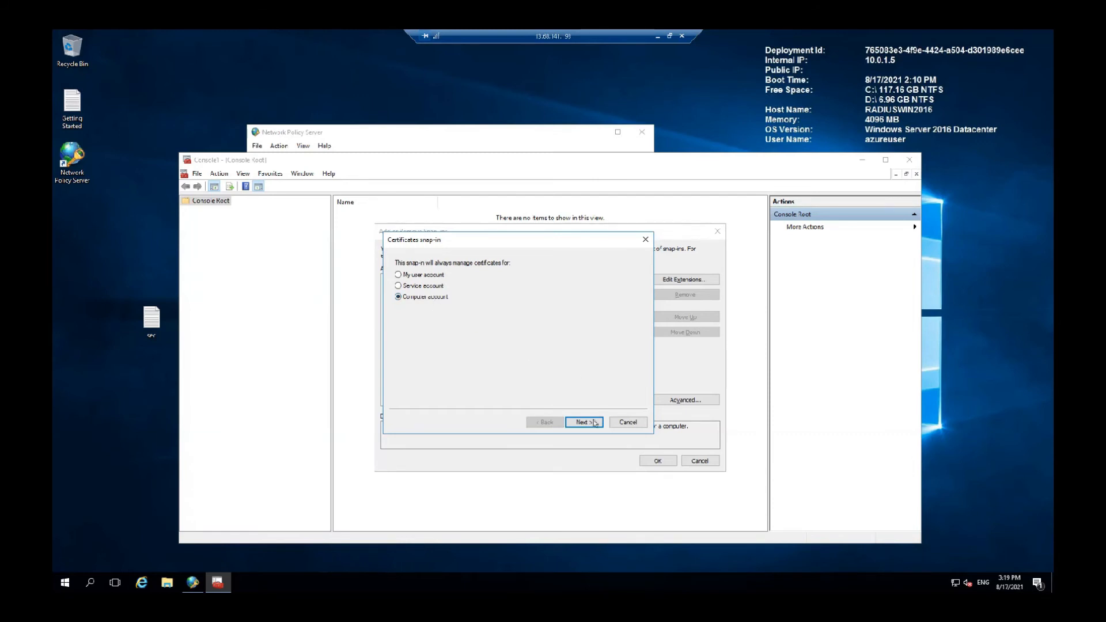
pyautogui.click(584, 422)
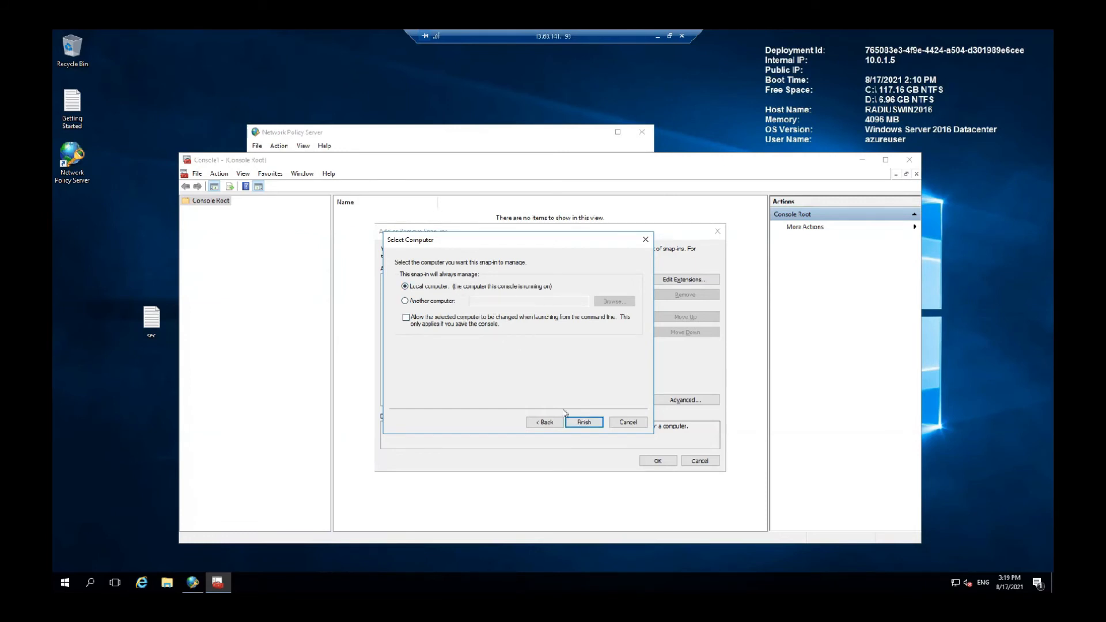
pyautogui.click(584, 422)
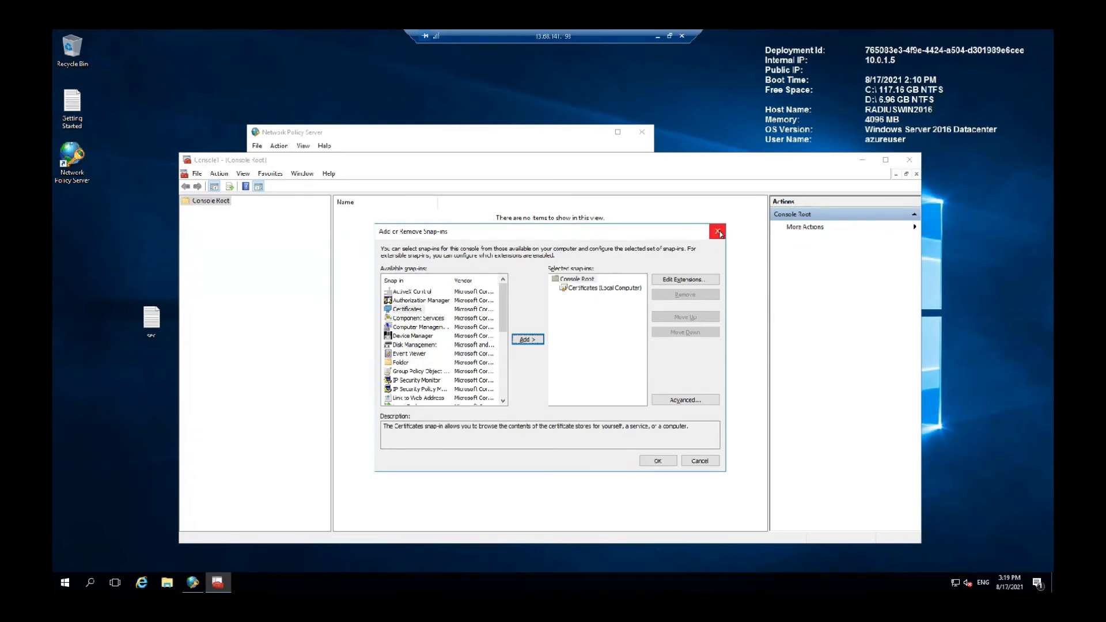
pyautogui.moveTo(615, 442)
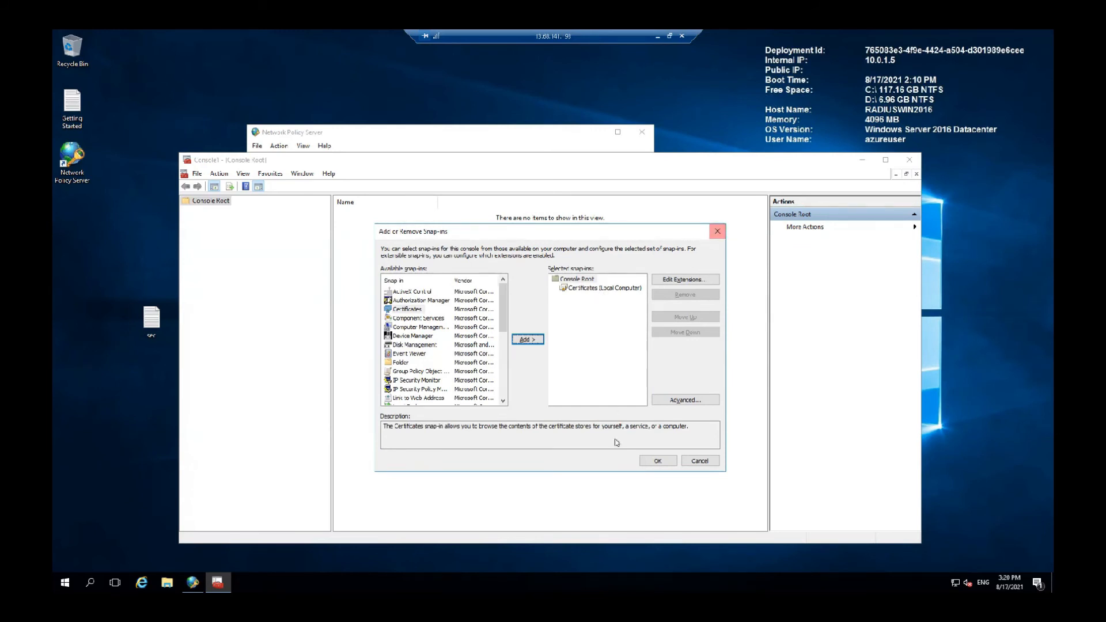
pyautogui.click(657, 461)
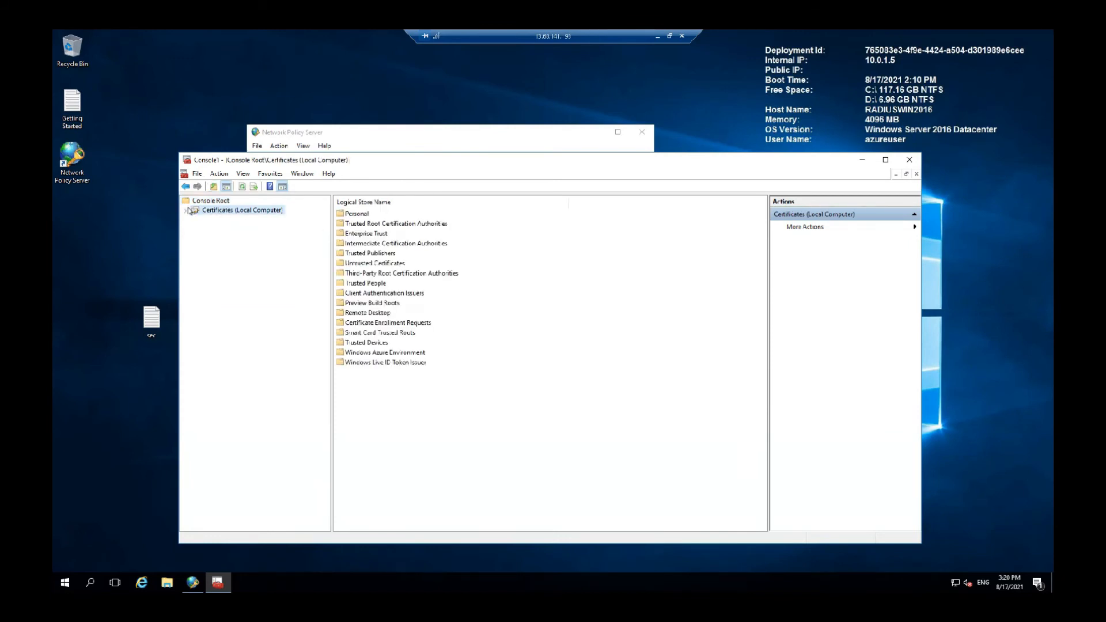
# Expand Certificates (Local Computer) and view the Personal certificate store
pyautogui.click(193, 210)
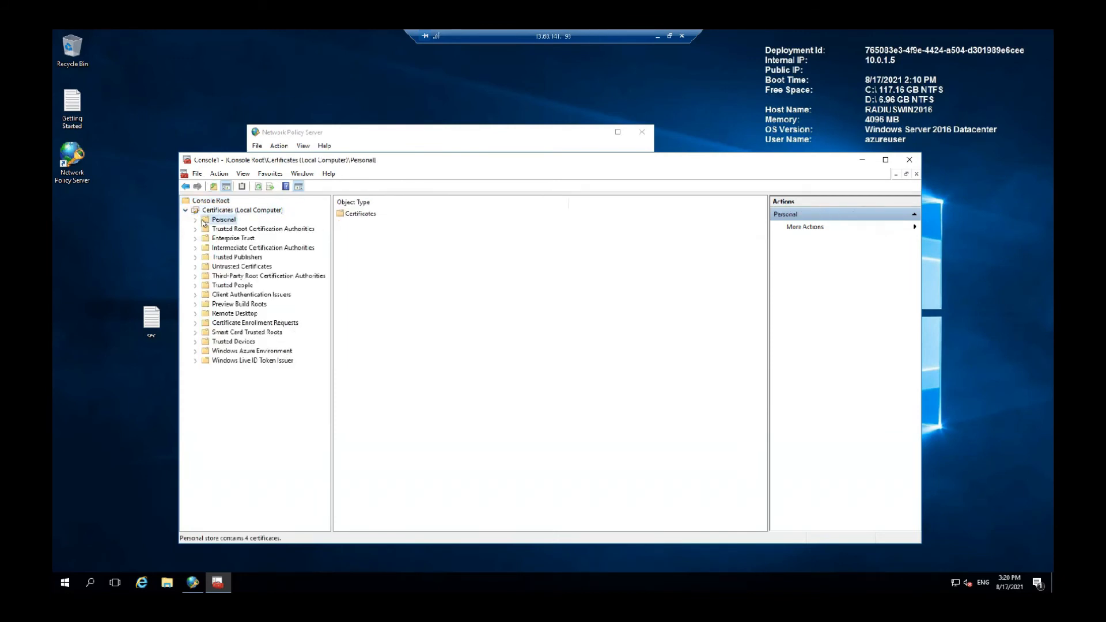
pyautogui.click(205, 219)
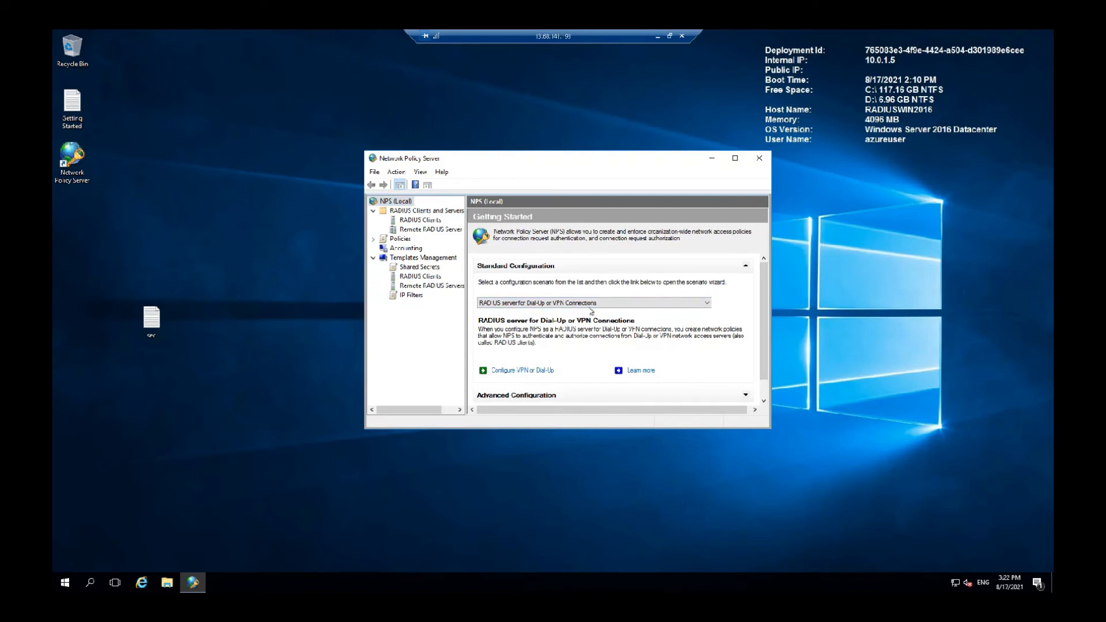
# Start the 802.1X wizard from the RADIUS server scenario and choose Secure Wireless Connections
pyautogui.click(702, 303)
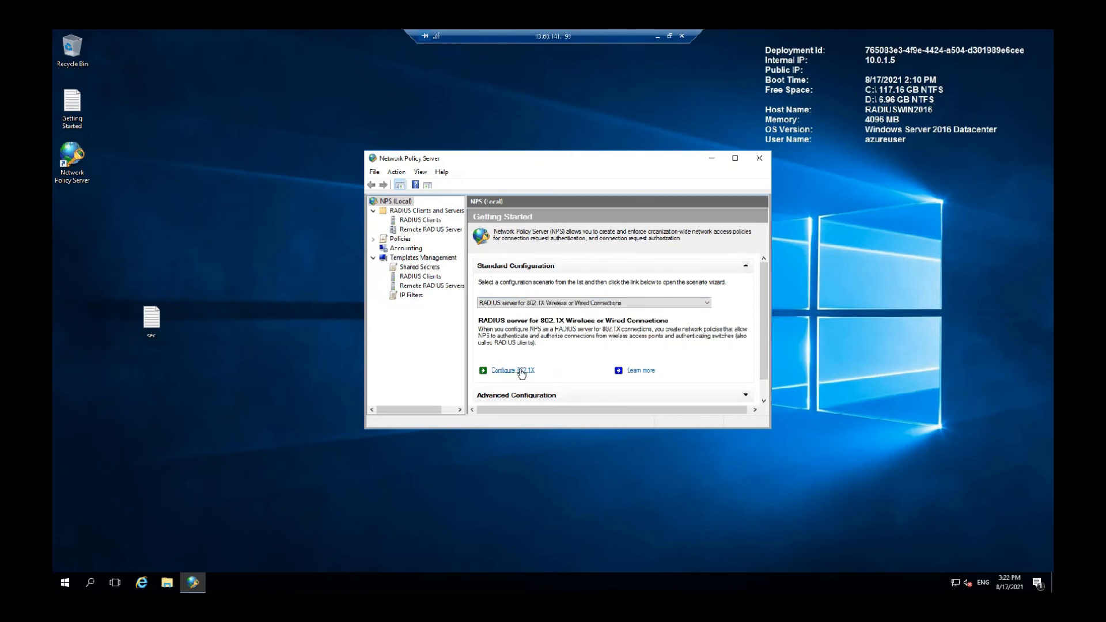
pyautogui.click(512, 369)
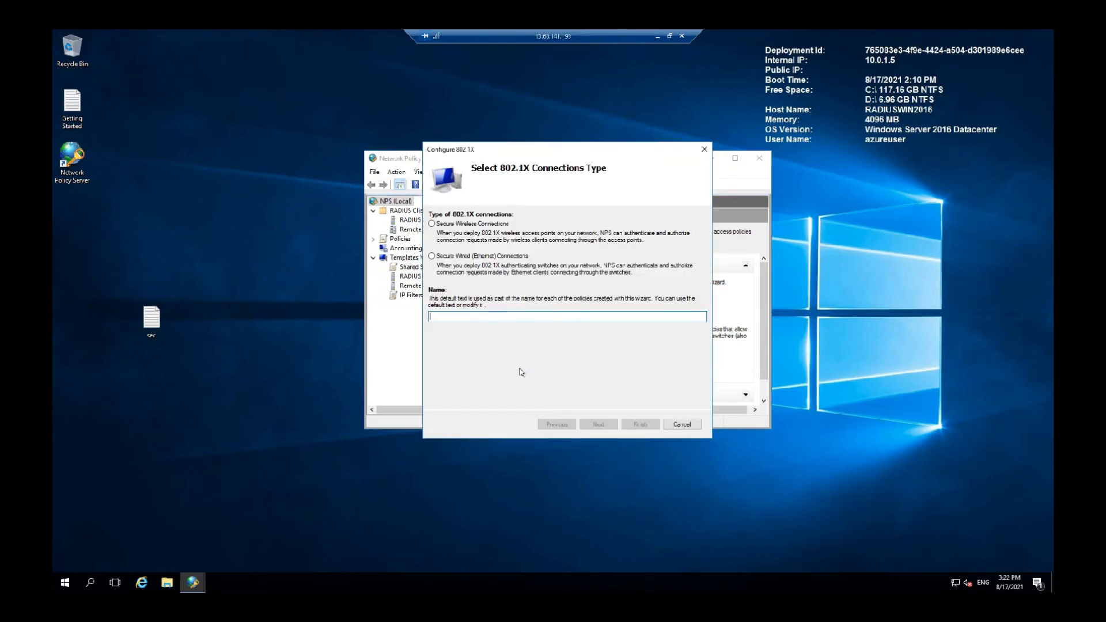
pyautogui.moveTo(521, 149); pyautogui.dragTo(494, 139)
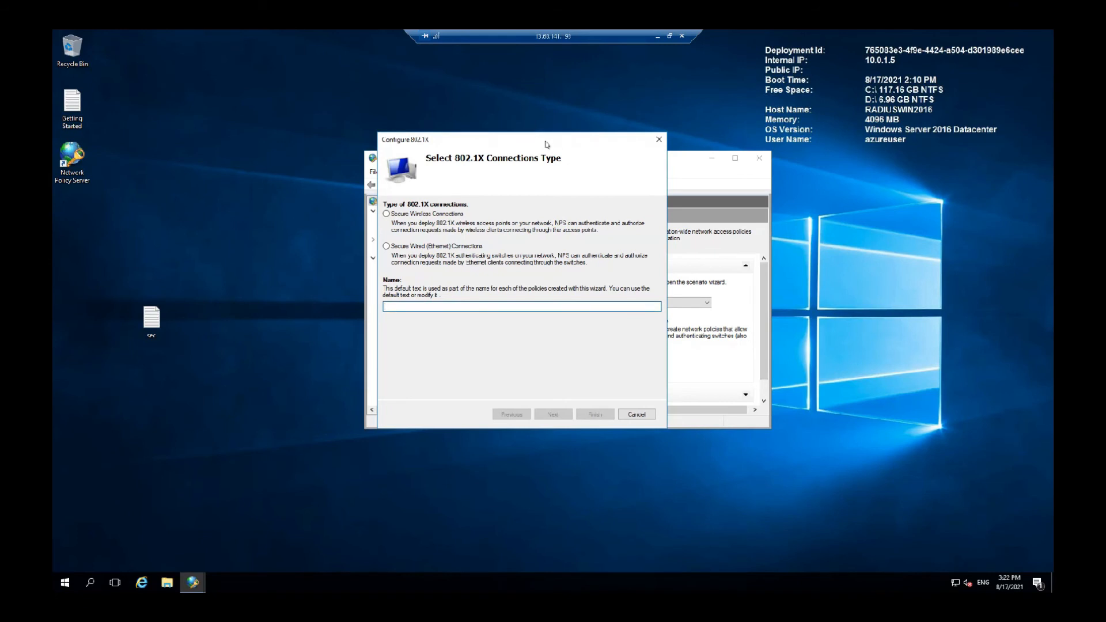
pyautogui.click(386, 214)
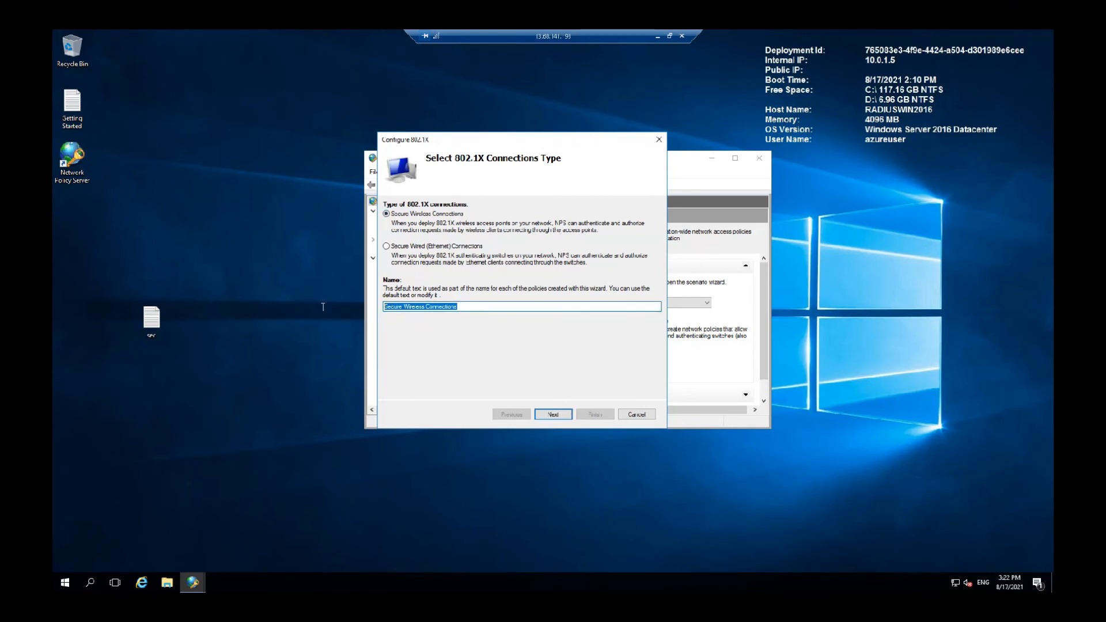
# Name the setup 'Company WiFi - Staff' and keep the WAP - Conference Room RADIUS client
pyautogui.write('Compn')
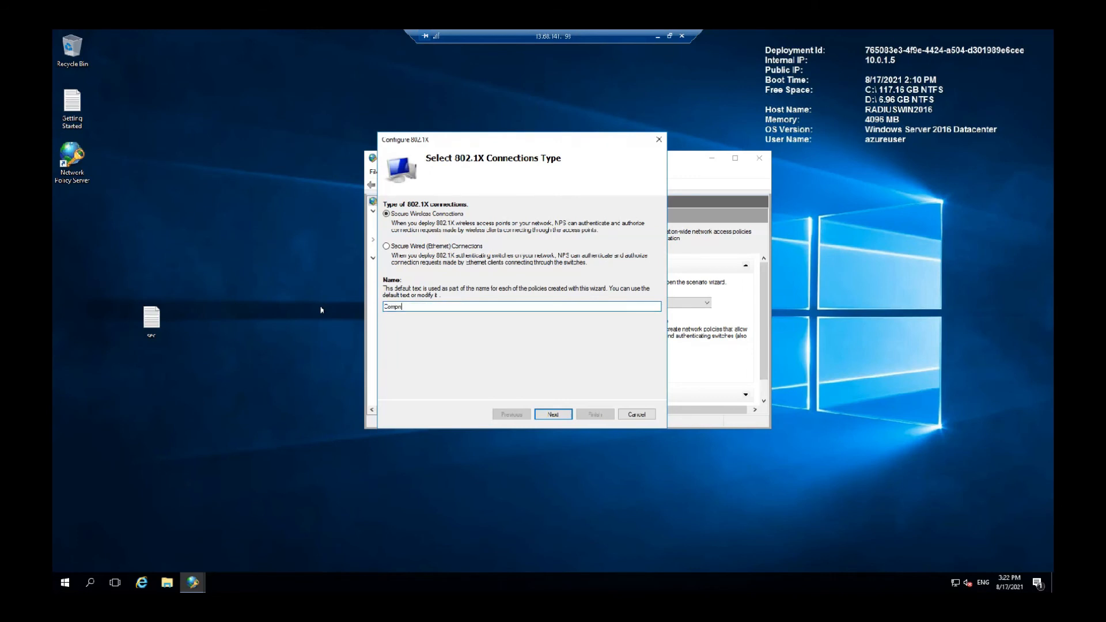
pyautogui.write('a')
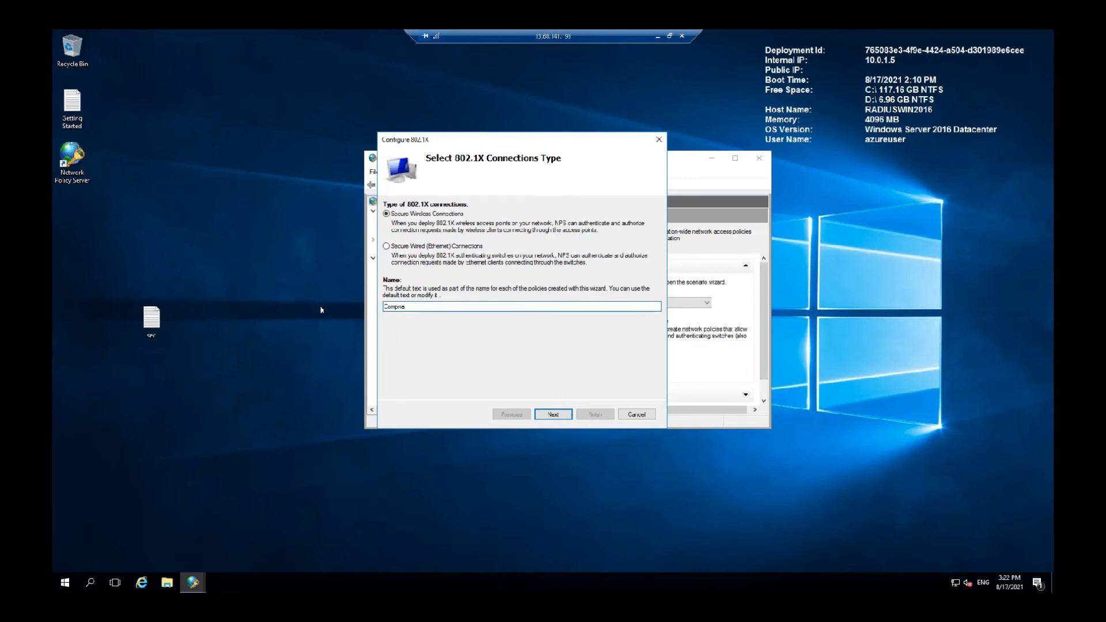
pyautogui.write('Company Wifi - Staff')
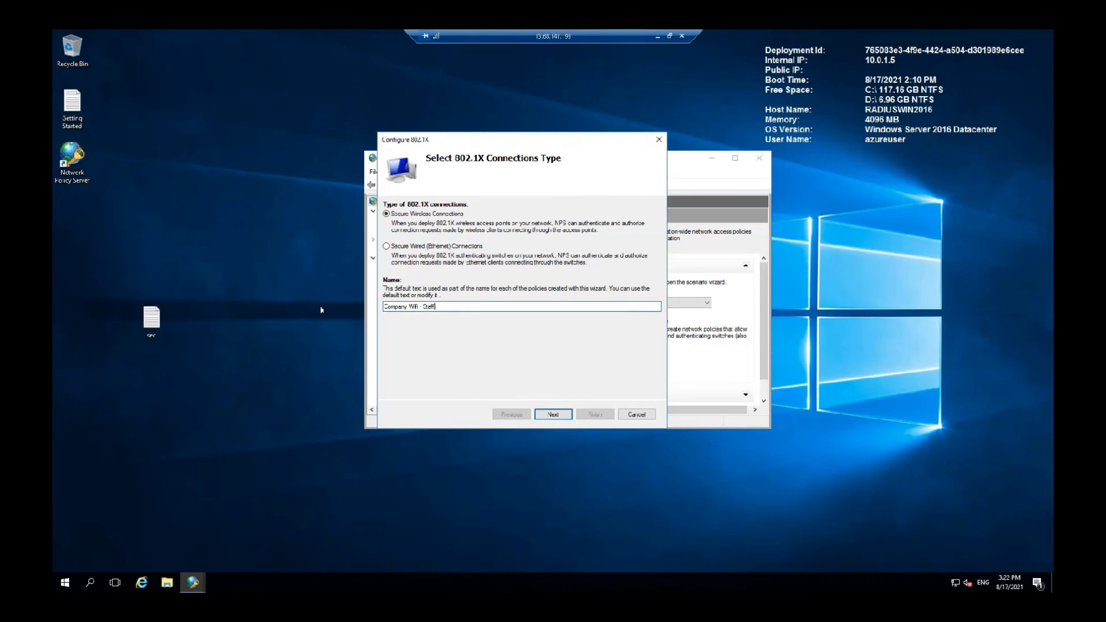
pyautogui.moveTo(571, 331)
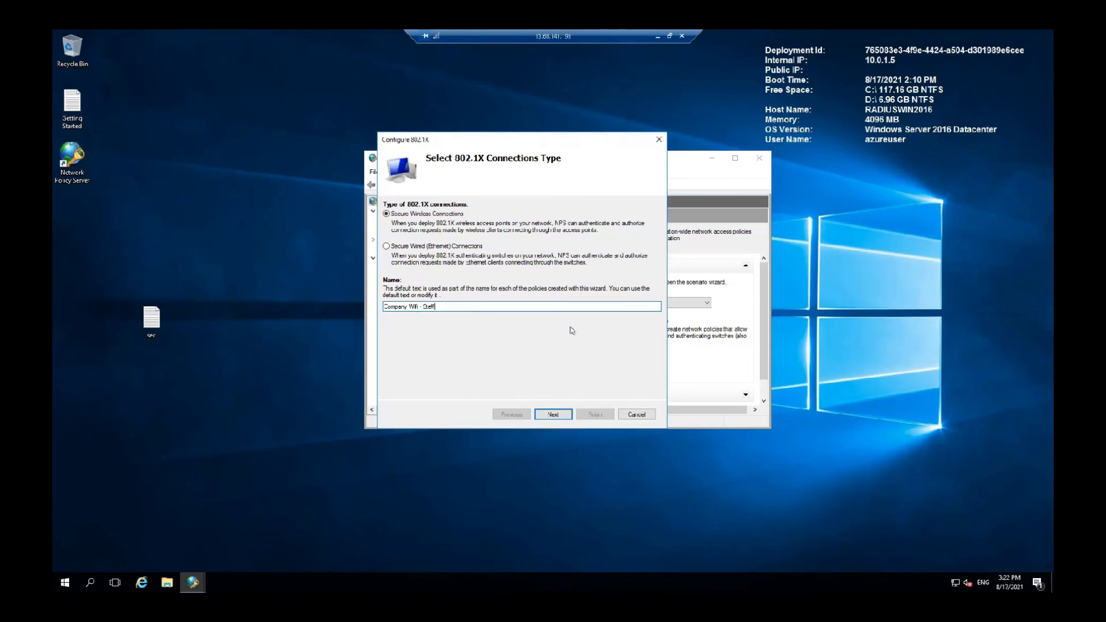
pyautogui.click(553, 414)
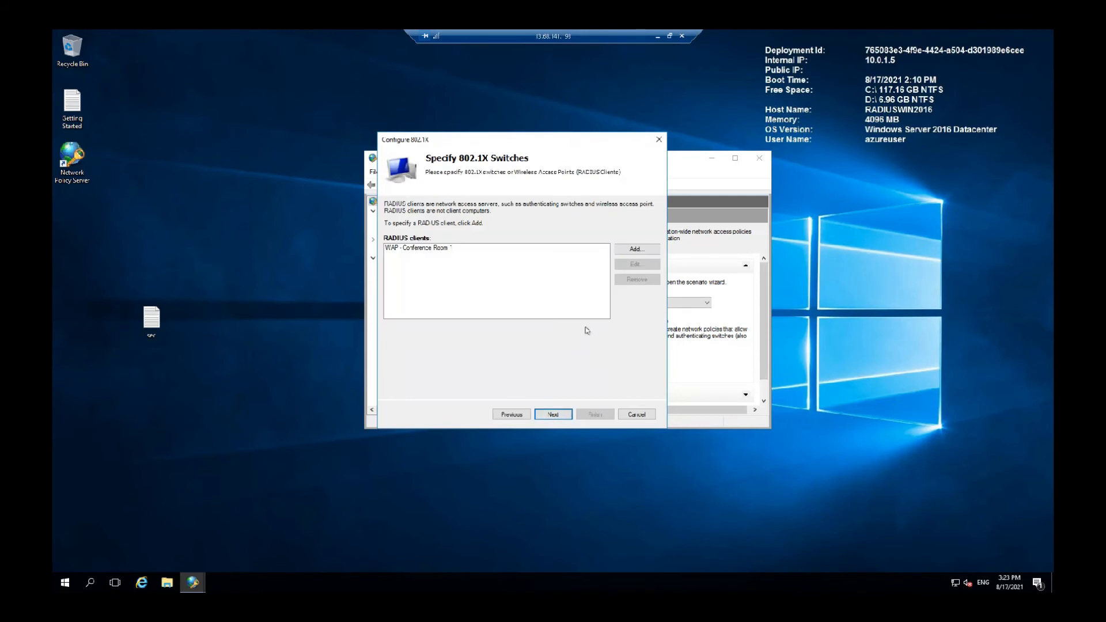
pyautogui.moveTo(564, 373)
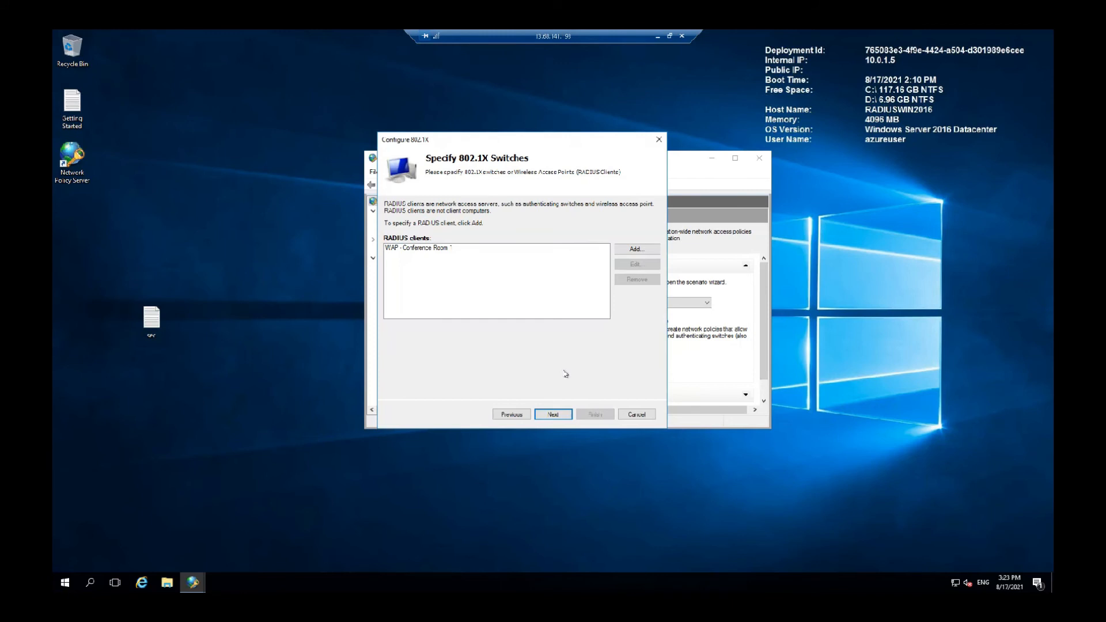
pyautogui.moveTo(583, 461)
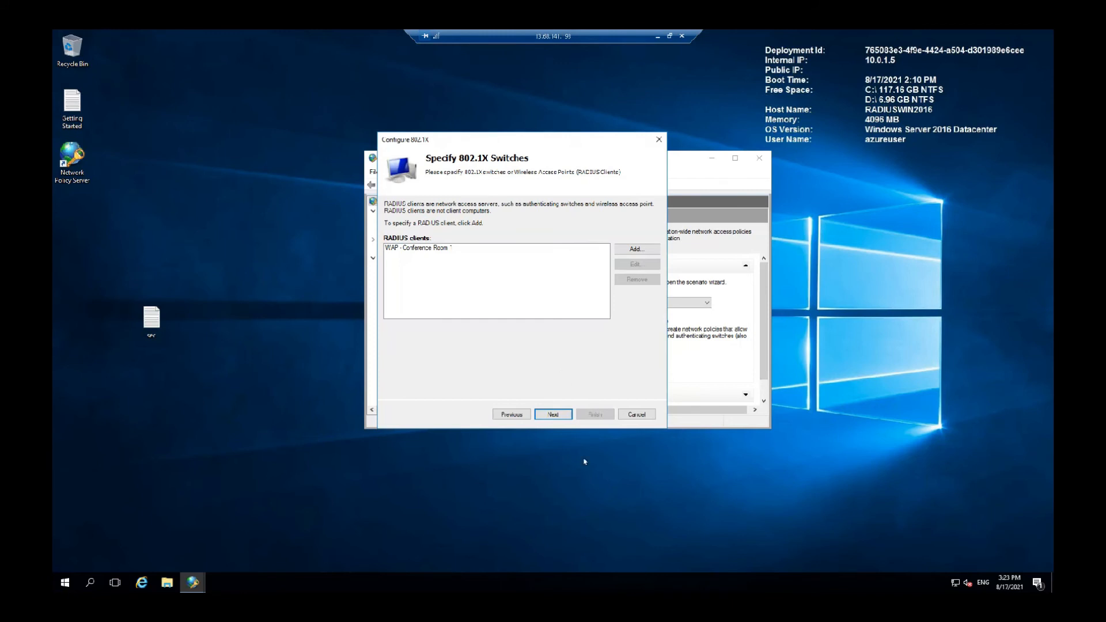
pyautogui.click(553, 413)
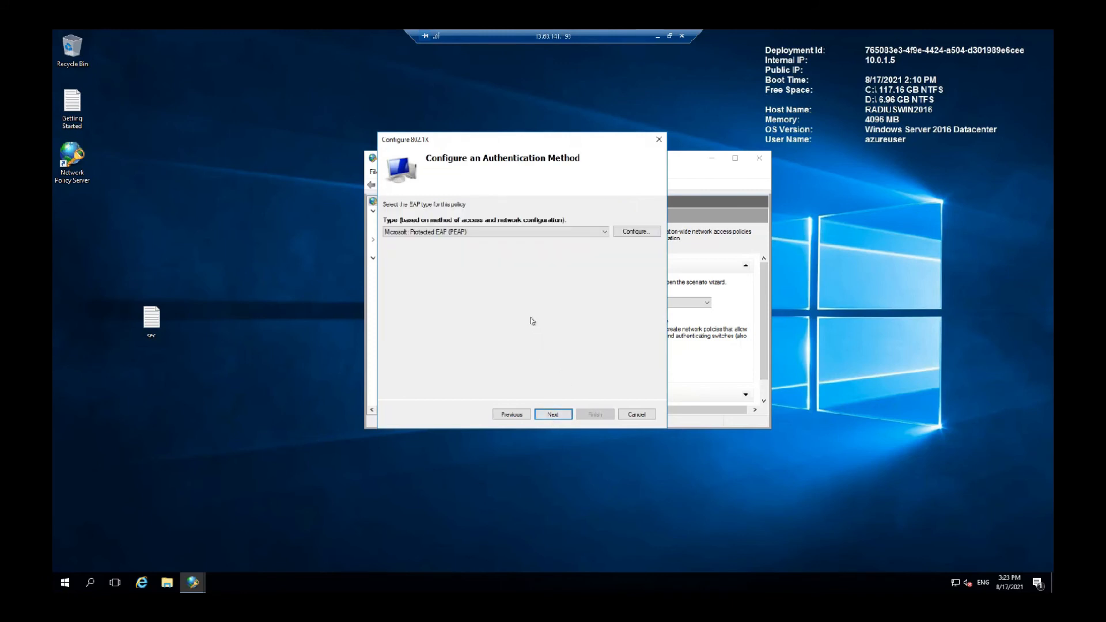
# Authenticate with Protected EAP (PEAP) using the fs.test.local server certificate and continue
pyautogui.click(602, 232)
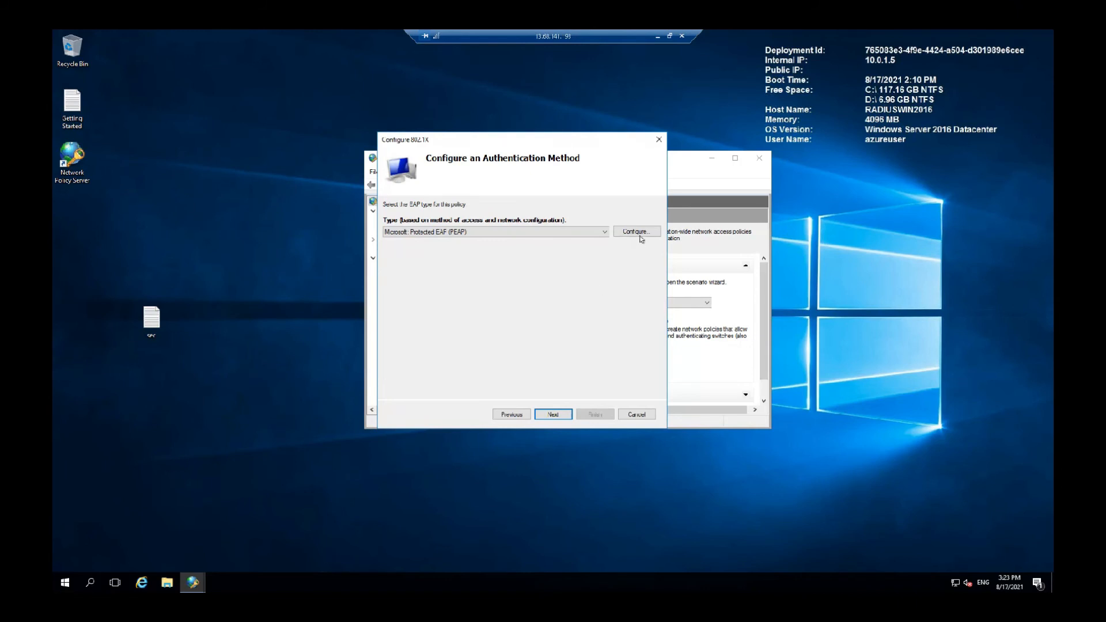
pyautogui.click(636, 232)
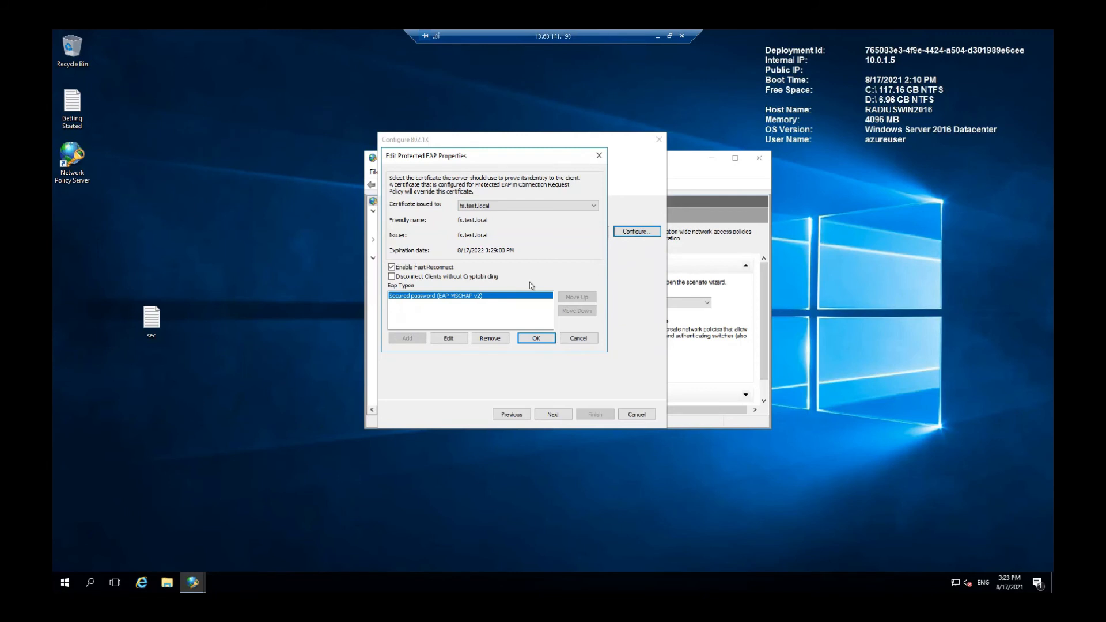
pyautogui.click(592, 205)
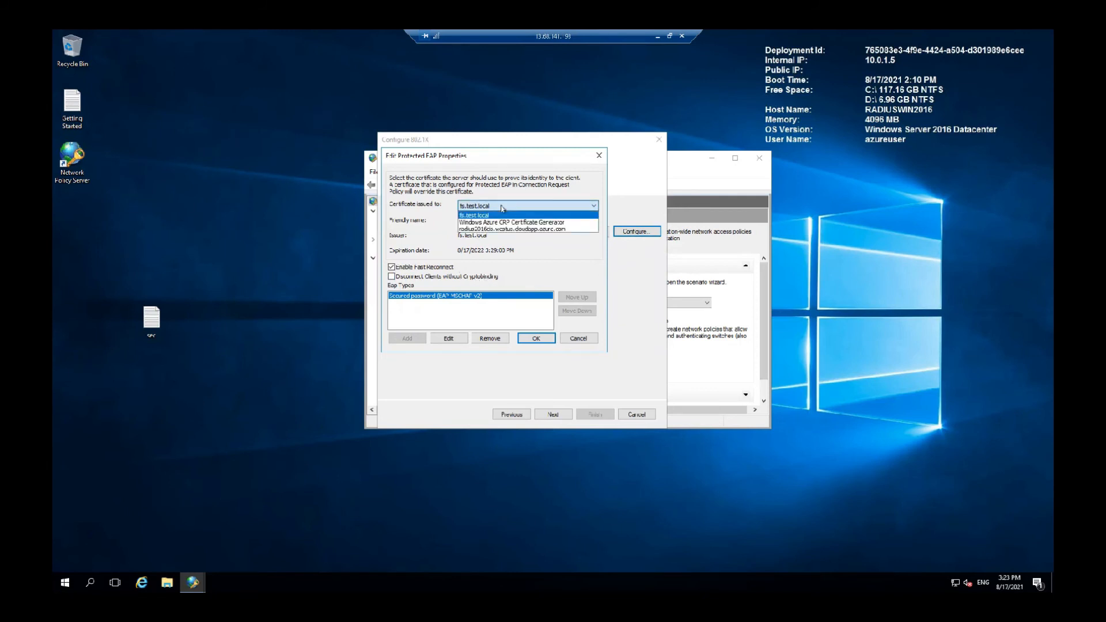
pyautogui.click(475, 214)
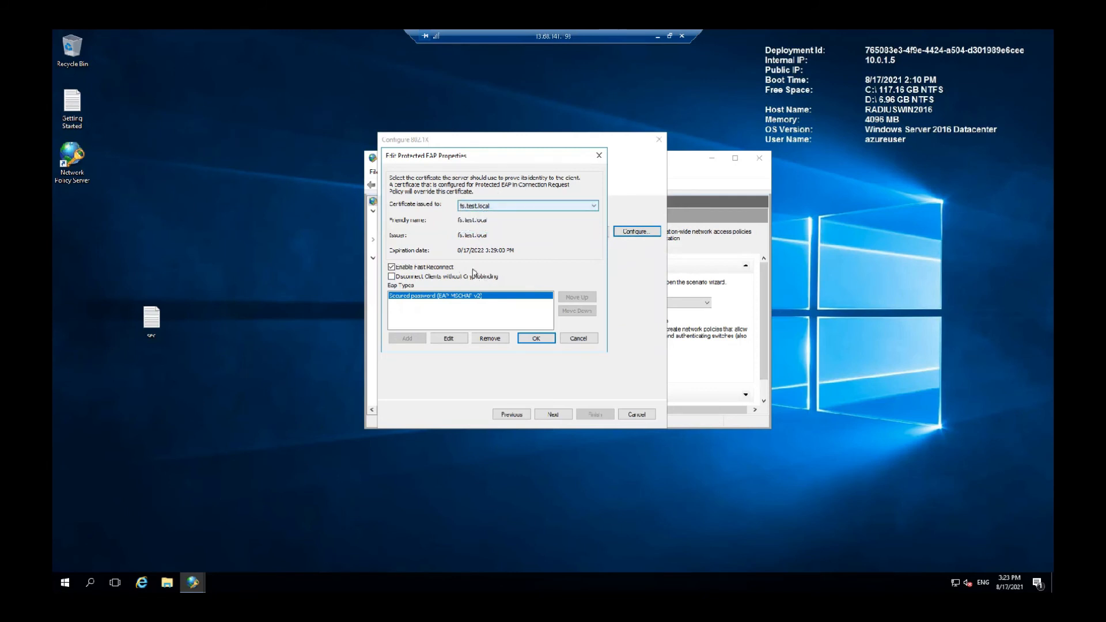
pyautogui.click(536, 337)
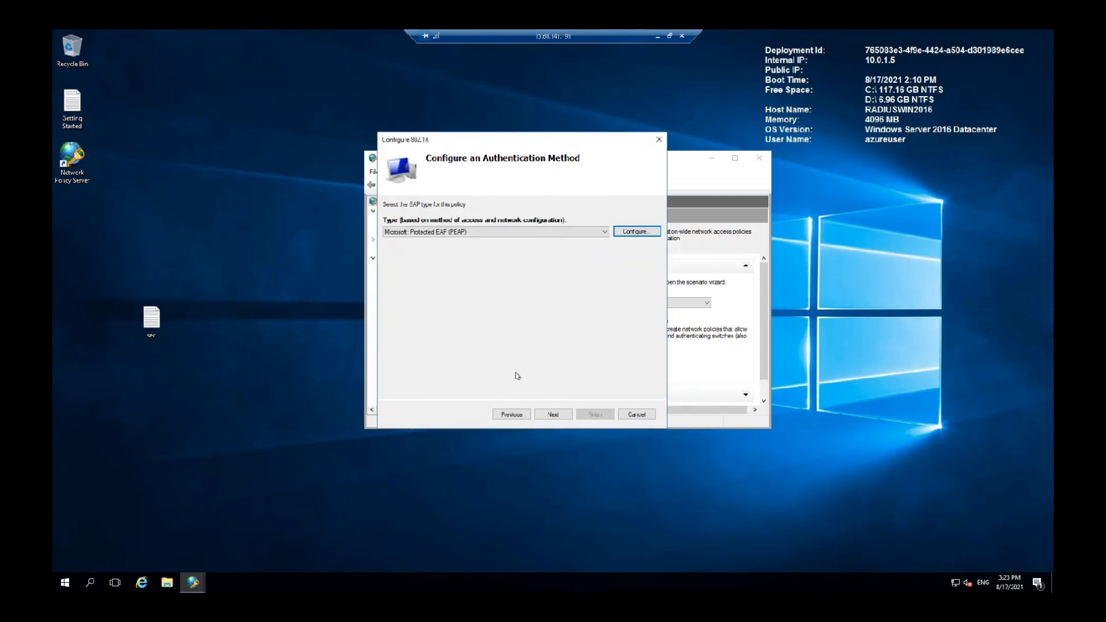
pyautogui.click(553, 414)
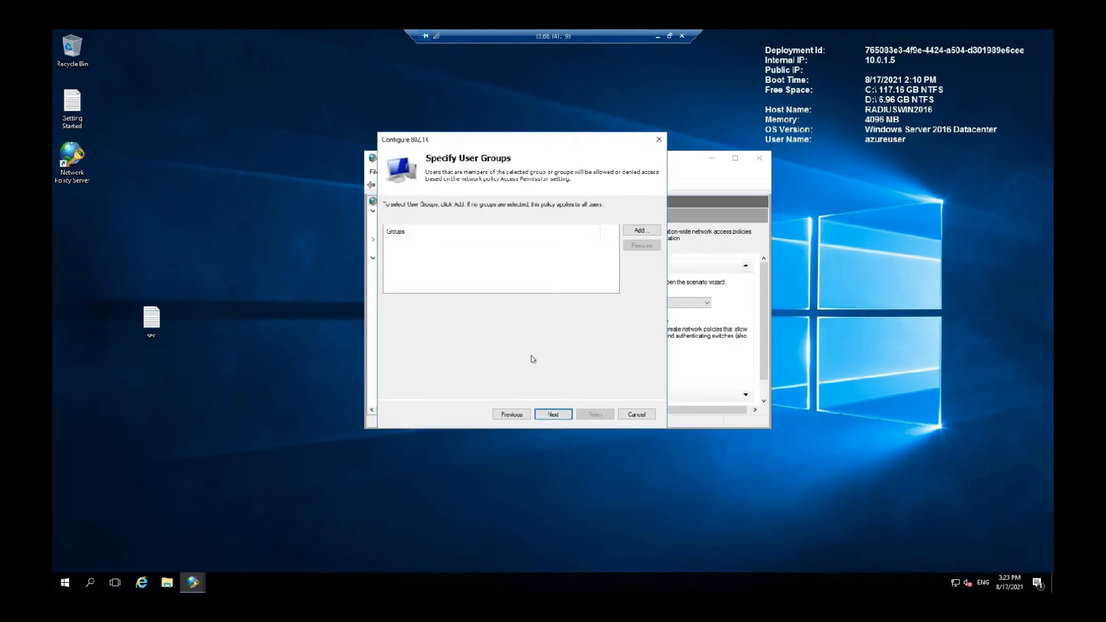
pyautogui.moveTo(535, 347)
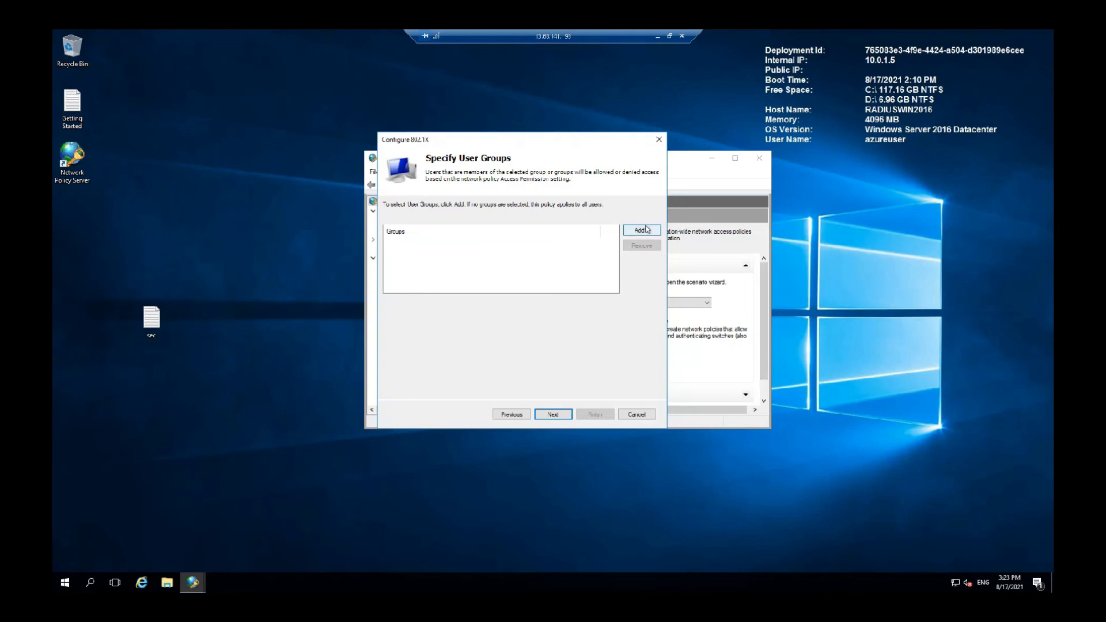
# Leave user groups and traffic controls empty and proceed to the wizard's completion summary
pyautogui.click(640, 230)
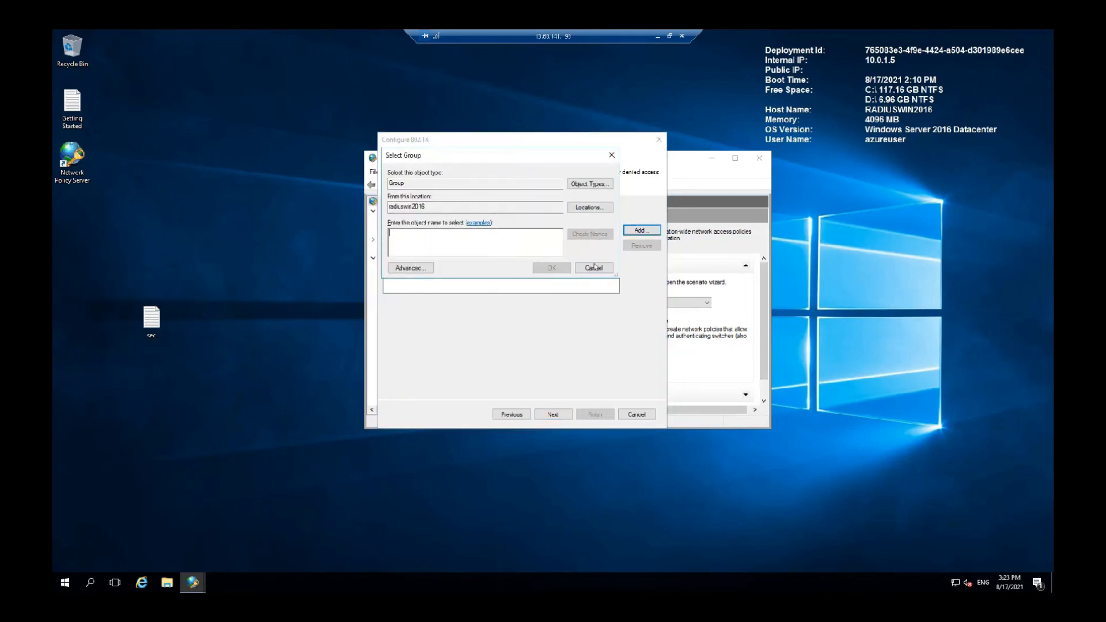
pyautogui.click(593, 268)
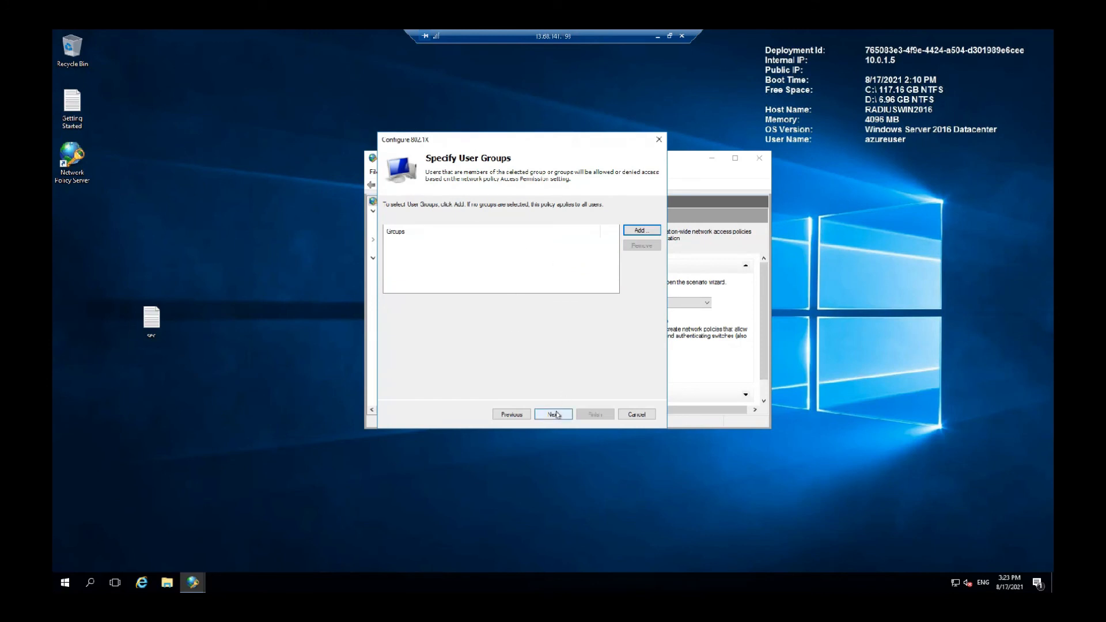
pyautogui.click(552, 414)
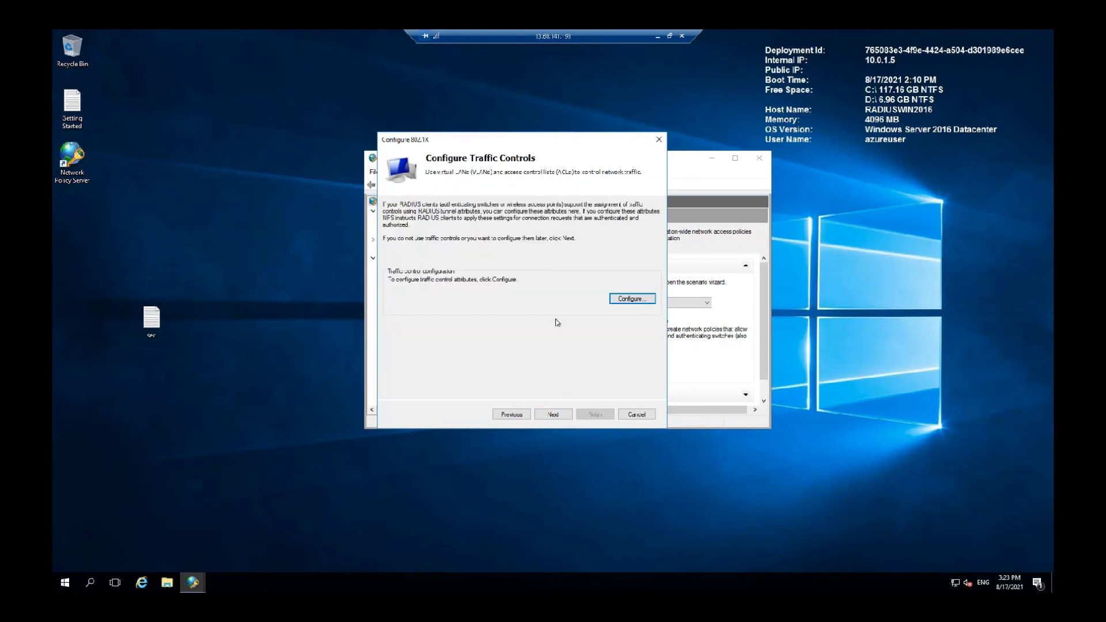
pyautogui.moveTo(554, 310)
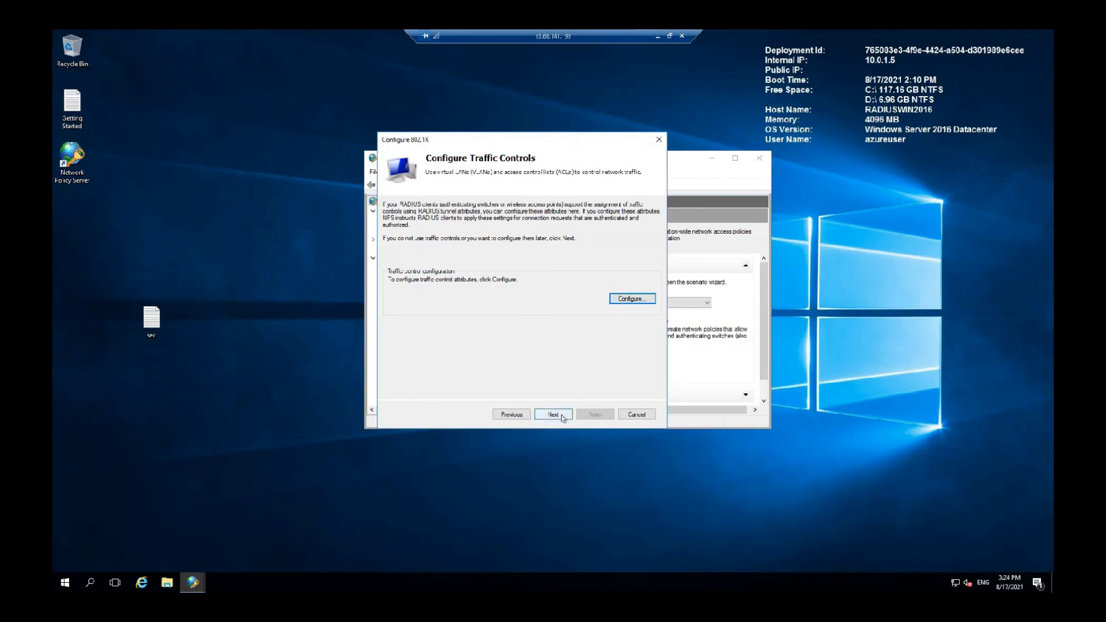
pyautogui.click(553, 414)
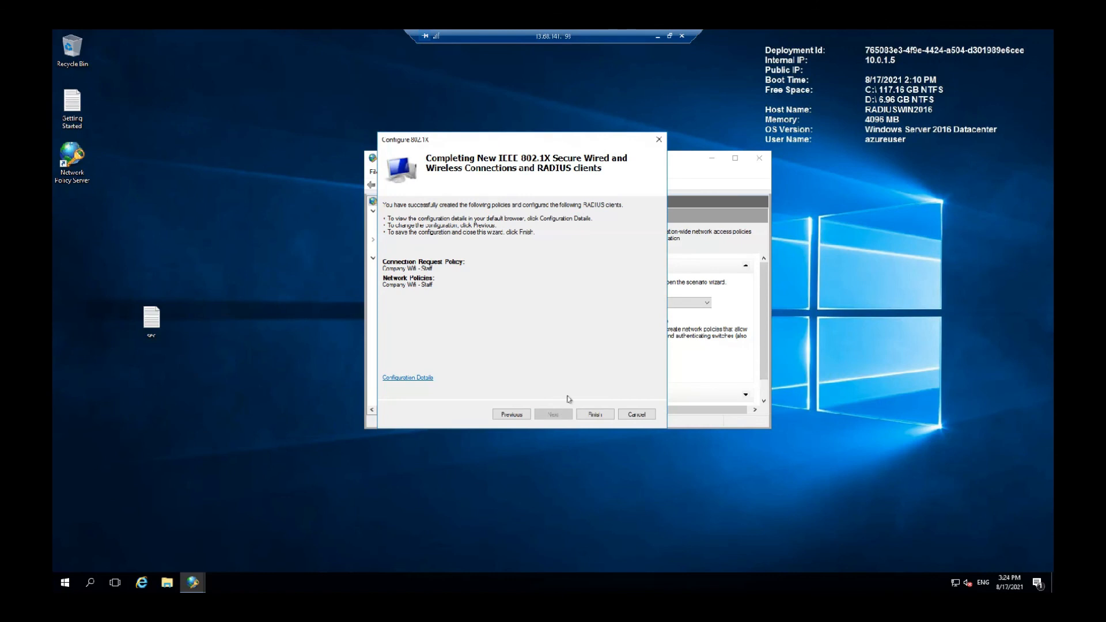
pyautogui.moveTo(576, 326)
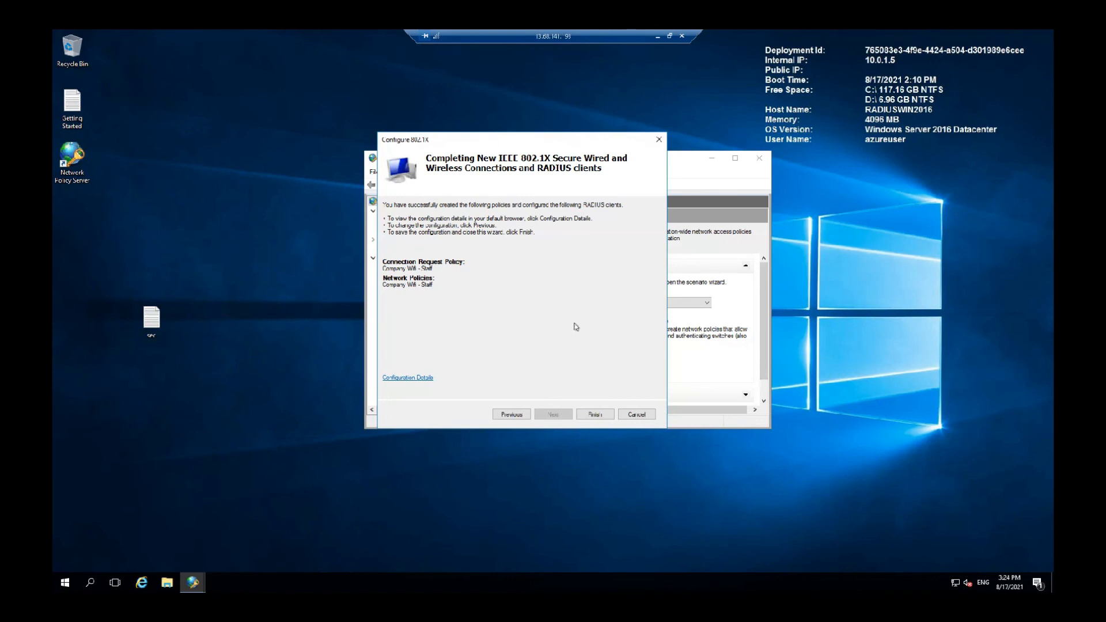
pyautogui.moveTo(597, 398)
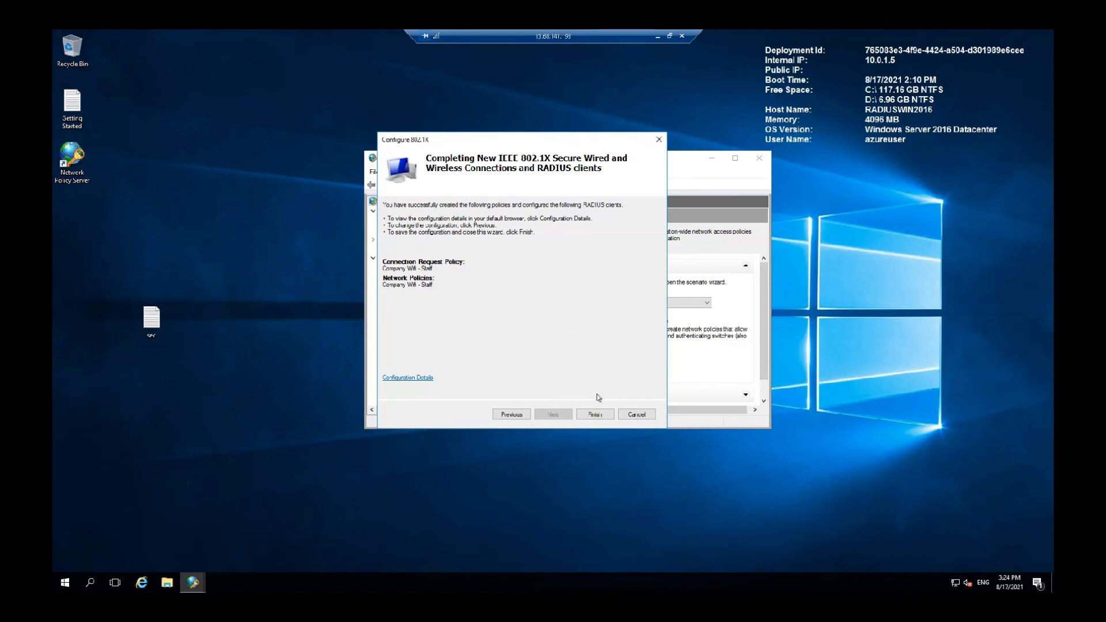
# Finish the wizard to create the Company WiFi - Staff policies and expand the Policies branch
pyautogui.click(593, 414)
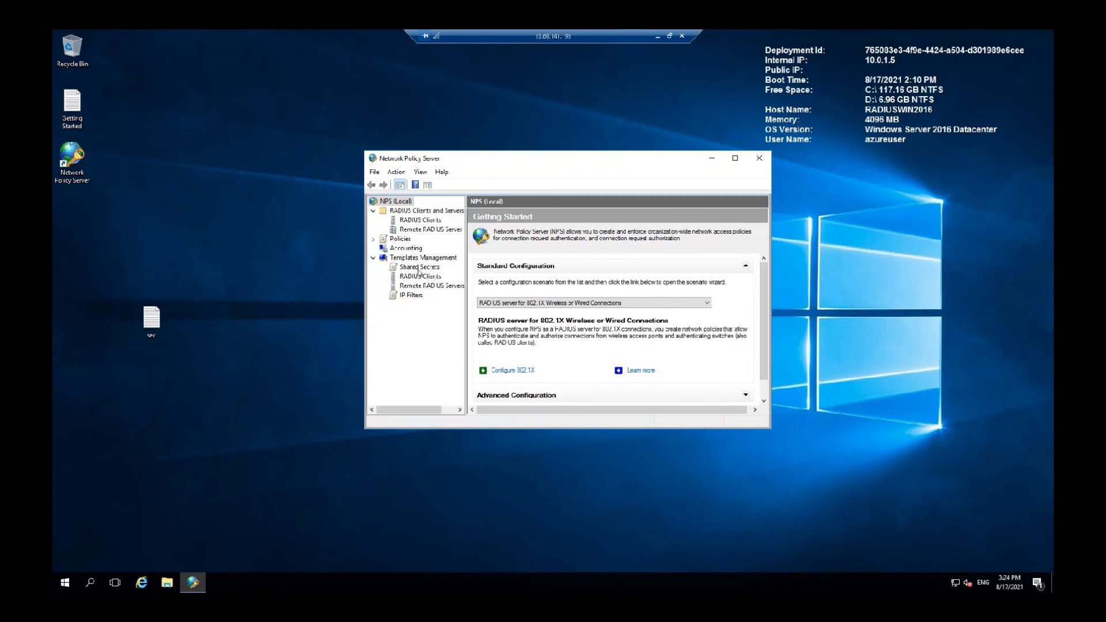
pyautogui.click(373, 238)
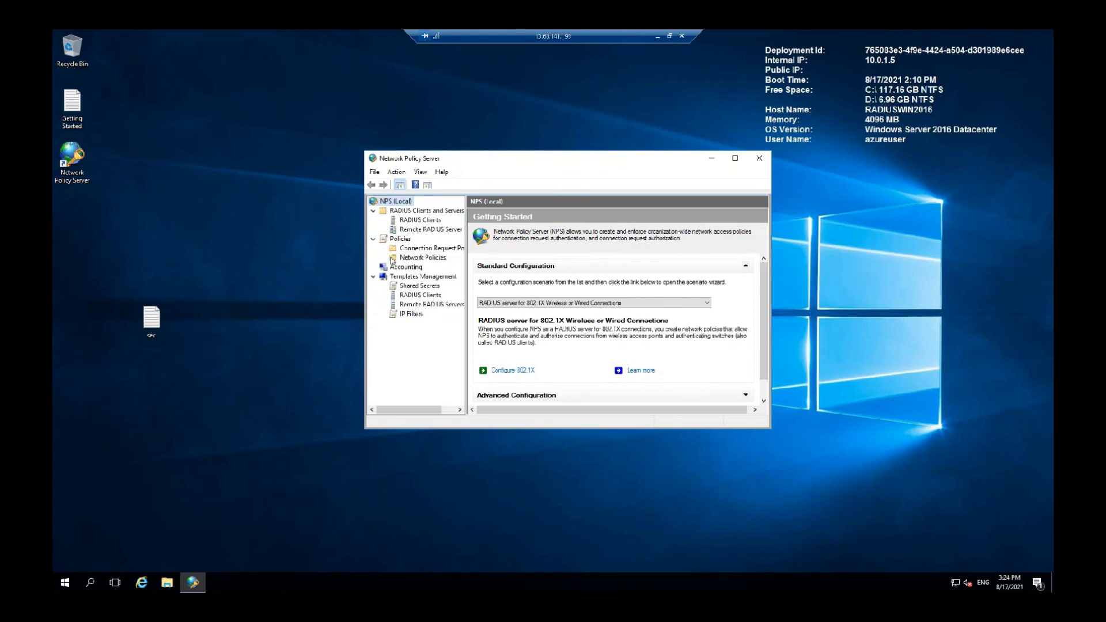
# Show Network Policies and view the Company WiFi - Staff policy's Conditions
pyautogui.click(422, 257)
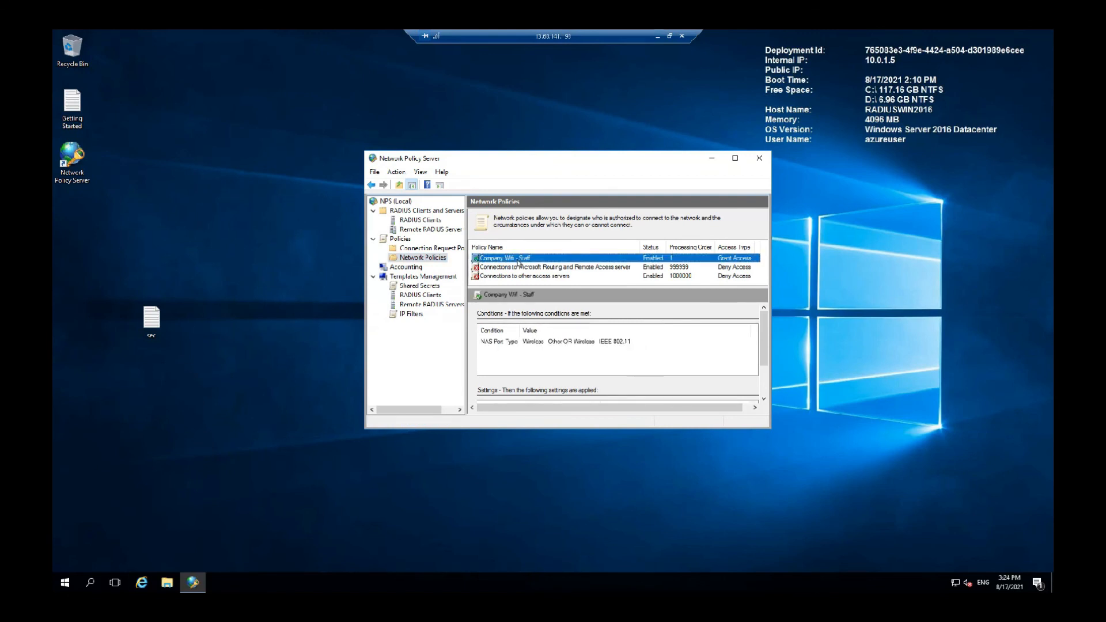
pyautogui.doubleClick(502, 257)
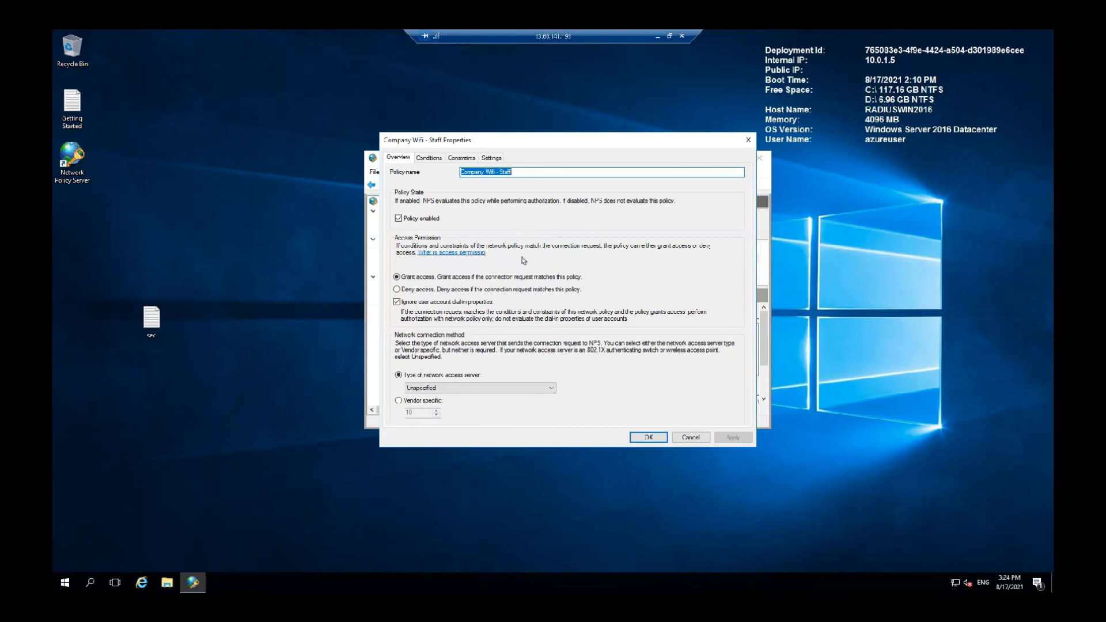
pyautogui.click(429, 157)
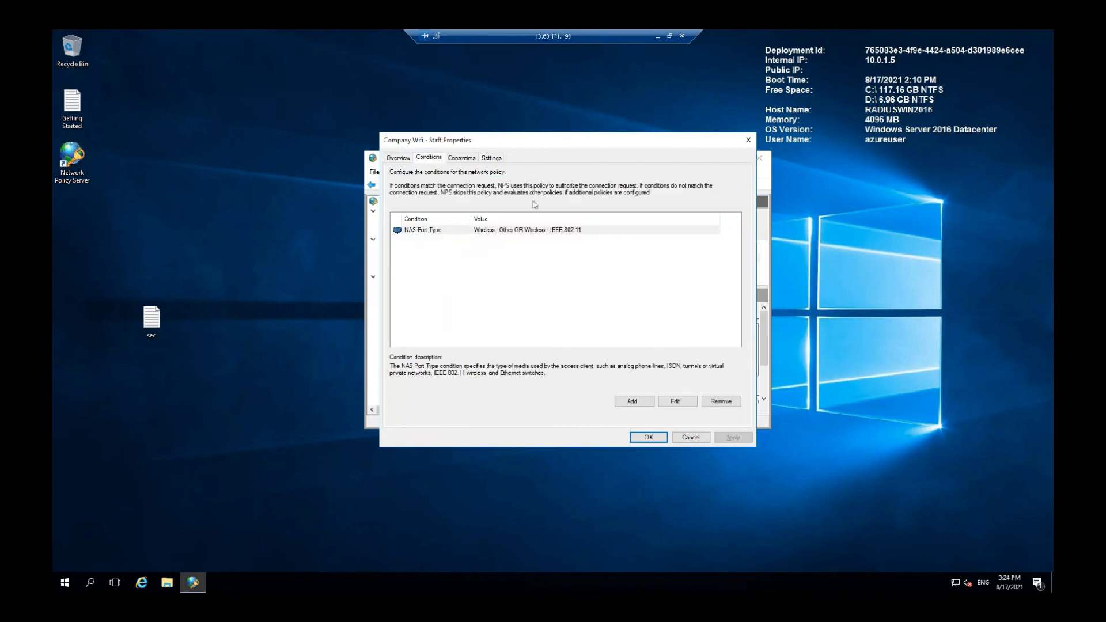
pyautogui.moveTo(568, 283)
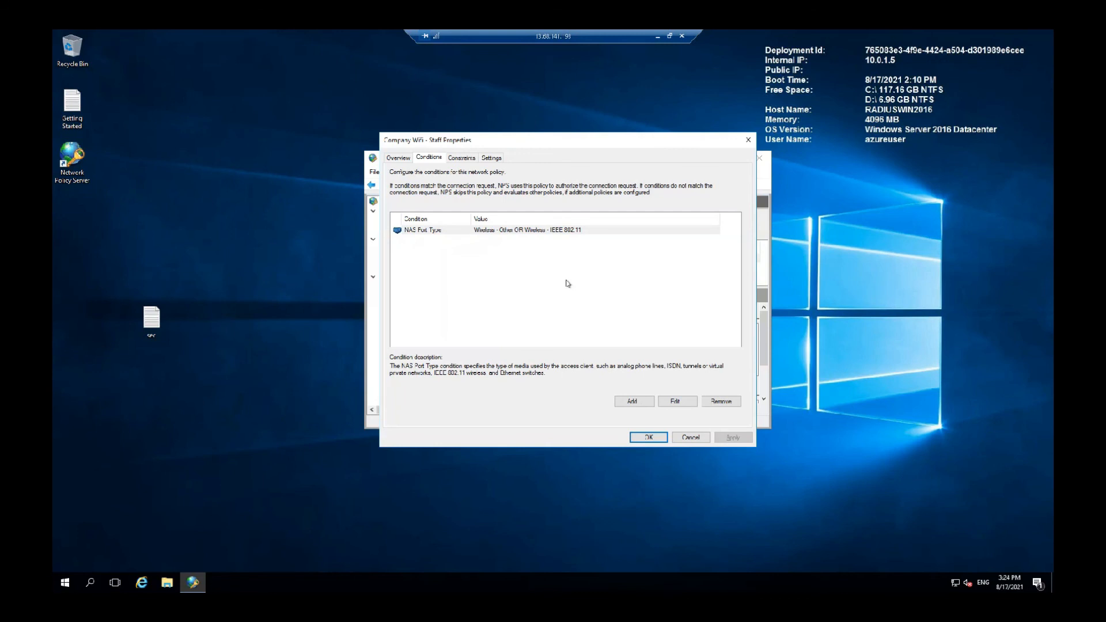
# Consider a Machine Groups condition, cancel it, and close the policy properties unchanged
pyautogui.click(632, 400)
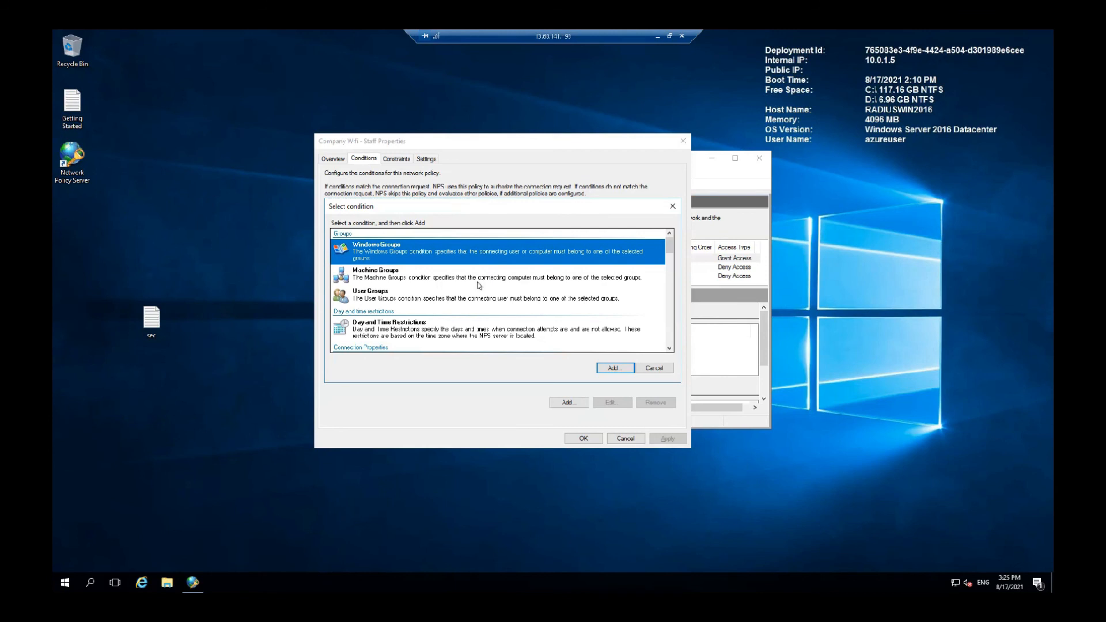
pyautogui.click(613, 368)
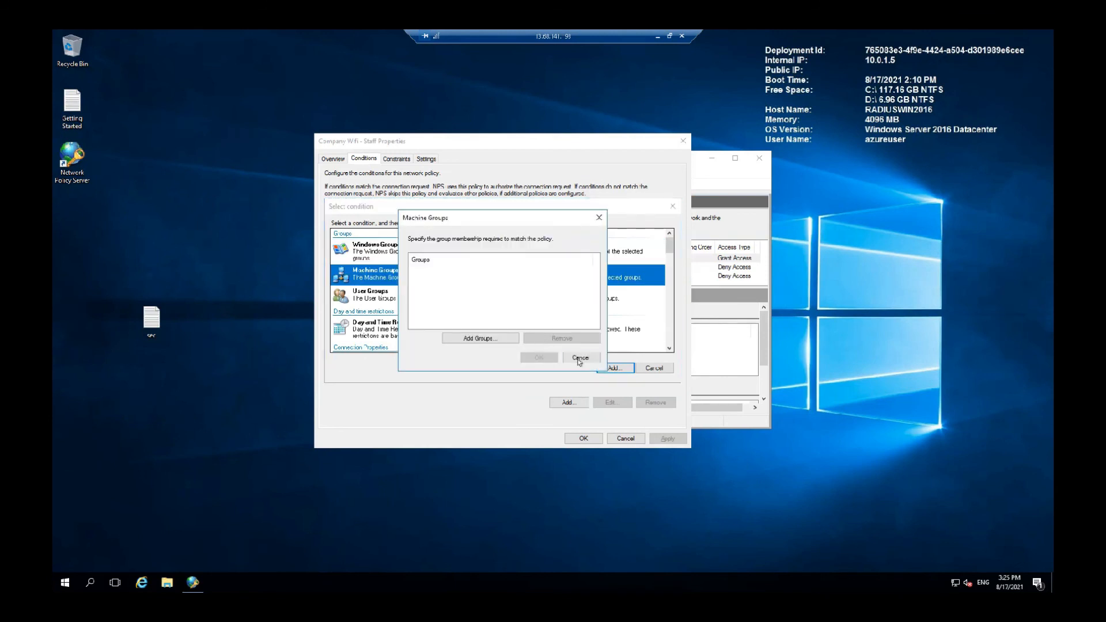
pyautogui.click(579, 357)
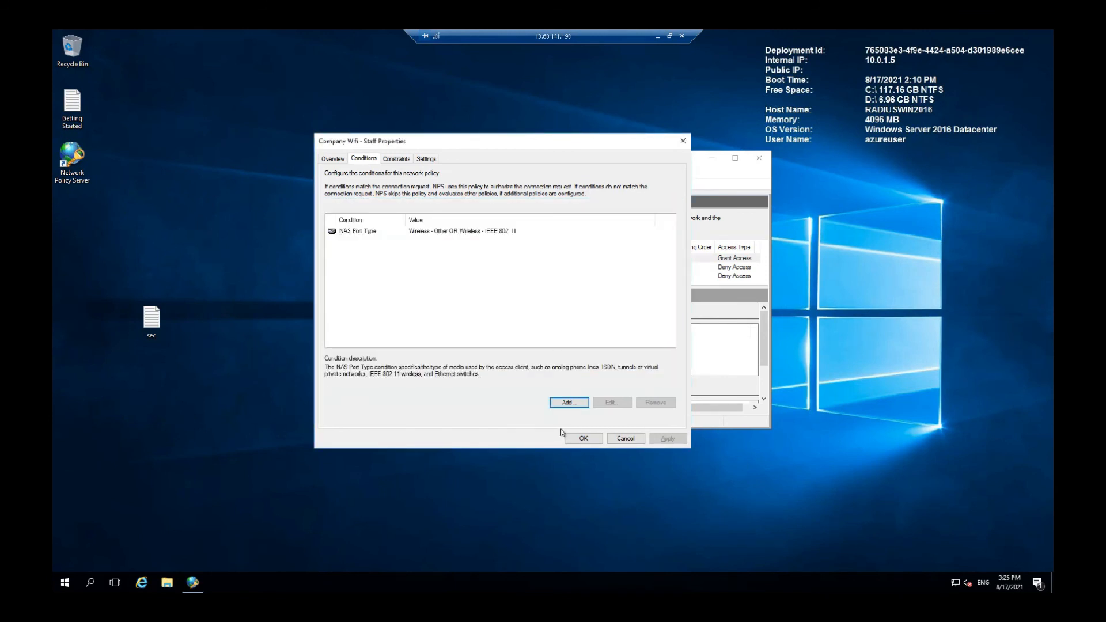
pyautogui.moveTo(583, 438)
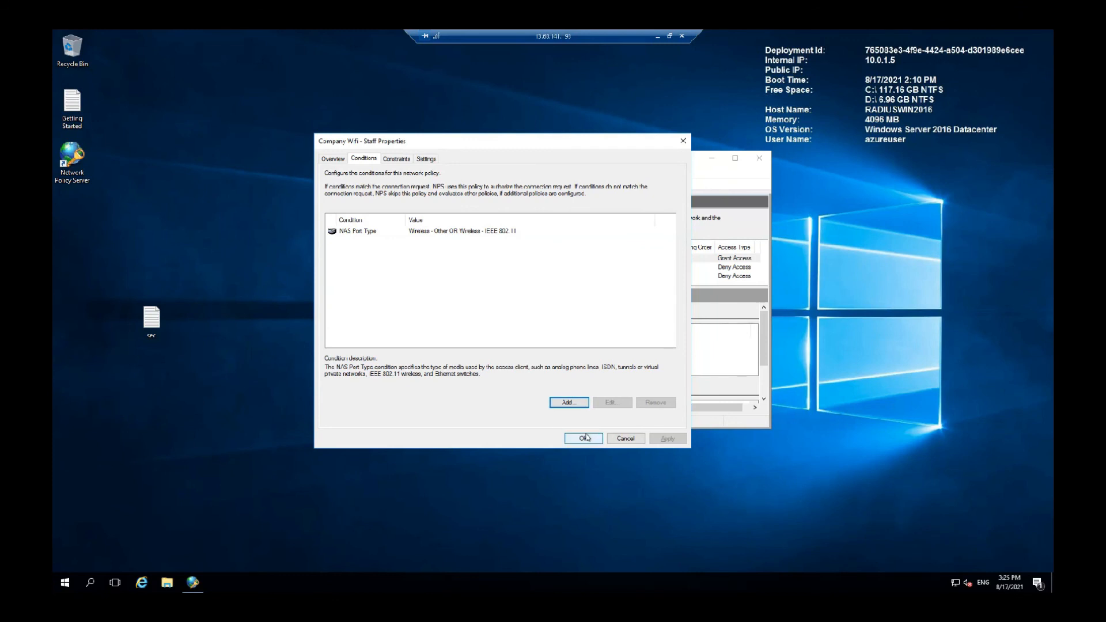
pyautogui.click(582, 438)
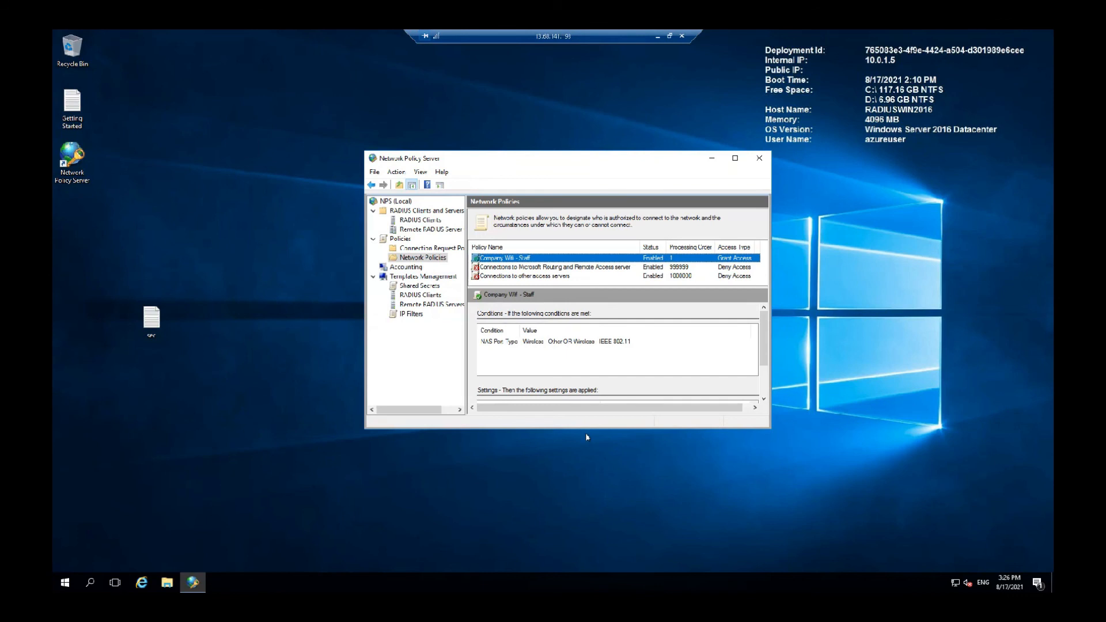
pyautogui.moveTo(511, 266)
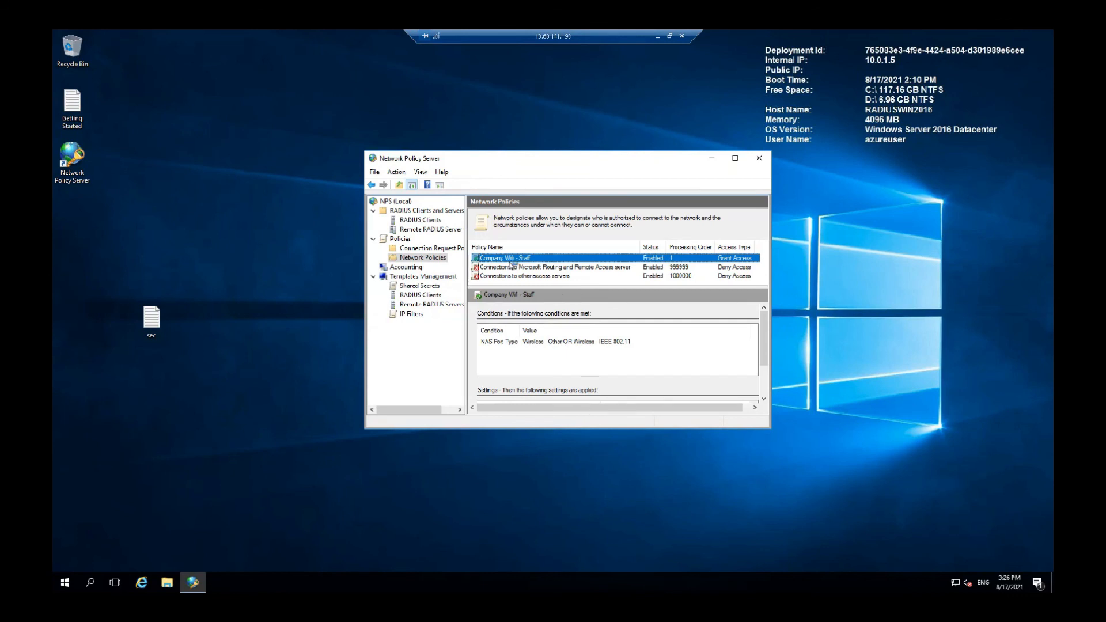
# Duplicate the Company WiFi - Staff policy and inspect the copy's conditions
pyautogui.rightClick(502, 257)
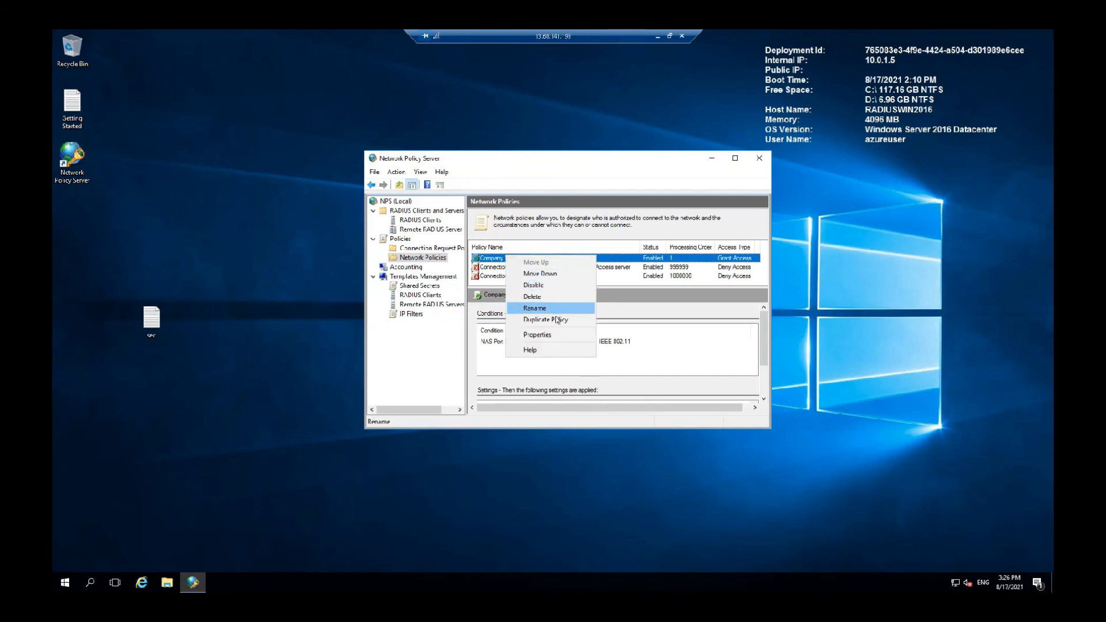
pyautogui.click(545, 319)
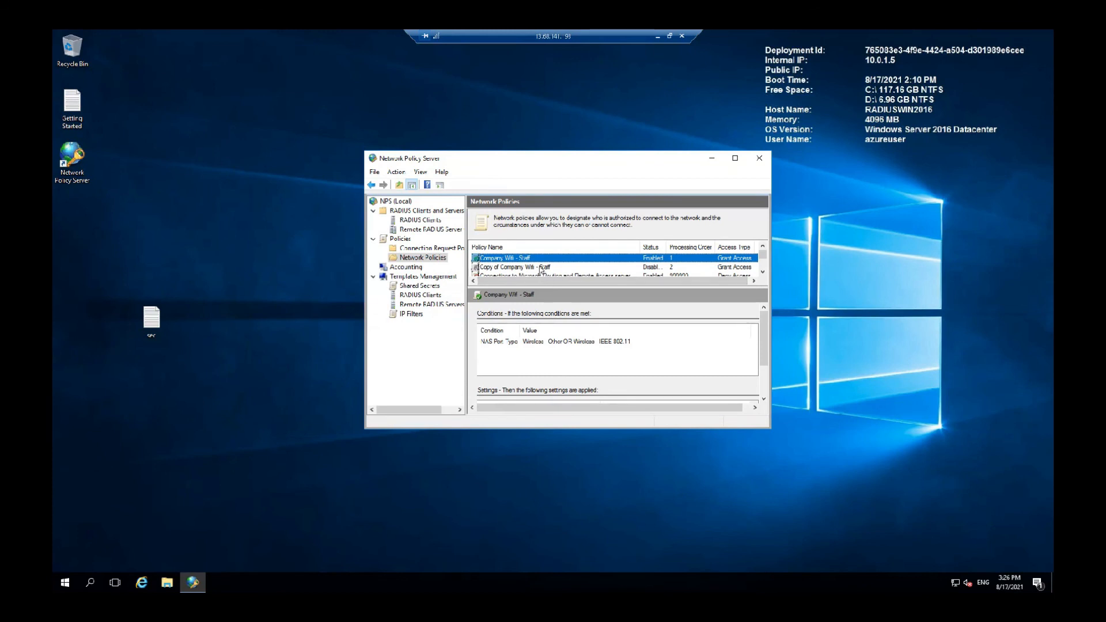
pyautogui.doubleClick(512, 266)
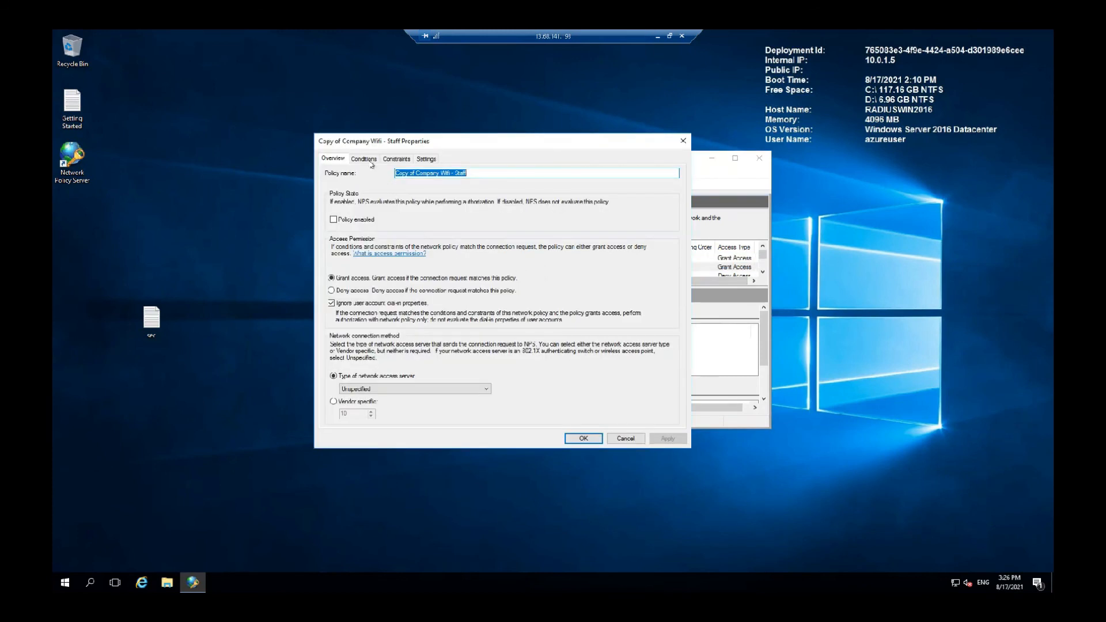
pyautogui.click(364, 157)
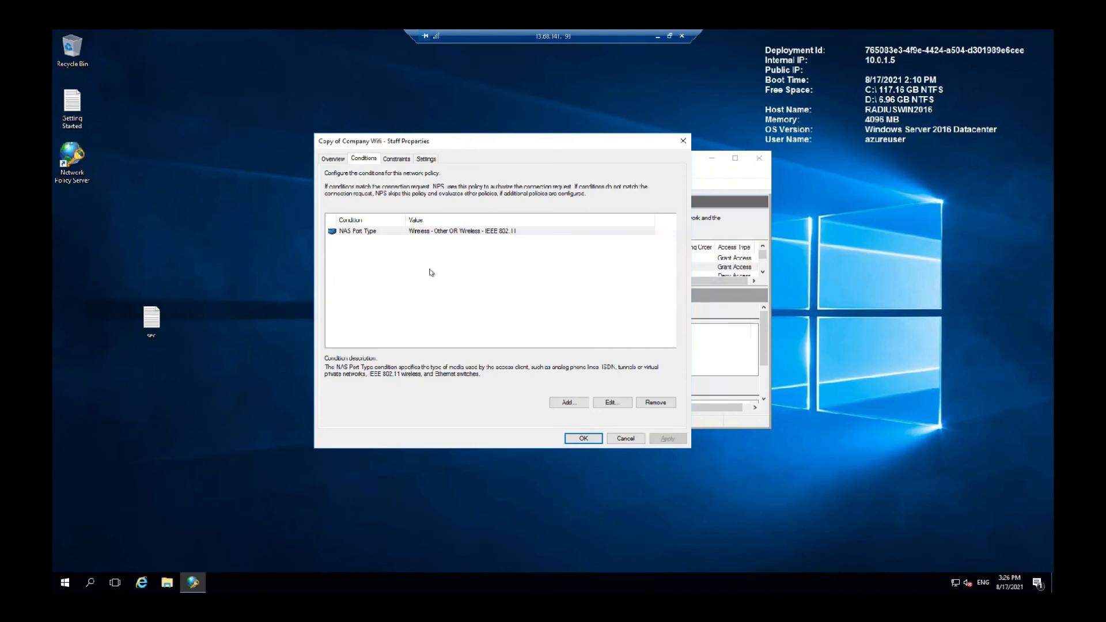
pyautogui.moveTo(367, 196)
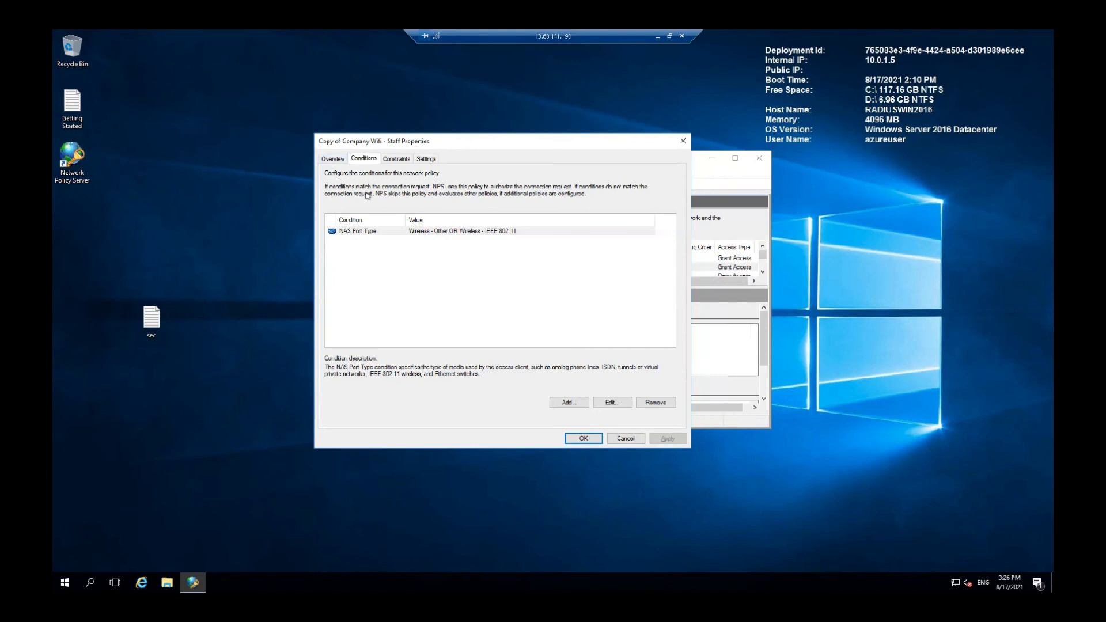
pyautogui.moveTo(551, 425)
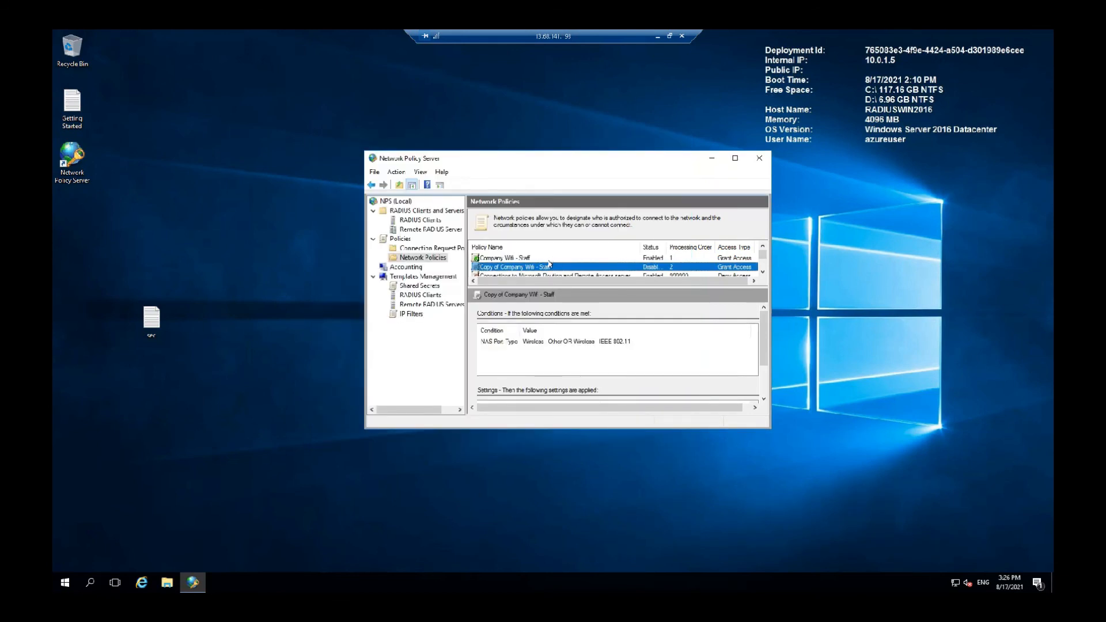
# Delete the 'Copy of Company WiFi - Staff' policy and confirm
pyautogui.rightClick(532, 266)
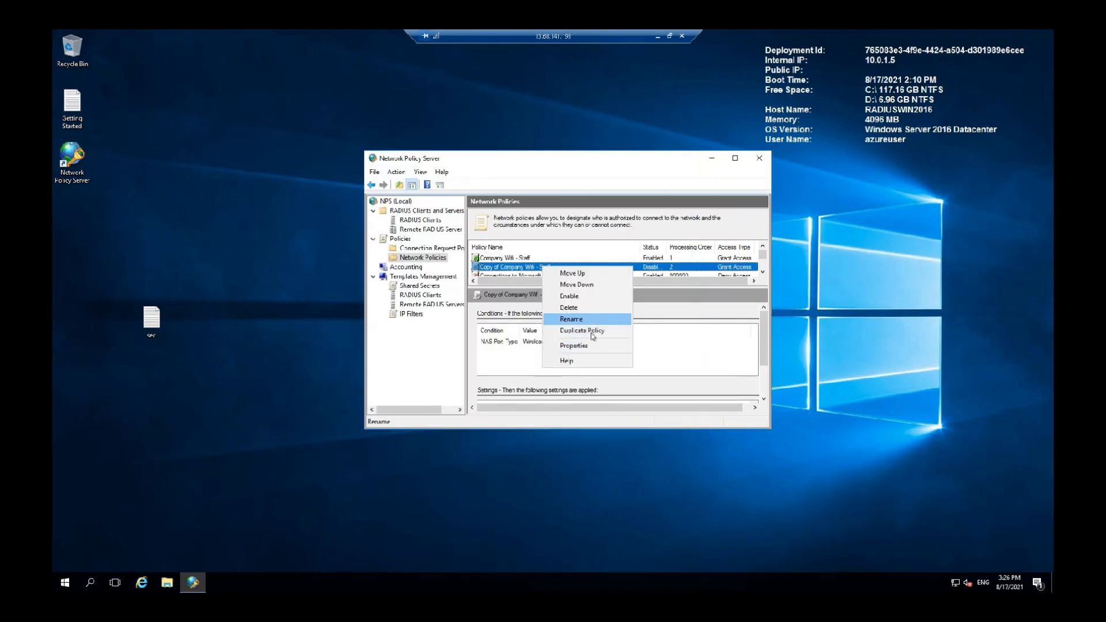
pyautogui.click(567, 307)
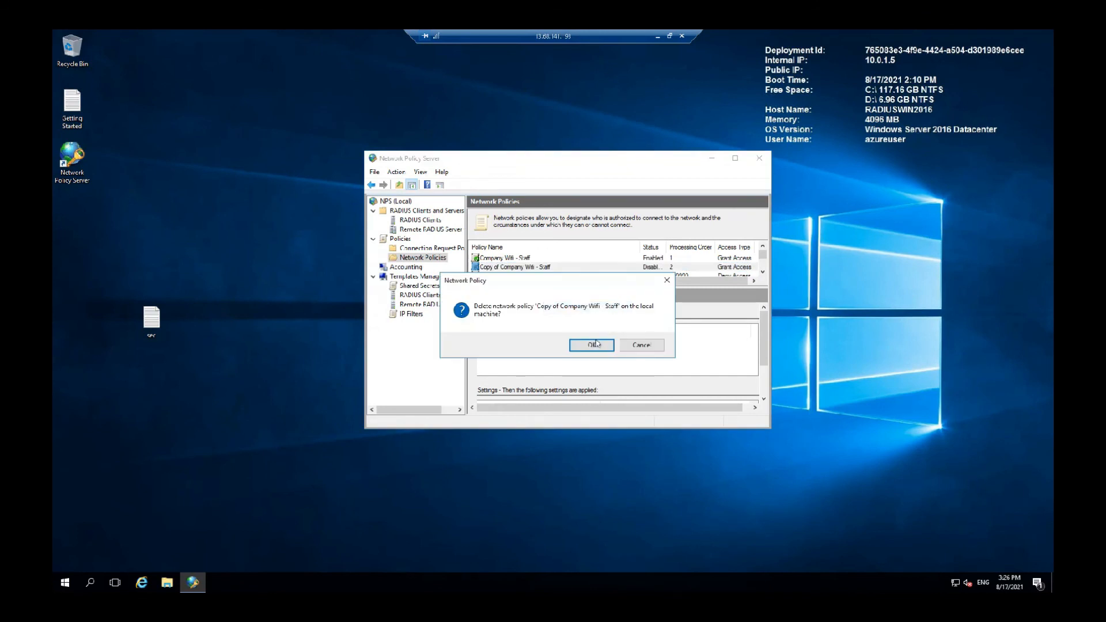
pyautogui.click(592, 344)
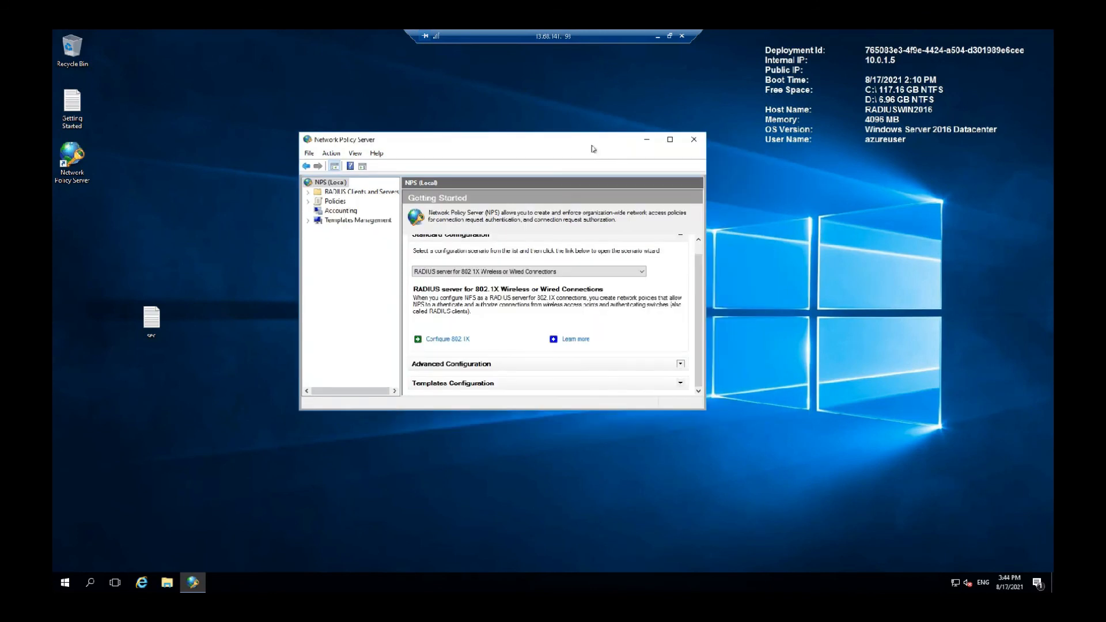